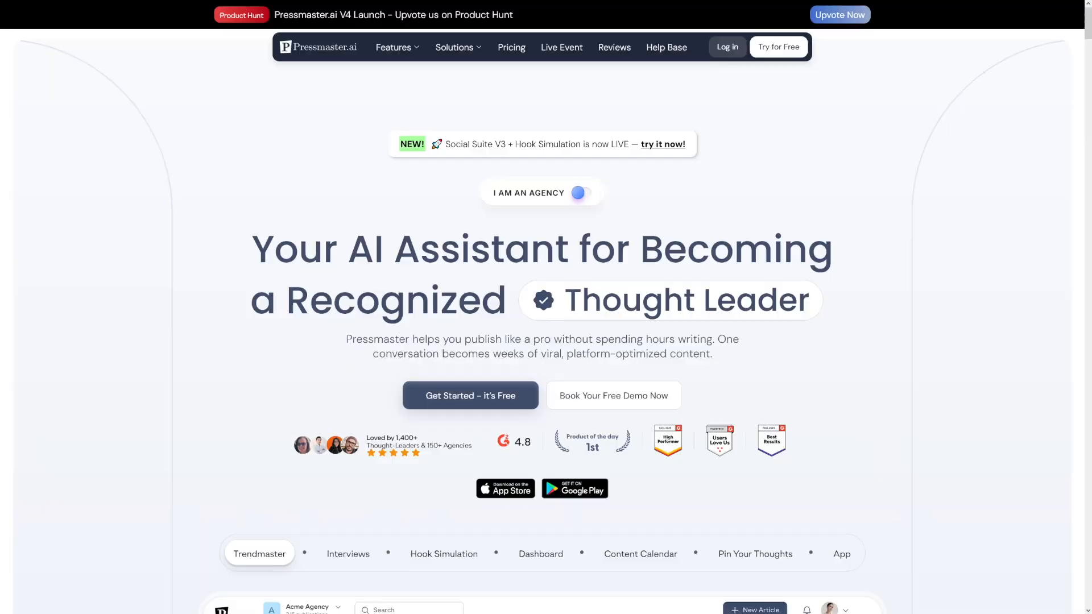
mouse_move(979, 242)
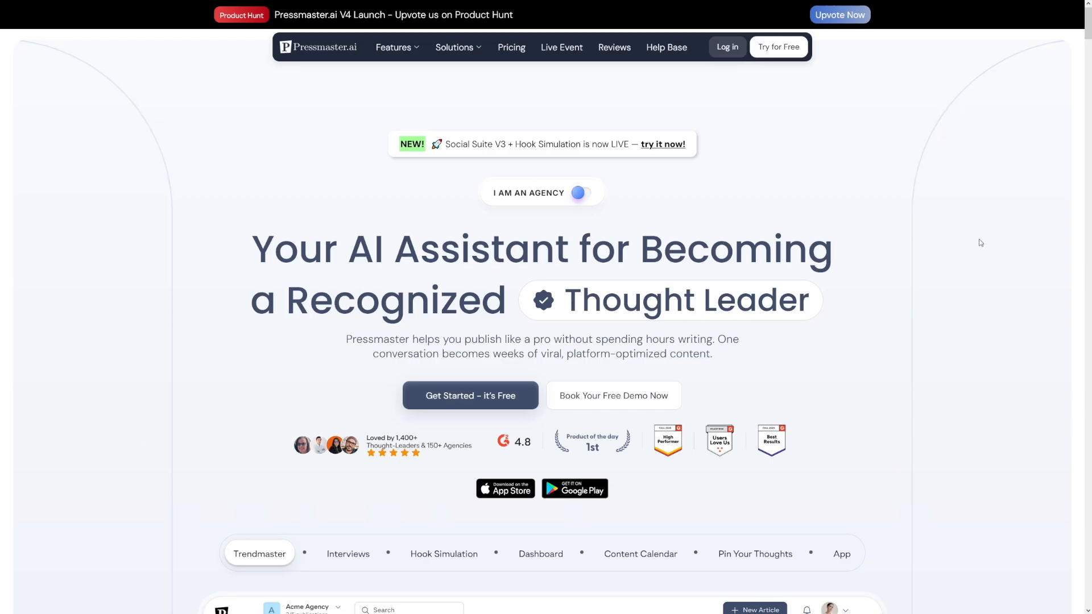
Browse the Twitter, Longform, Instagram, LinkedIn and Facebook writing samples on the landing page
scroll(down, 3)
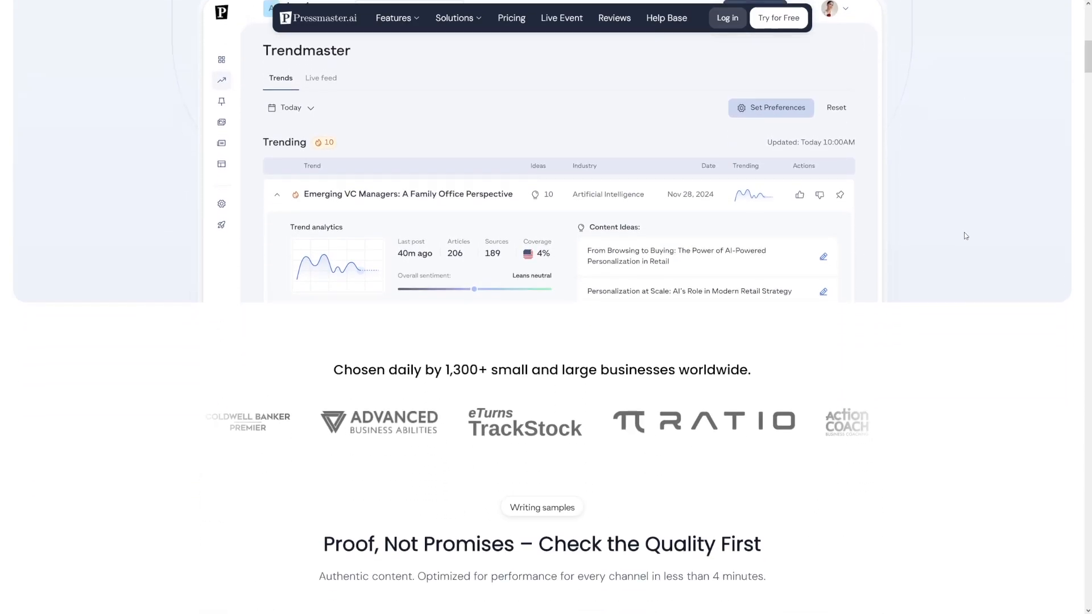
scroll(down, 3)
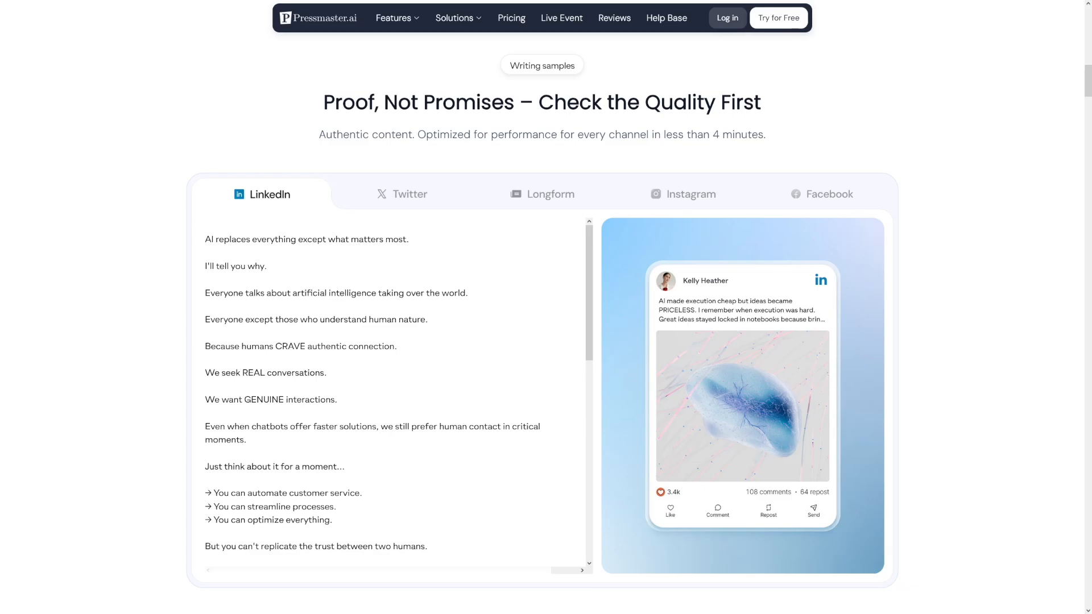
mouse_move(548, 170)
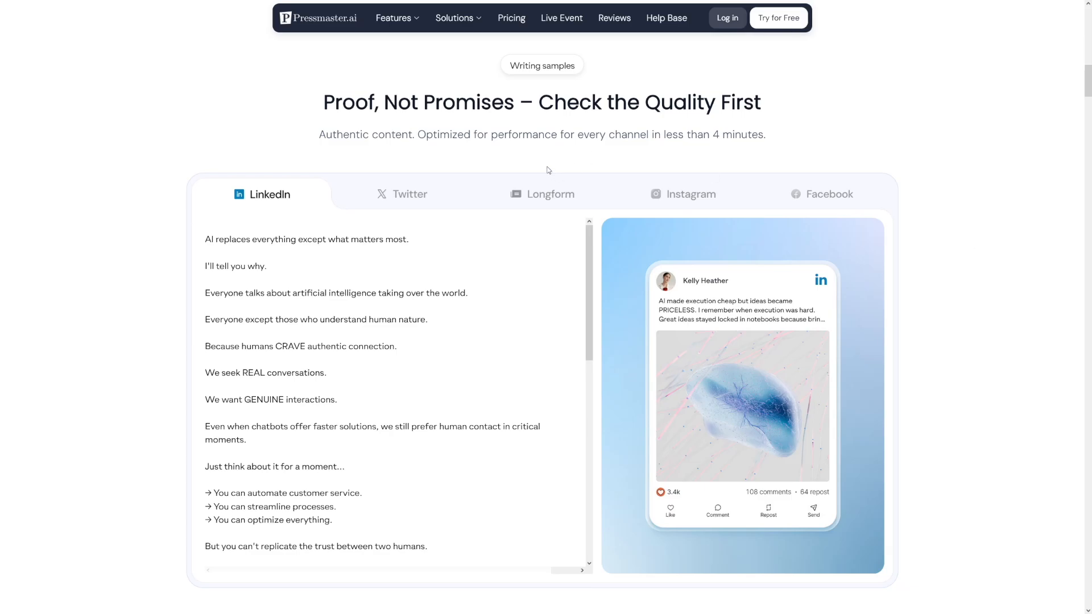
click(409, 193)
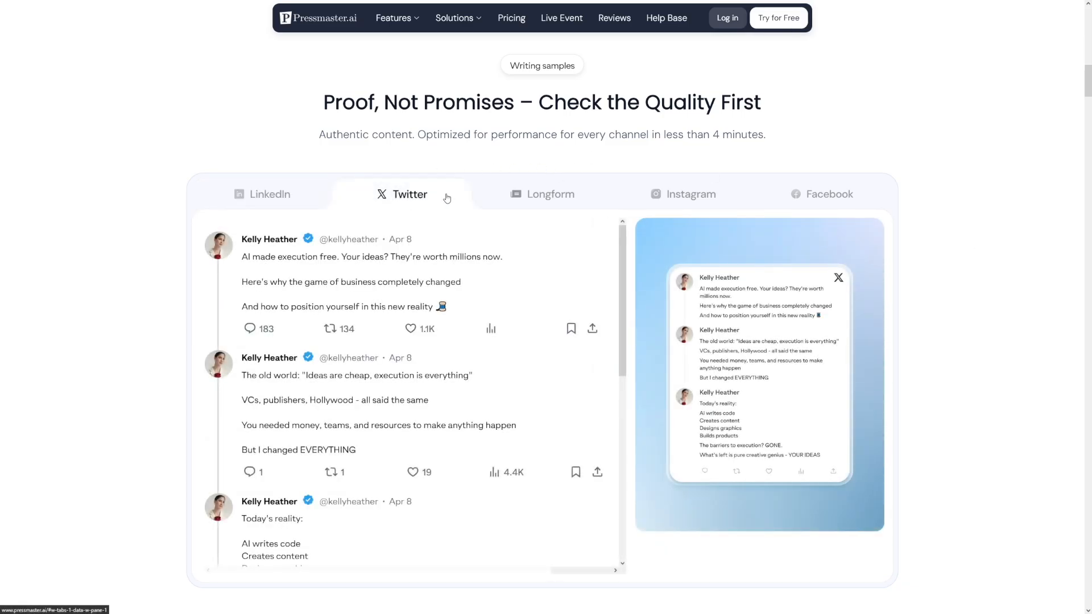
click(550, 194)
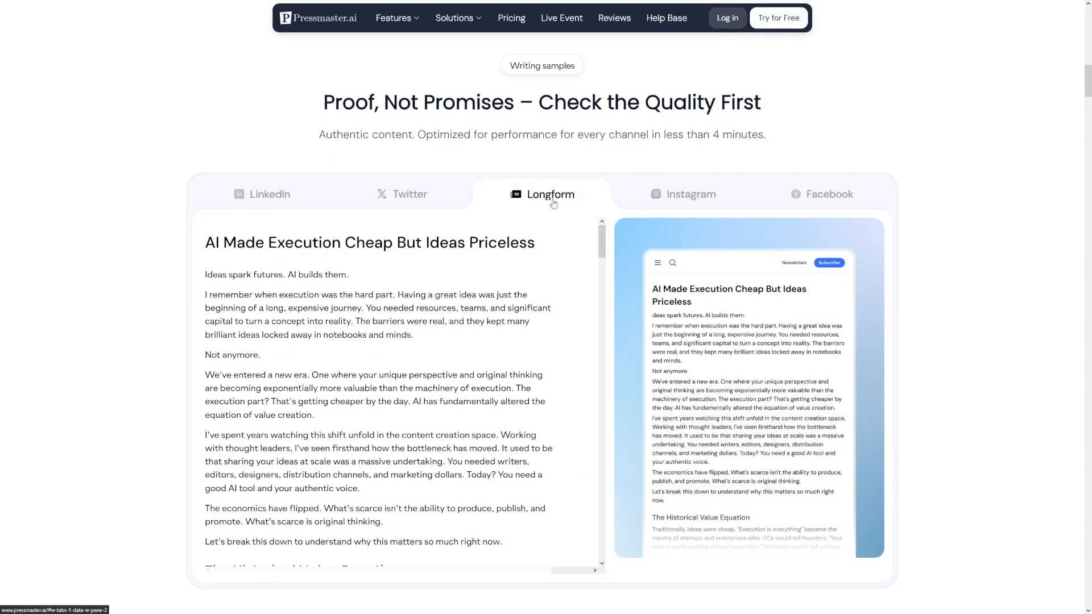
click(689, 193)
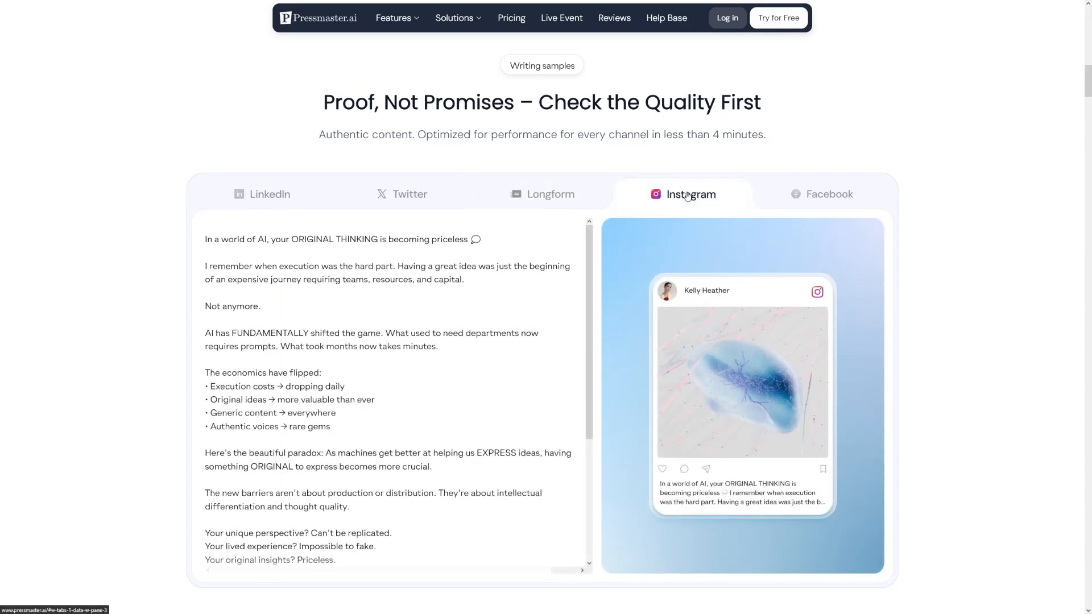
click(410, 193)
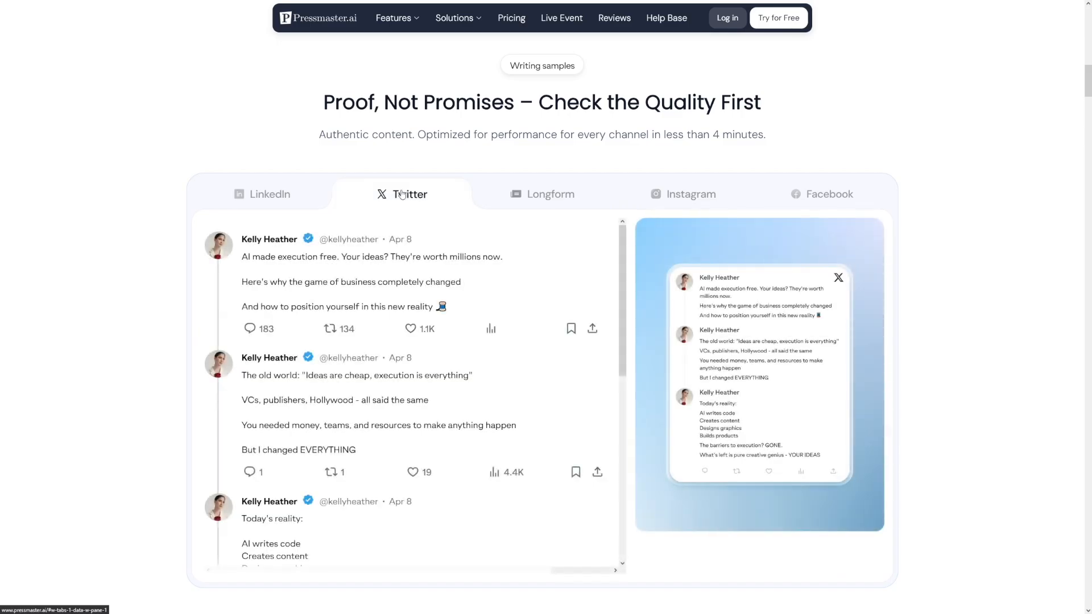
click(269, 193)
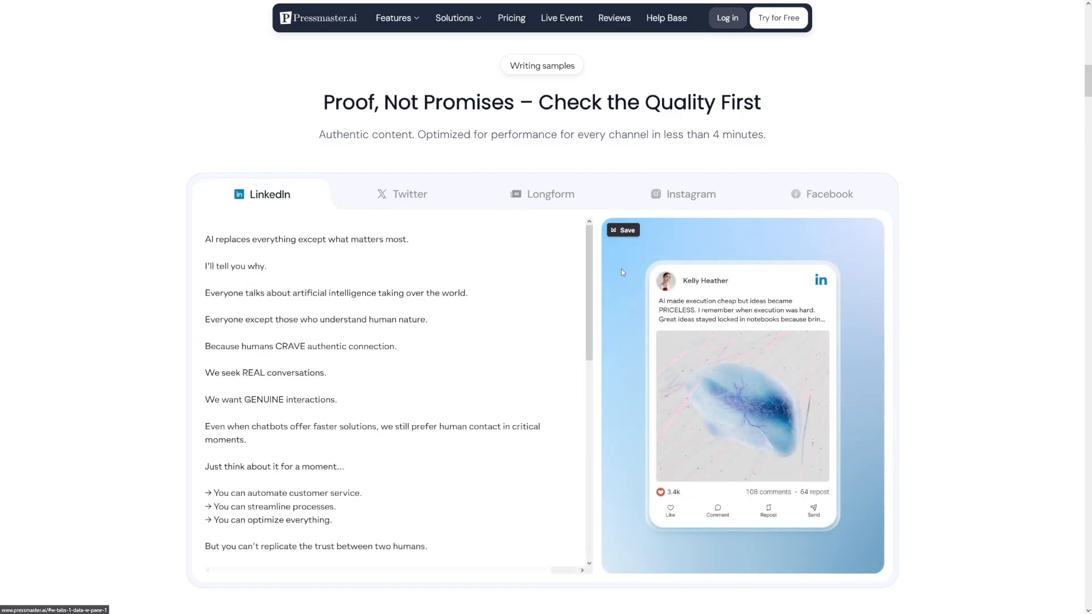
click(828, 193)
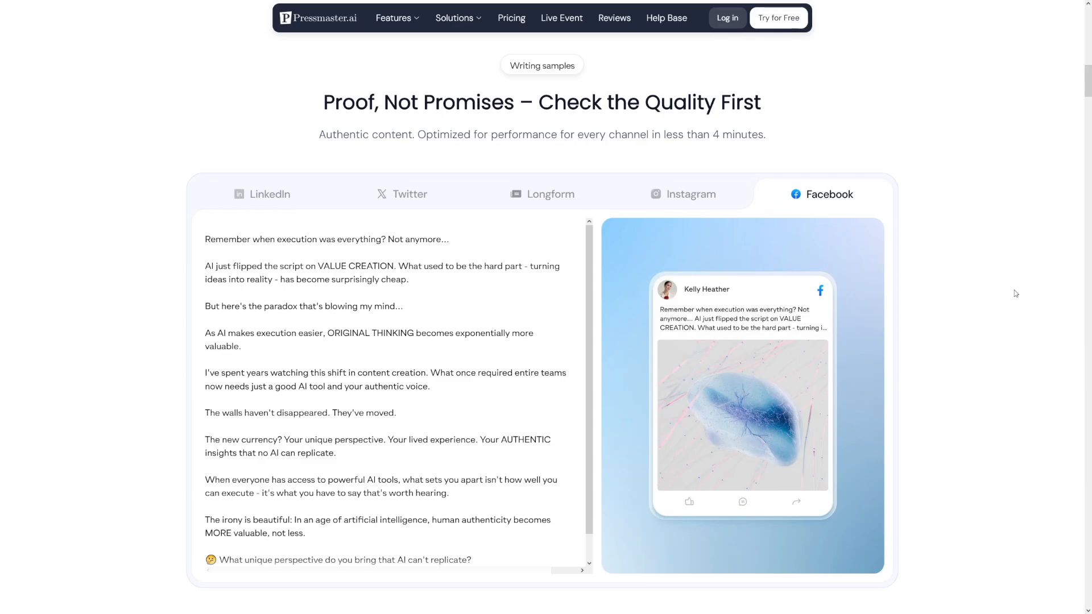
Start creating a free Pressmaster account from the landing page
scroll(up, 3)
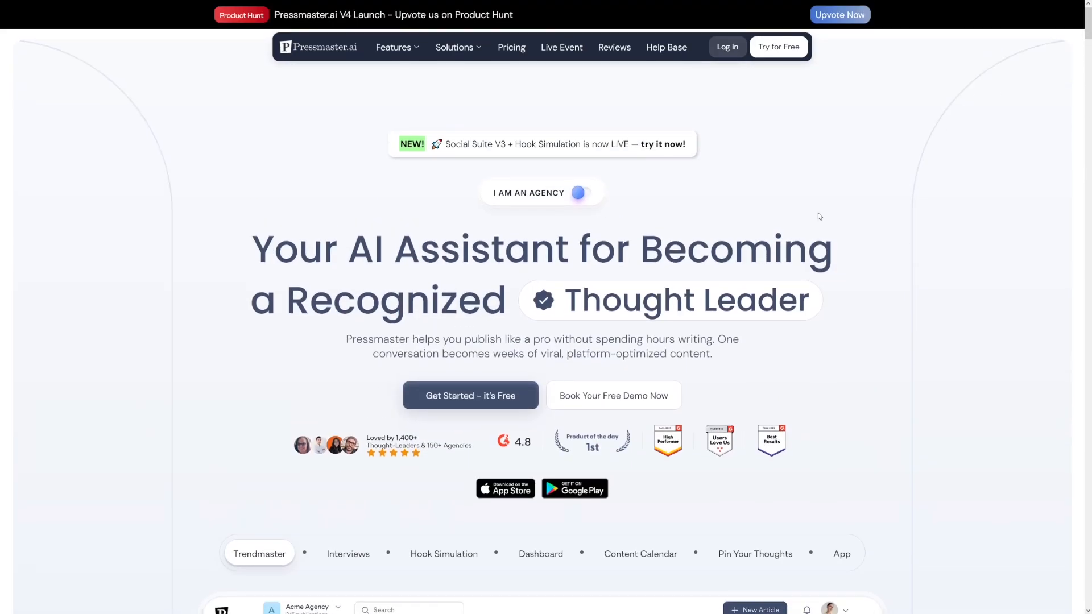
scroll(down, 3)
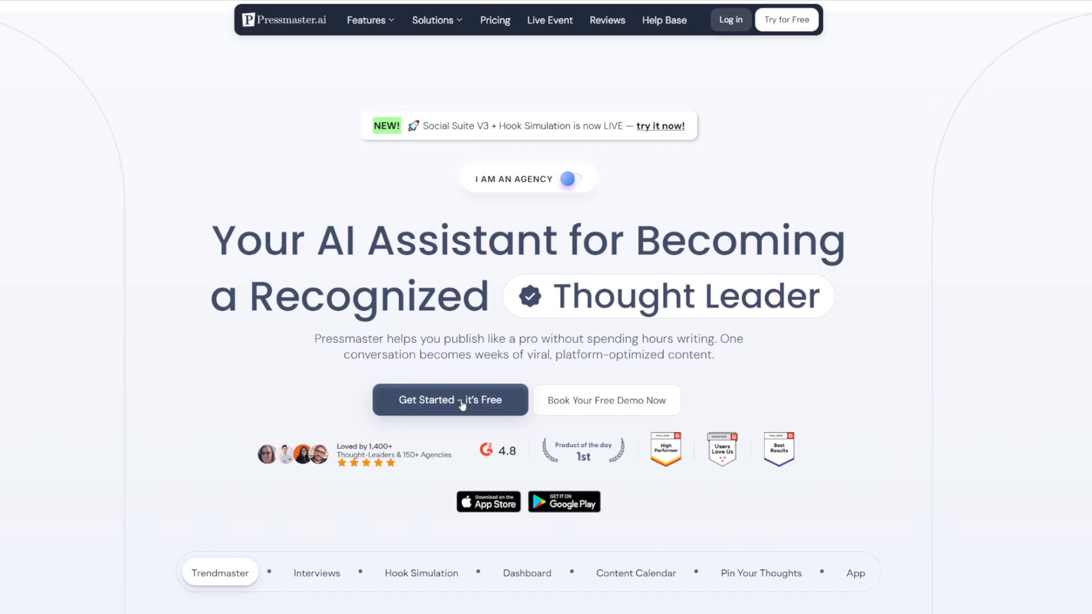
click(450, 399)
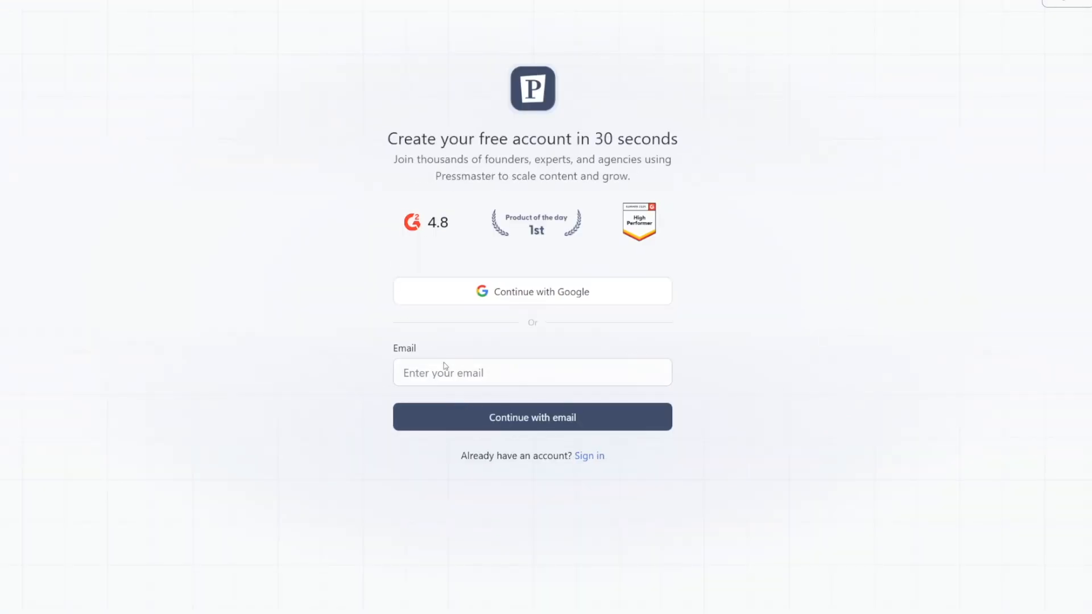
mouse_move(496, 302)
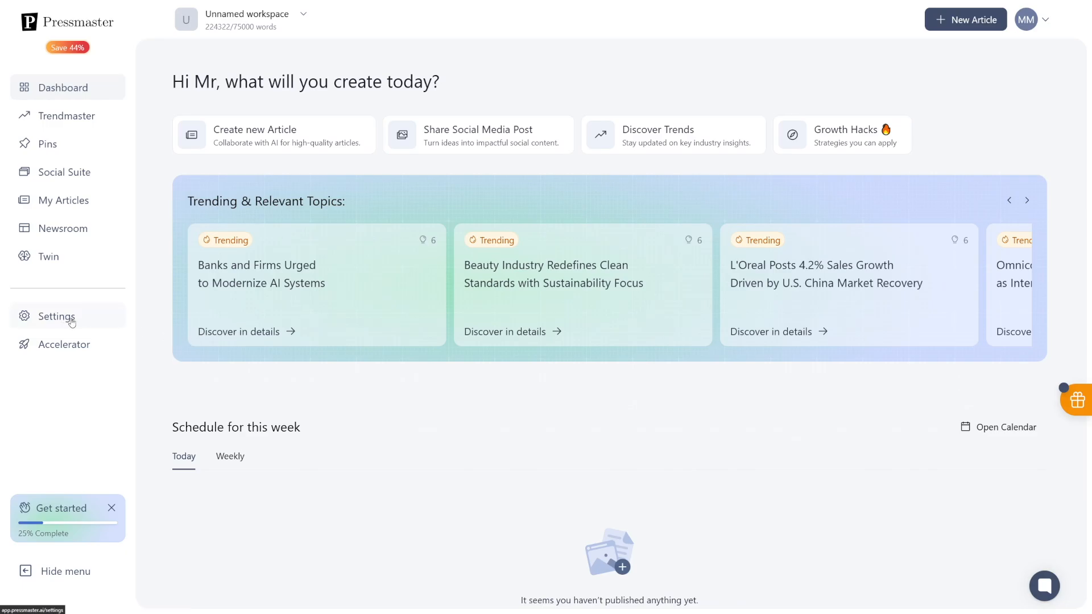
Go to Settings and view the Brand guides section
click(56, 316)
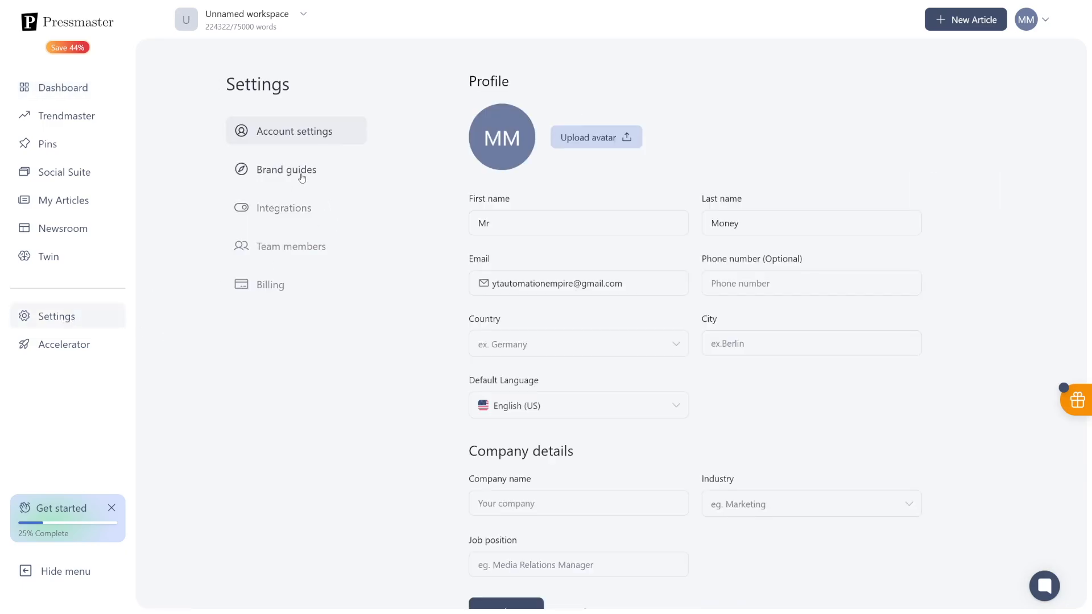
click(286, 170)
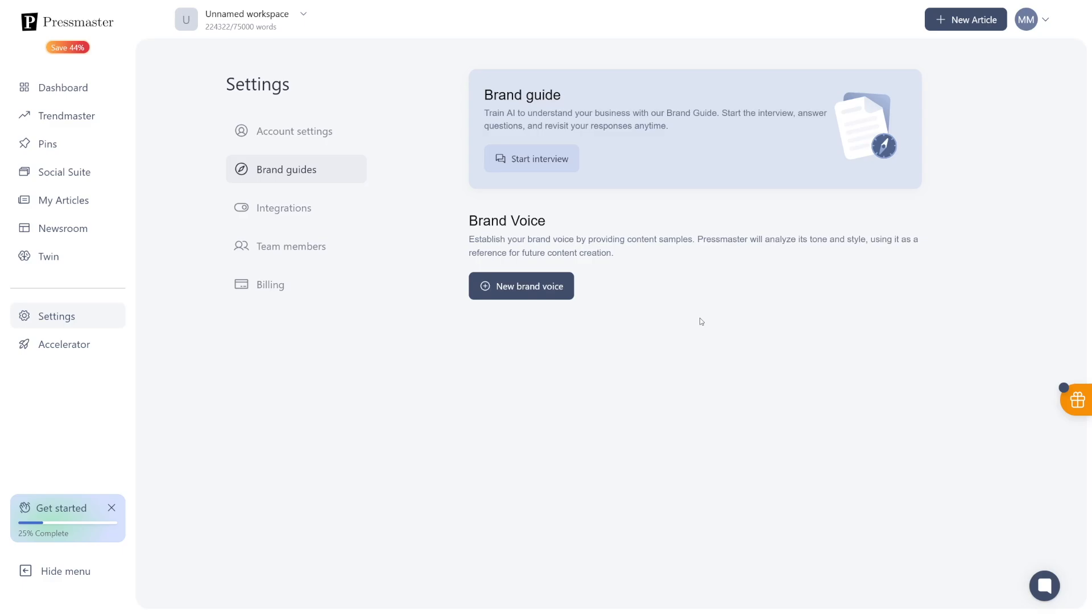
mouse_move(531, 158)
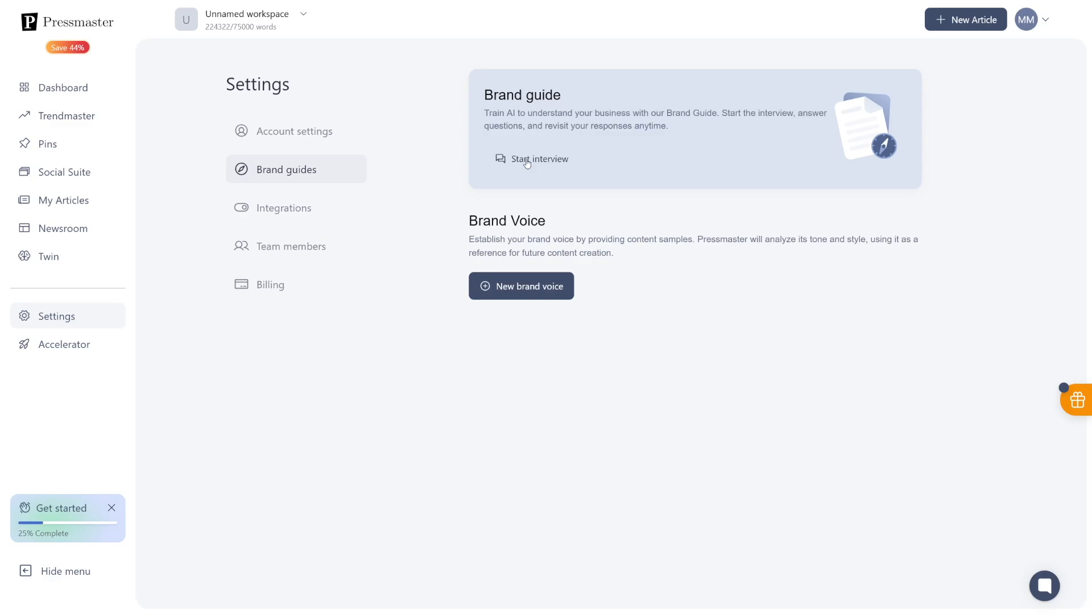
mouse_move(531, 158)
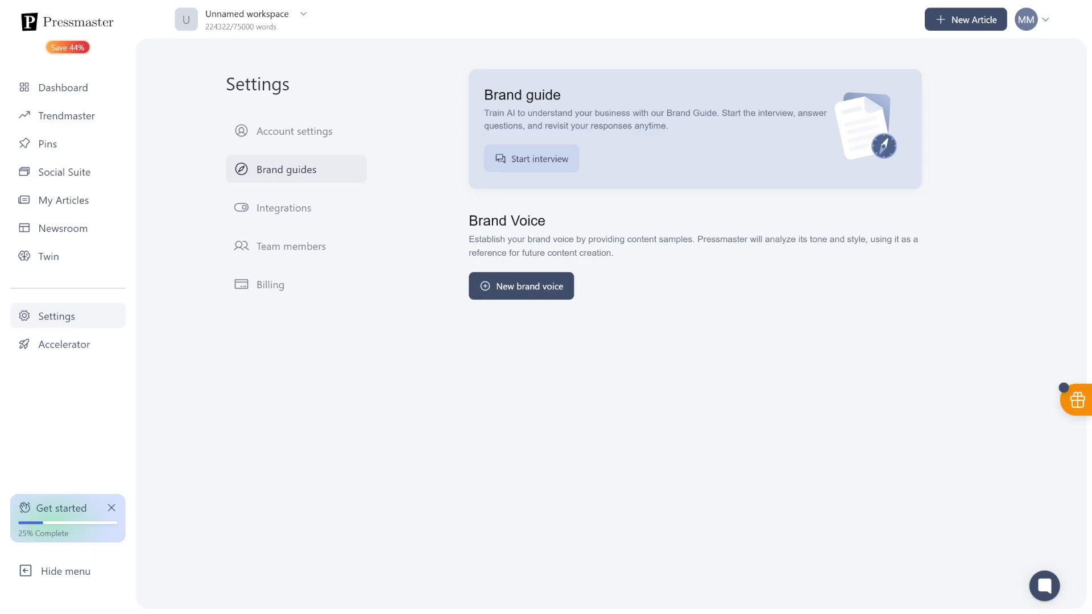
mouse_move(562, 219)
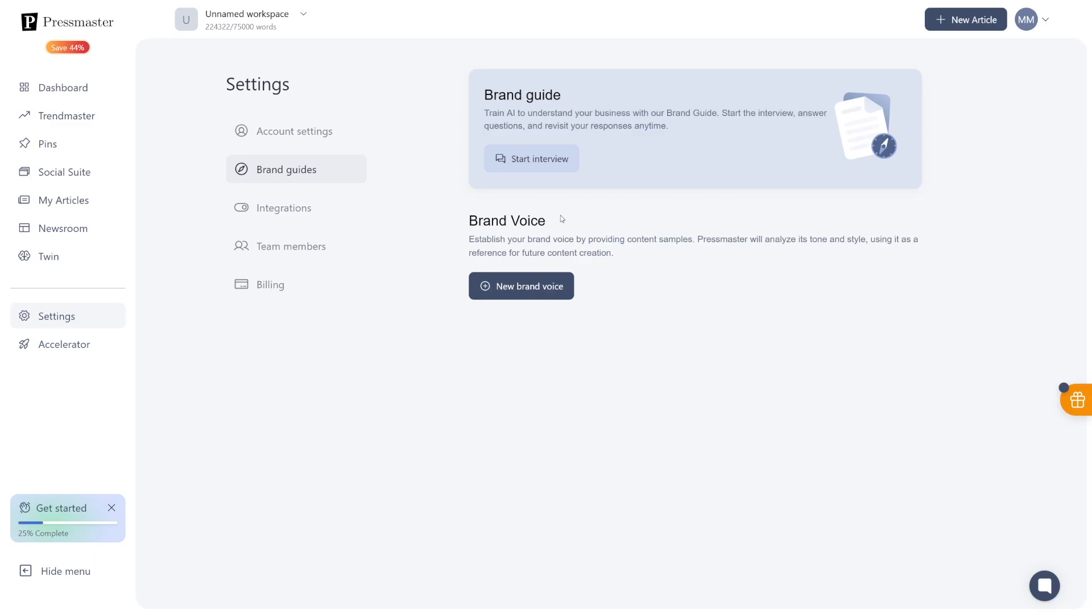
mouse_move(544, 207)
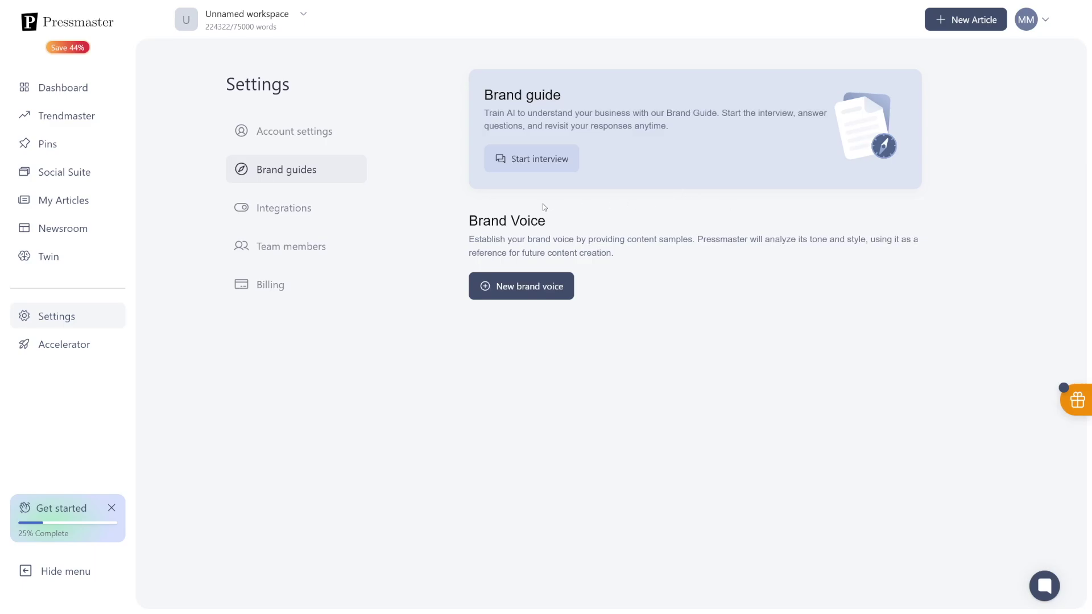
Show the Integrations settings with Social Media and News Sites connections
click(283, 207)
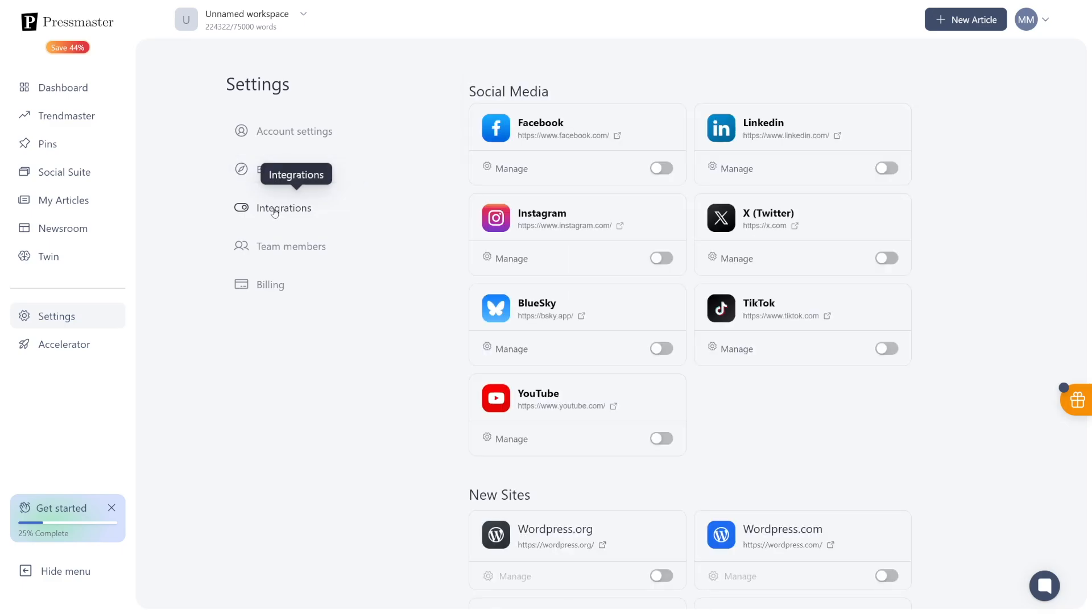
mouse_move(1024, 225)
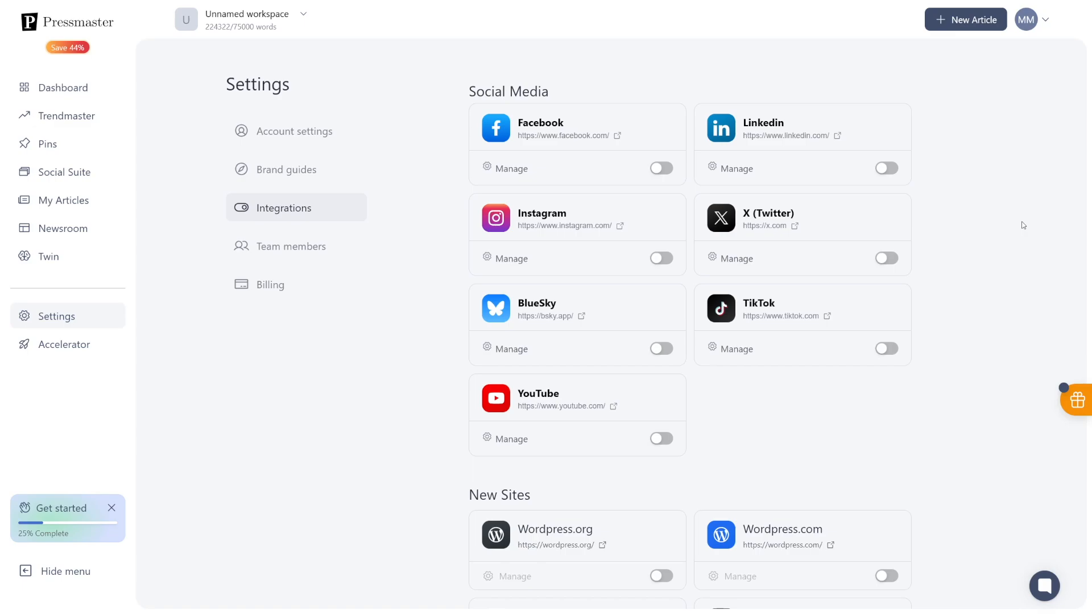
mouse_move(980, 196)
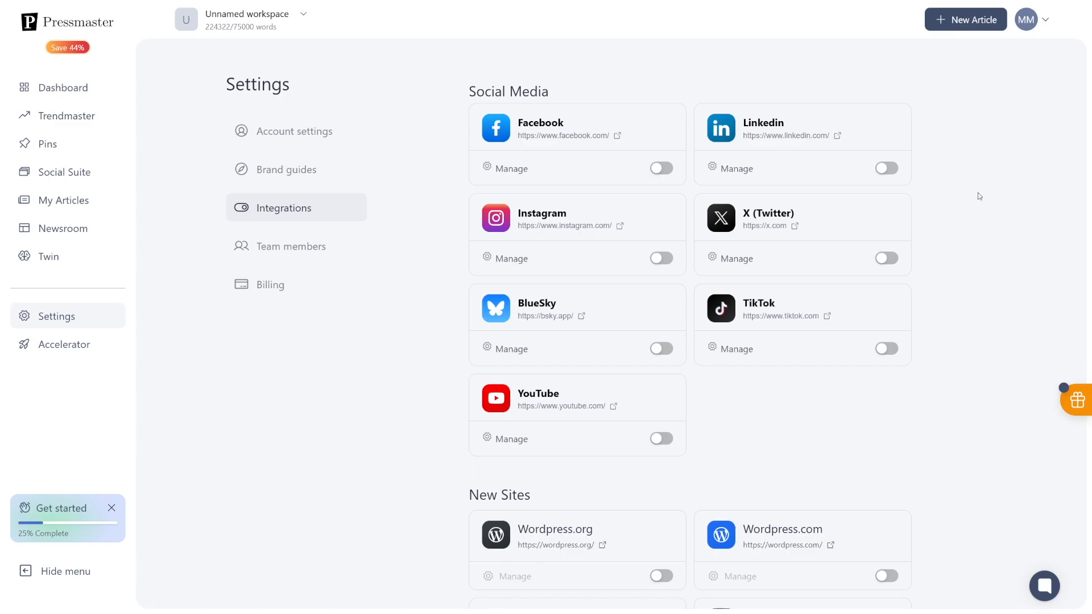
mouse_move(693, 202)
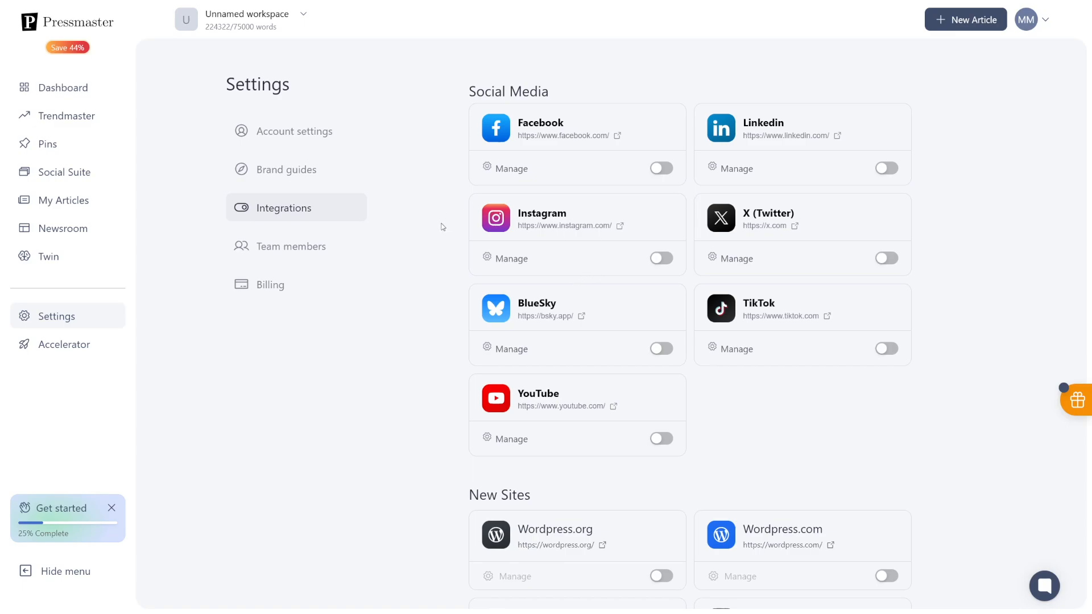
mouse_move(286, 169)
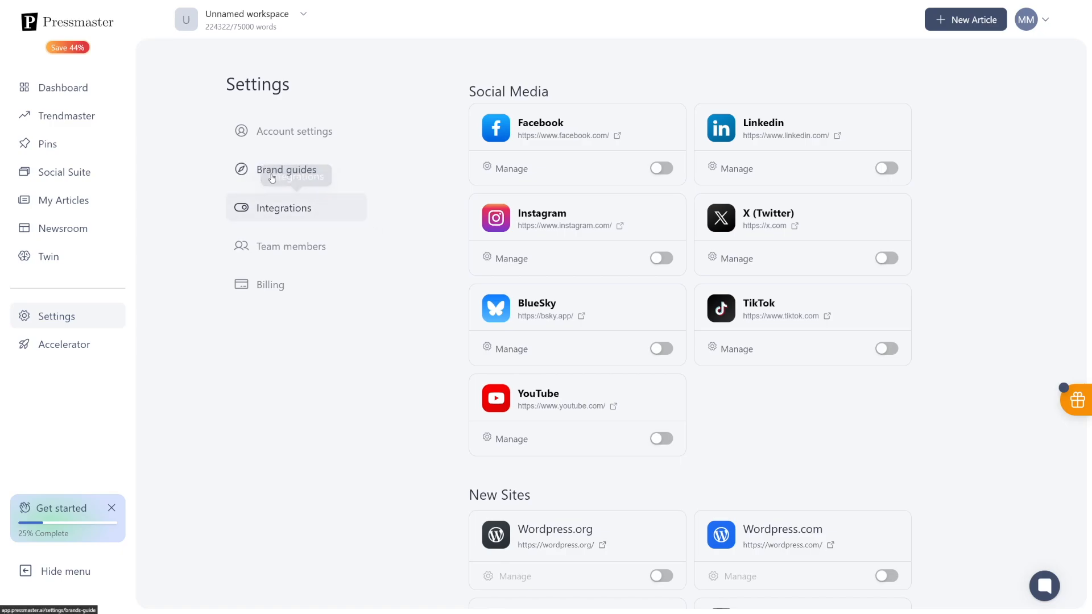
mouse_move(287, 169)
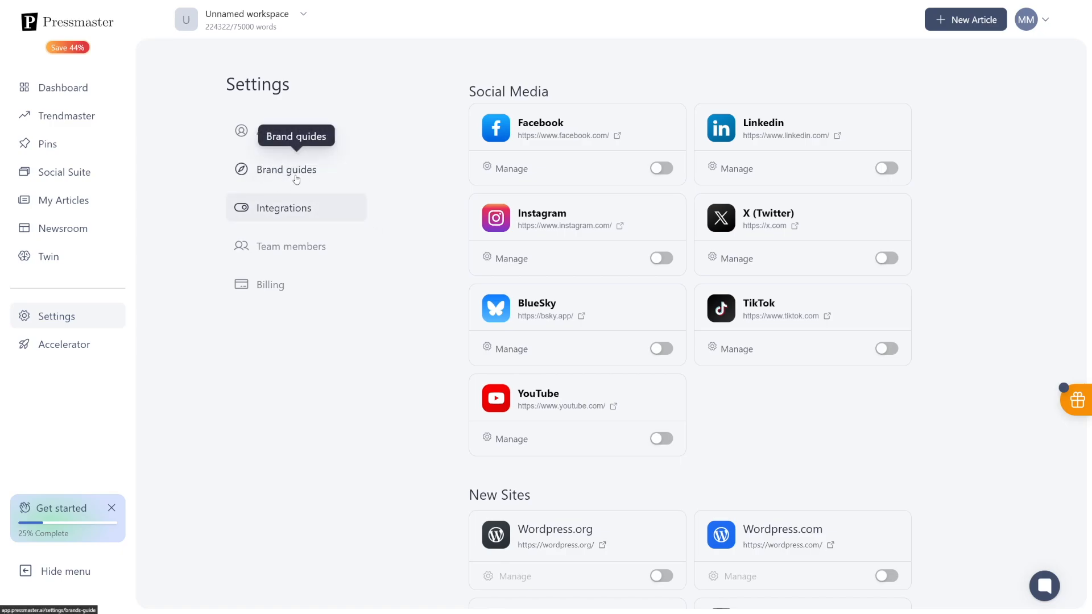
mouse_move(75, 207)
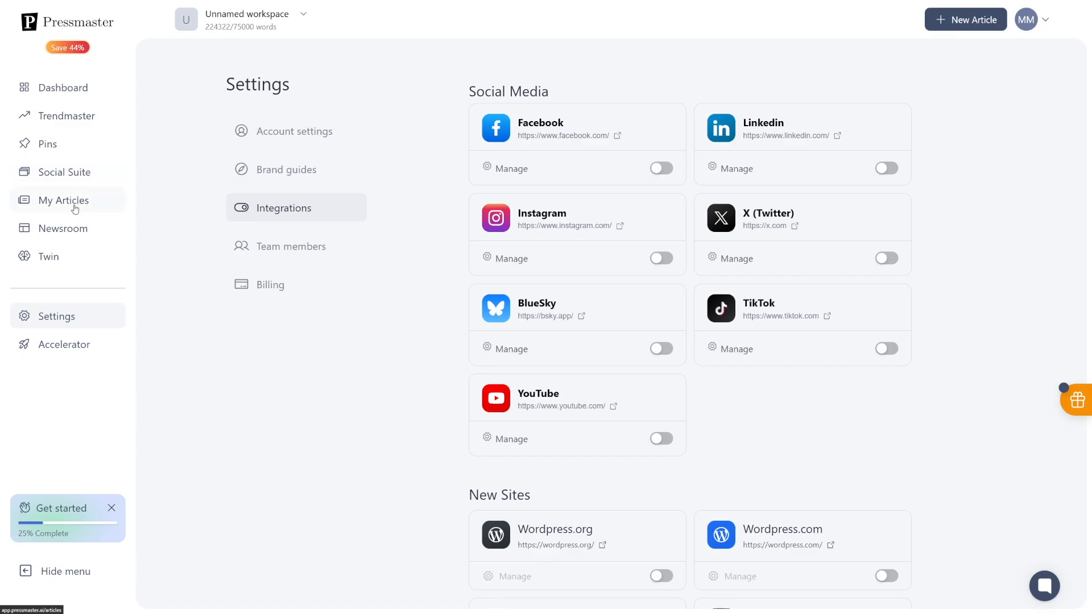
View the saved articles list, then begin a new article
click(62, 201)
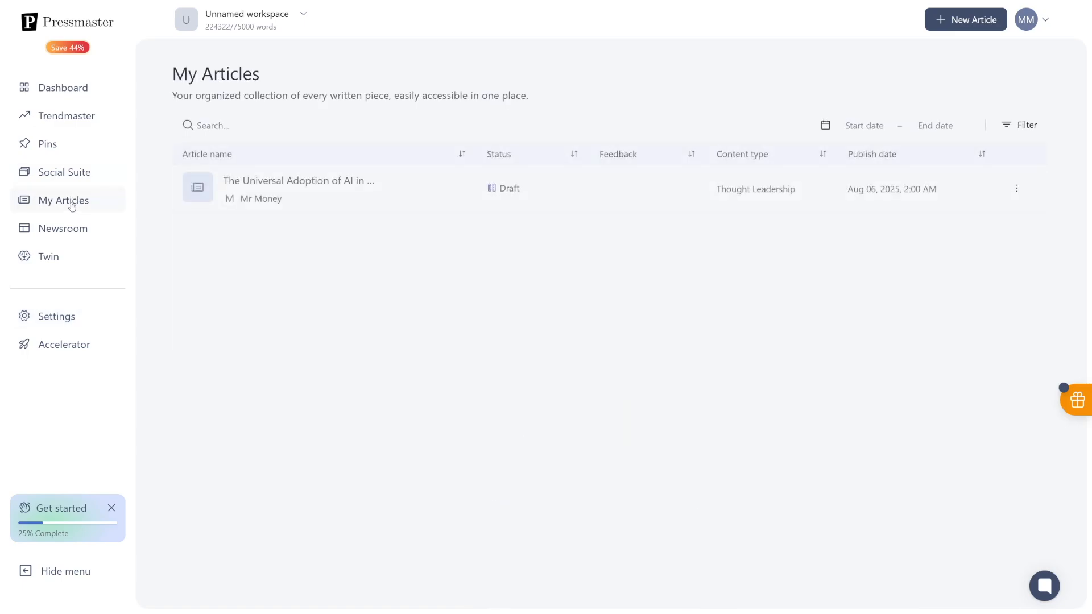
mouse_move(466, 259)
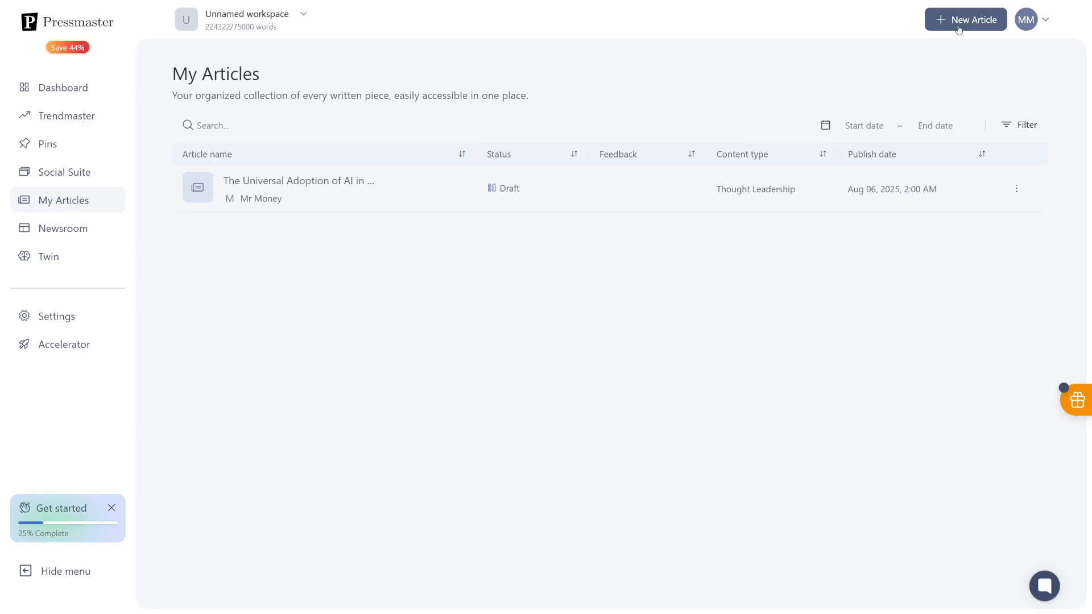
click(966, 19)
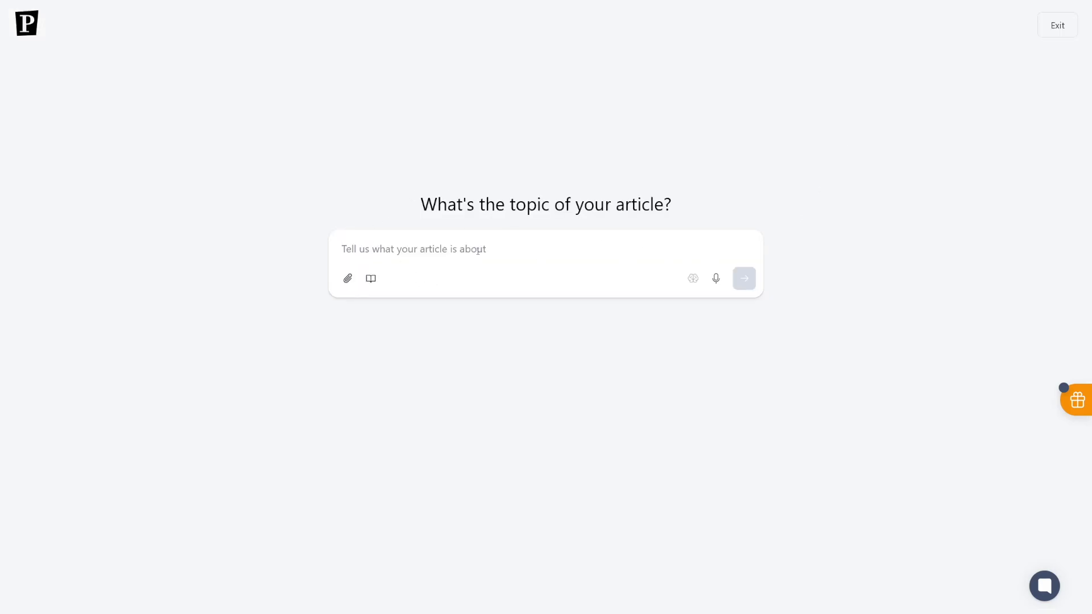
mouse_move(348, 279)
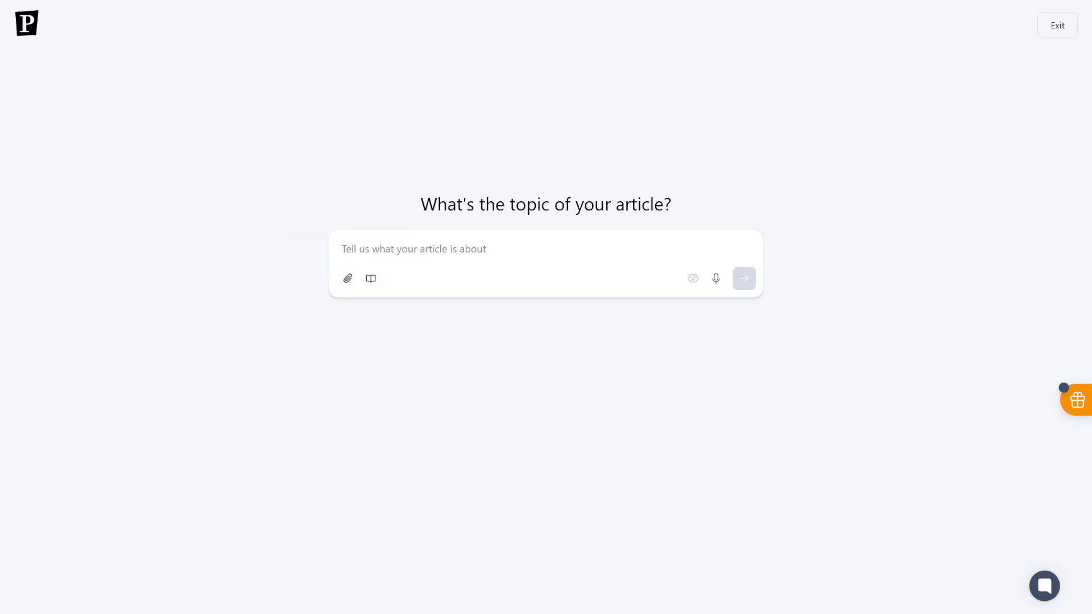
mouse_move(404, 272)
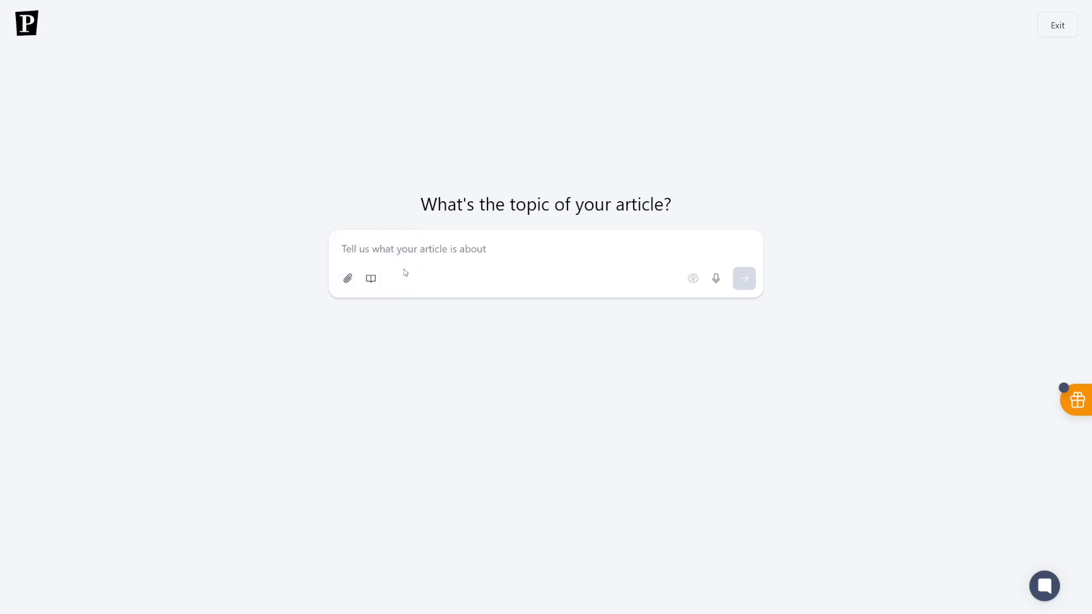
mouse_move(371, 279)
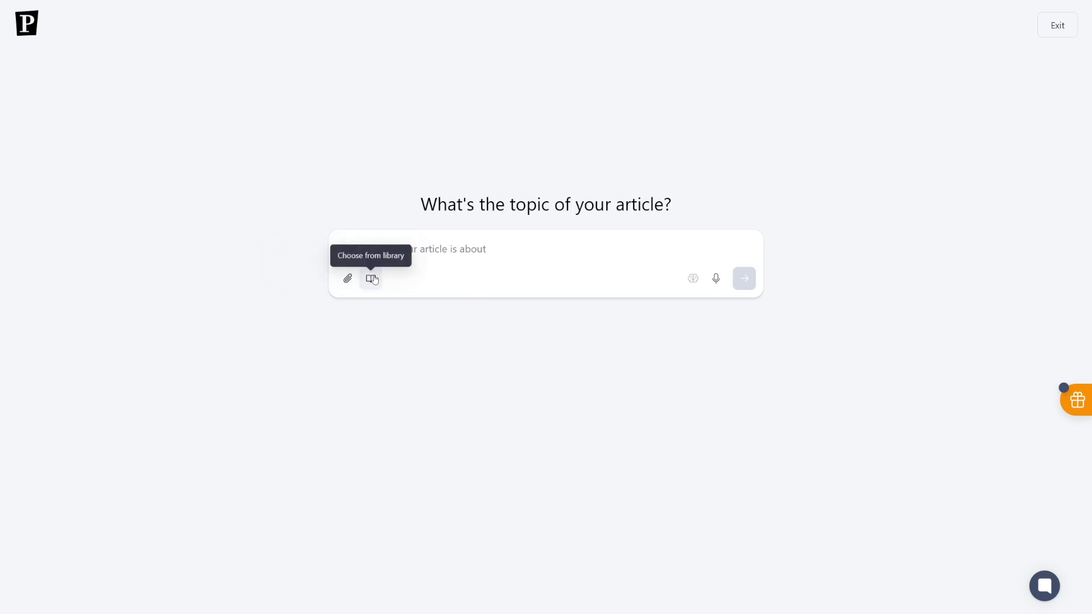
Glance at the saved library, then enter the topic 'why is AI so important today?'
click(372, 279)
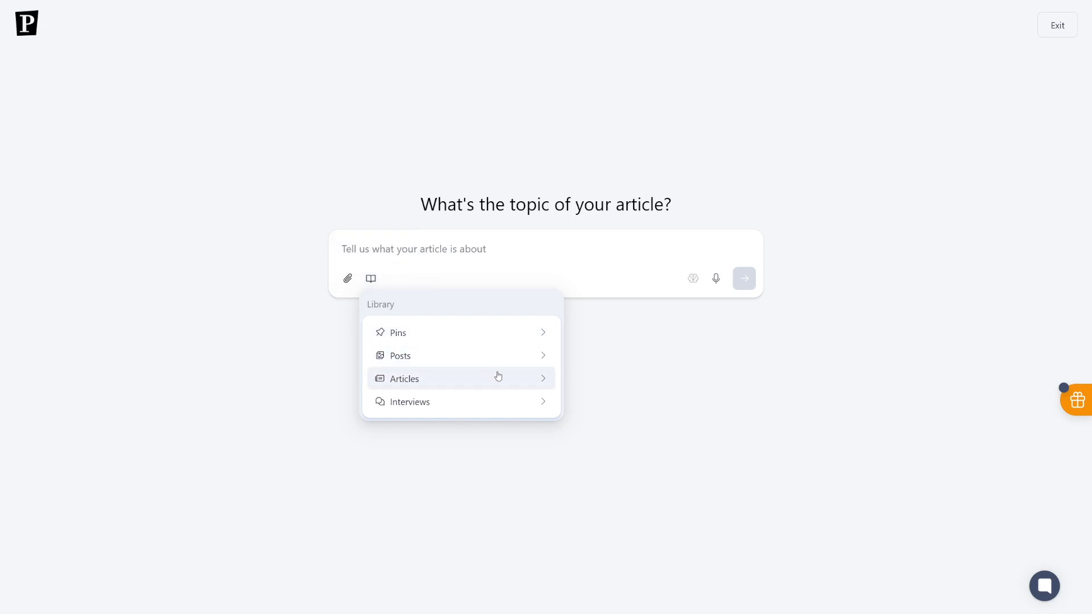
mouse_move(471, 413)
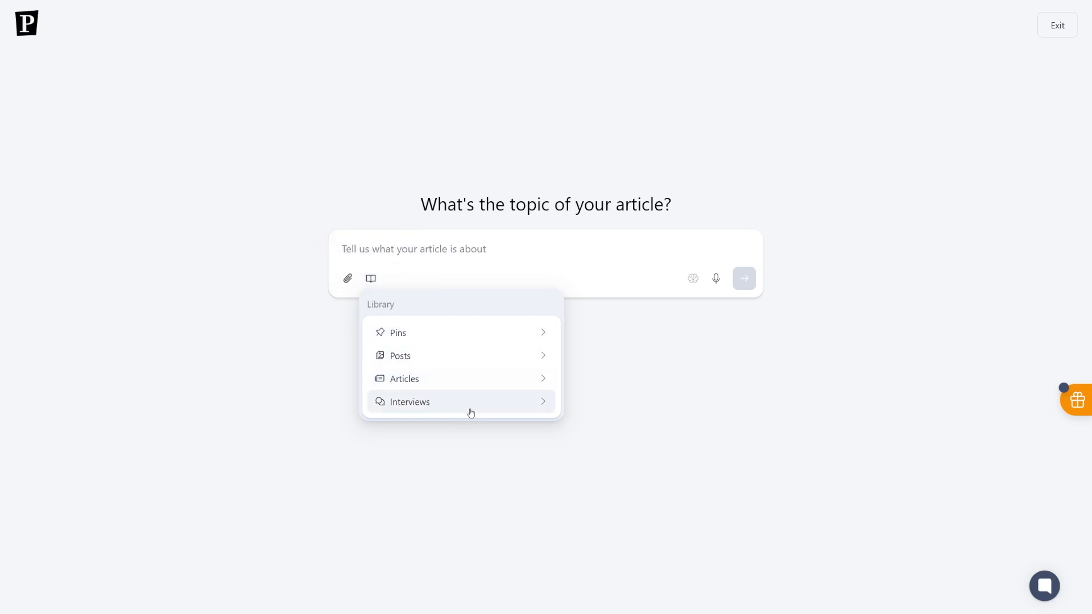
mouse_move(501, 341)
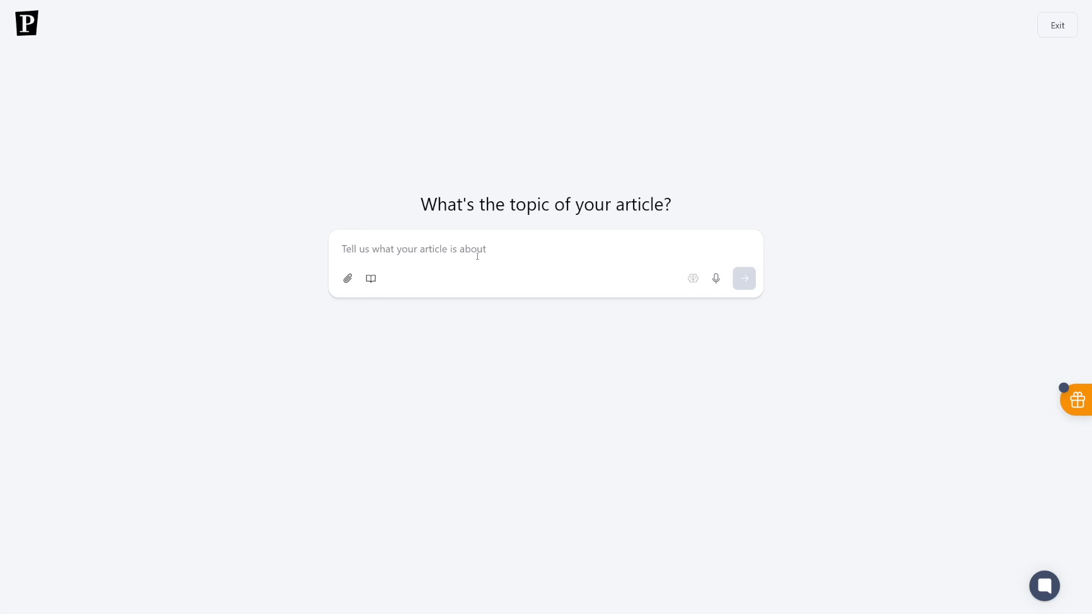
text(why is AI so important today?)
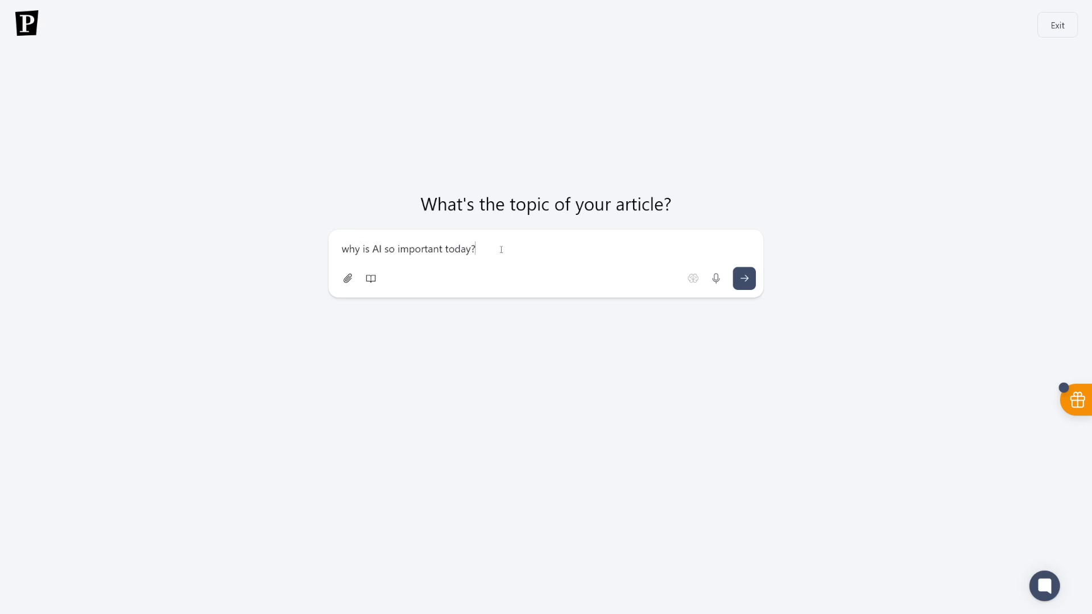
Submit the topic to get the suggested Thought Leadership article setup
click(743, 278)
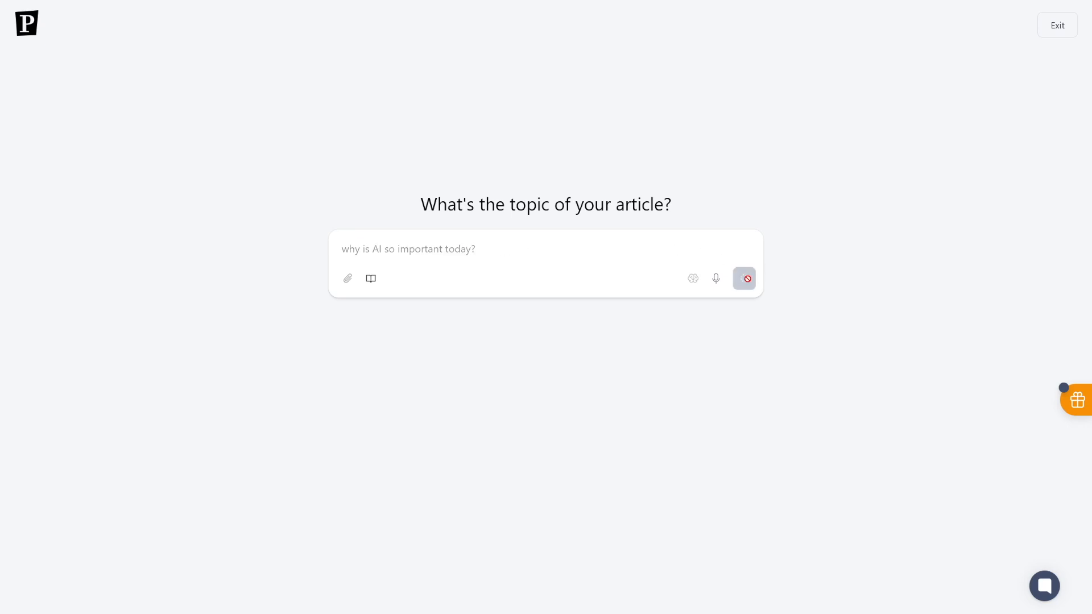
click(744, 279)
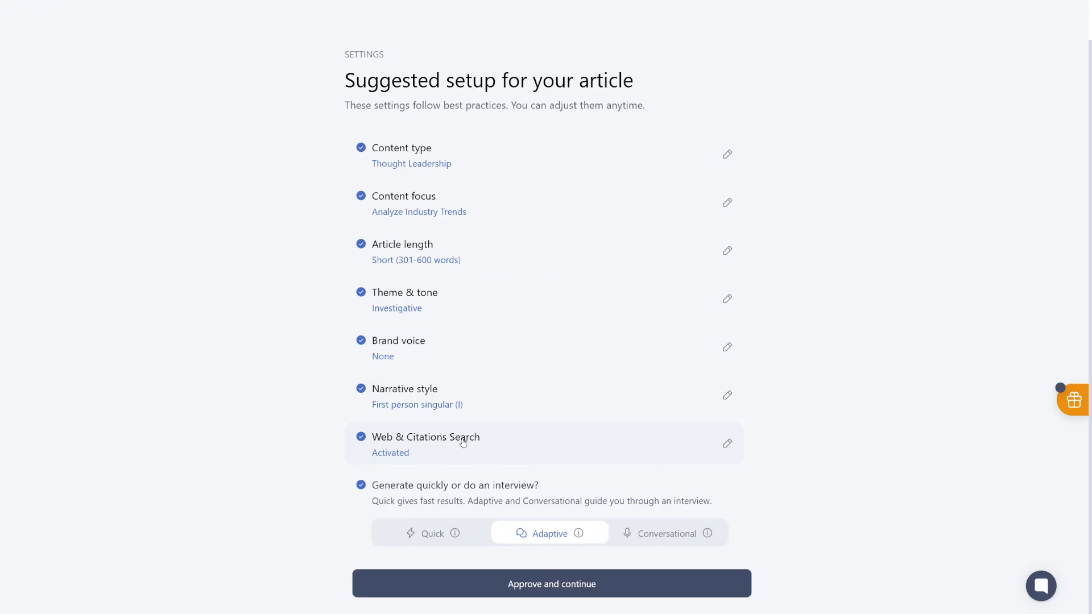
mouse_move(459, 497)
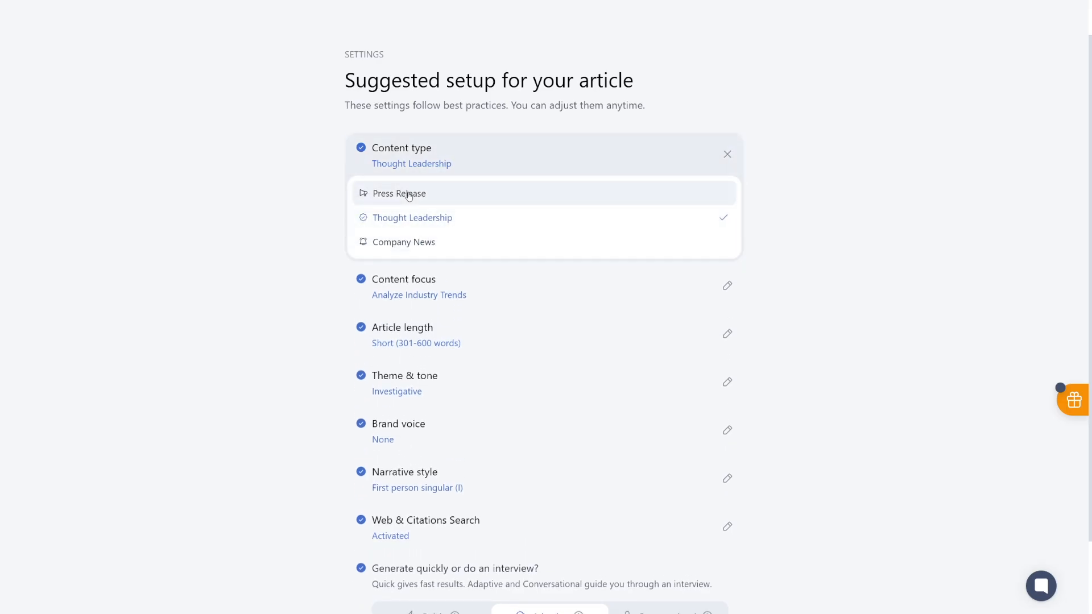
mouse_move(449, 234)
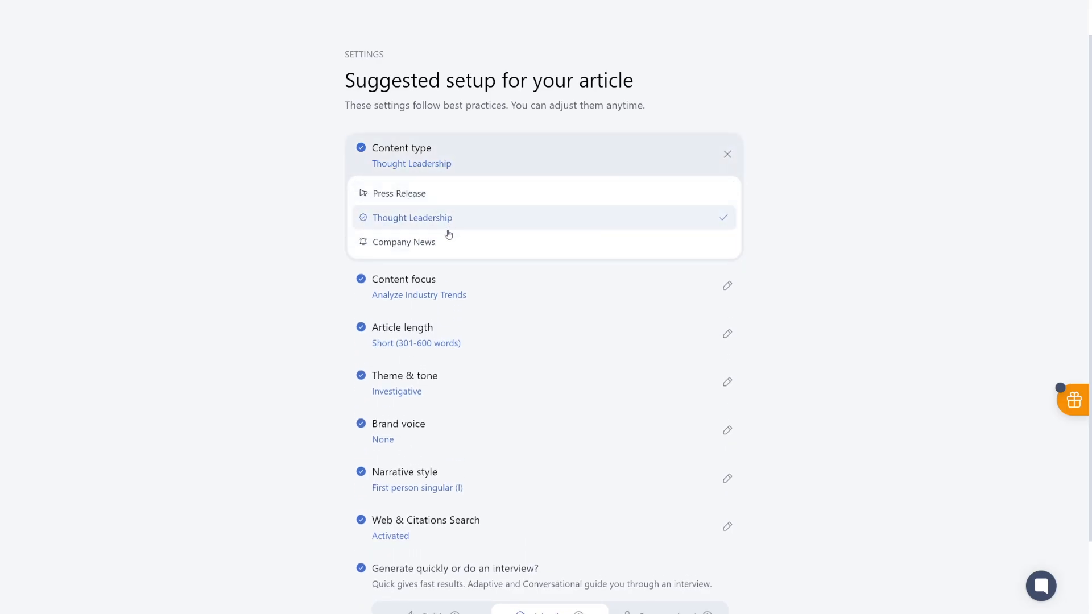
mouse_move(288, 250)
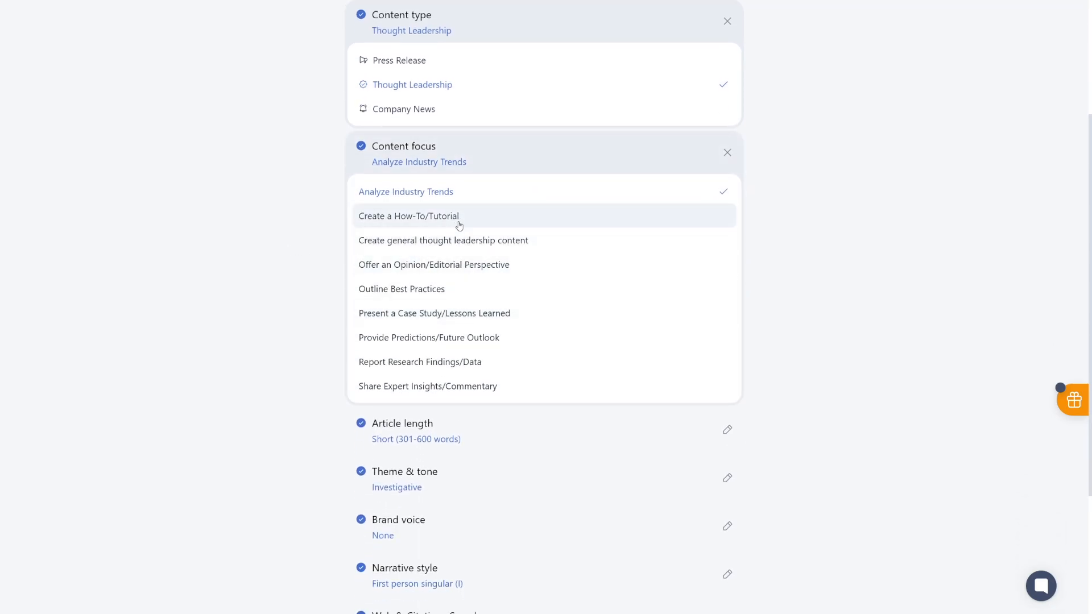
mouse_move(625, 361)
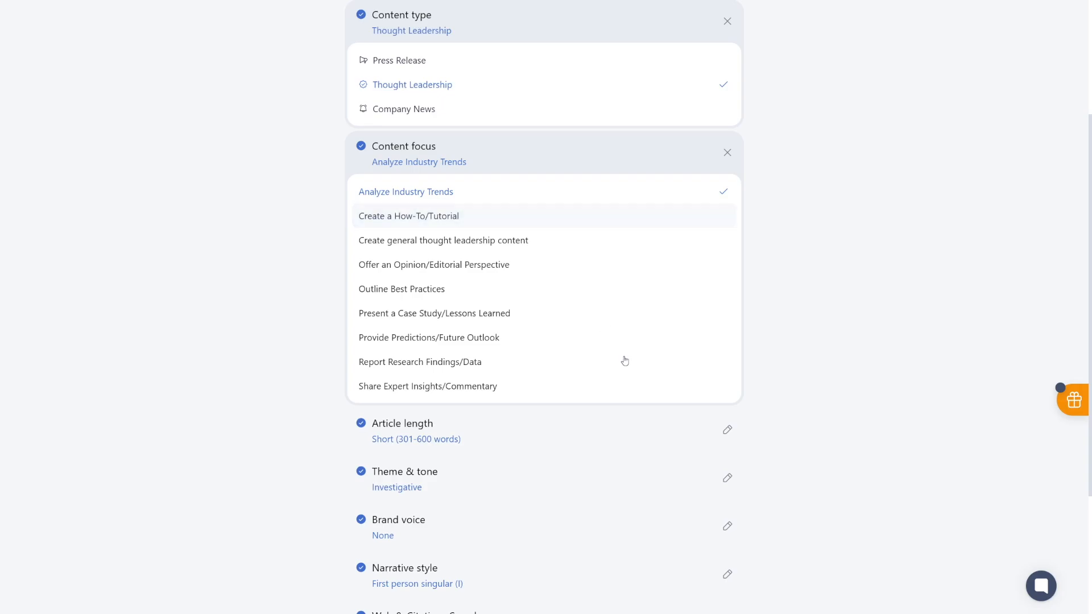
mouse_move(540, 363)
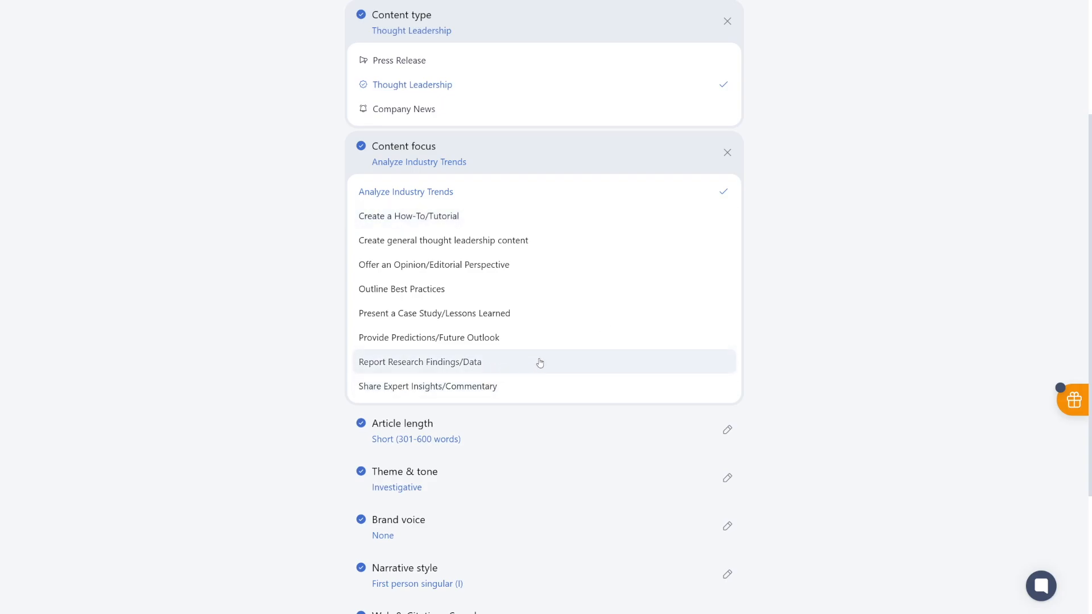
mouse_move(863, 304)
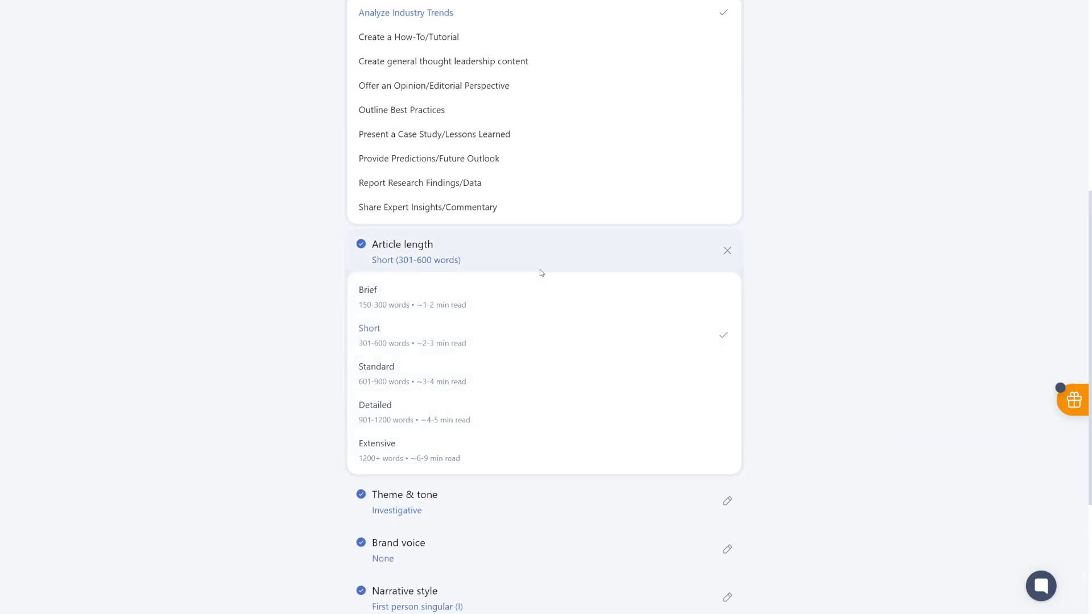
mouse_move(407, 296)
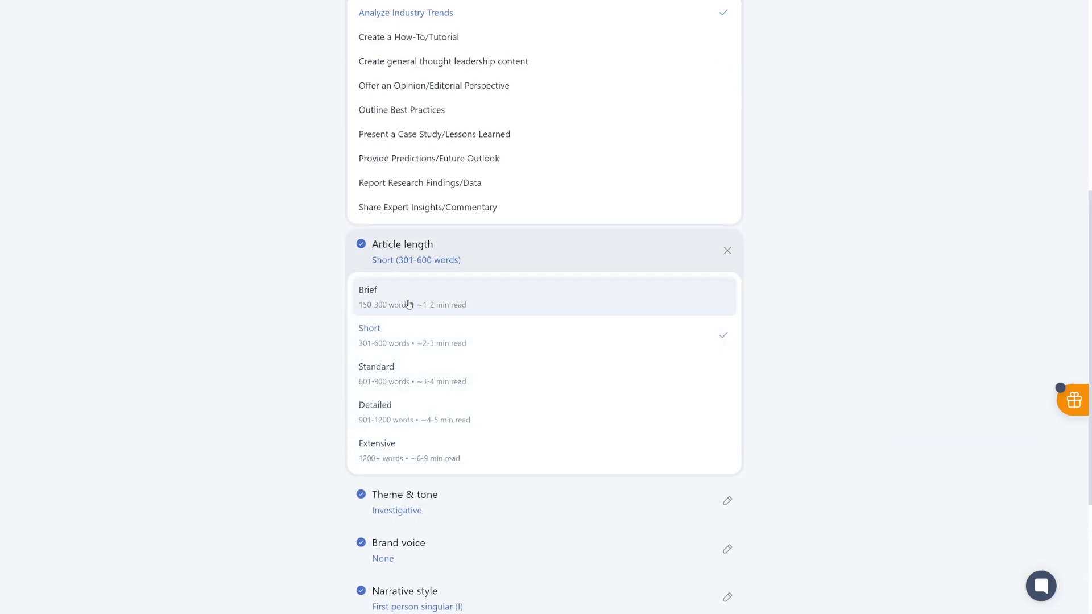
mouse_move(468, 460)
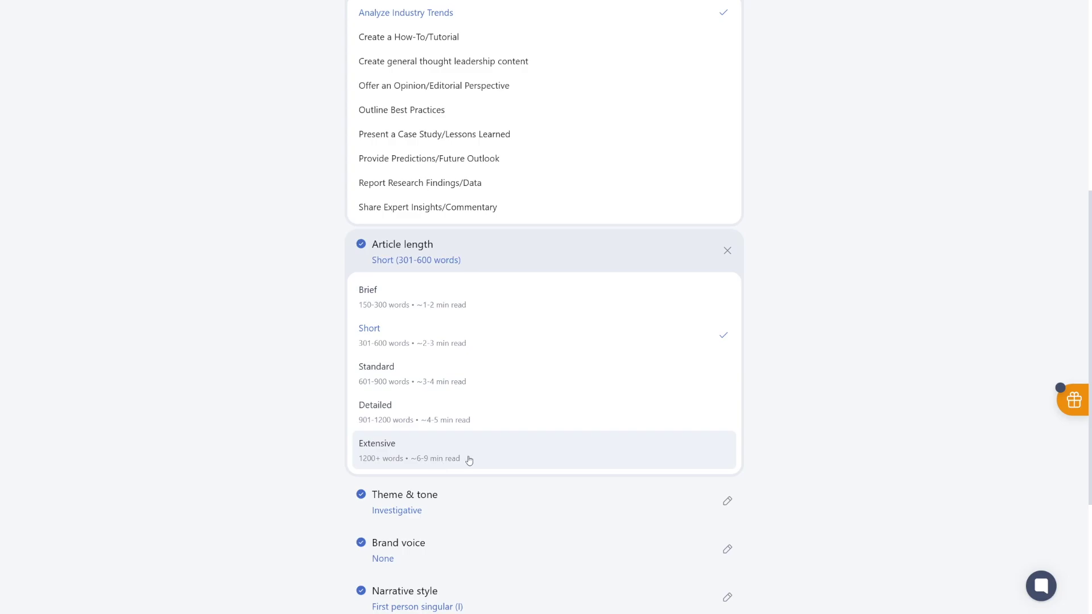
scroll(down, 3)
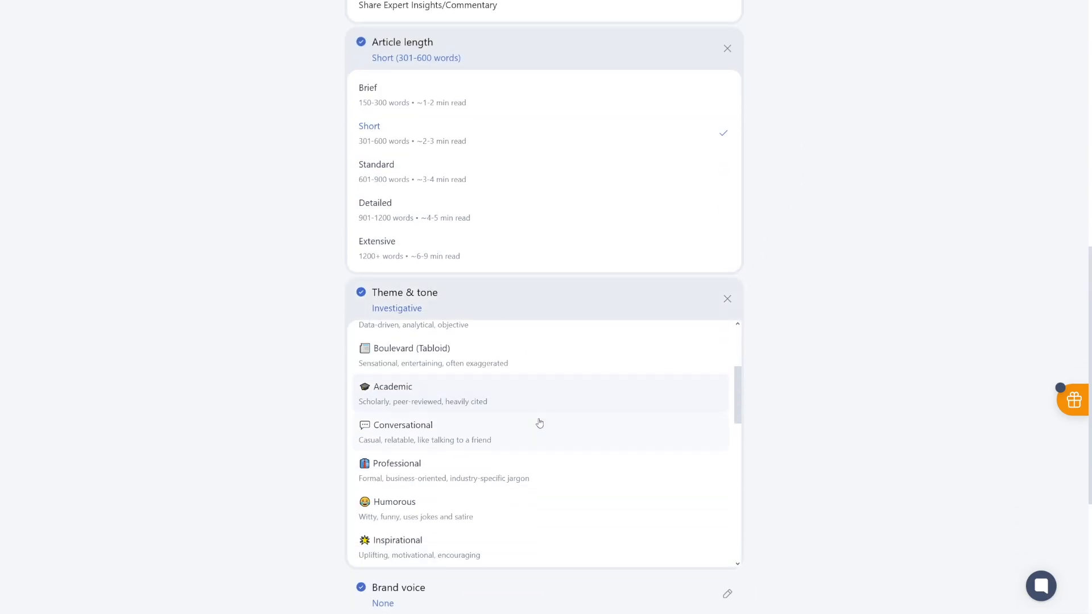
scroll(down, 3)
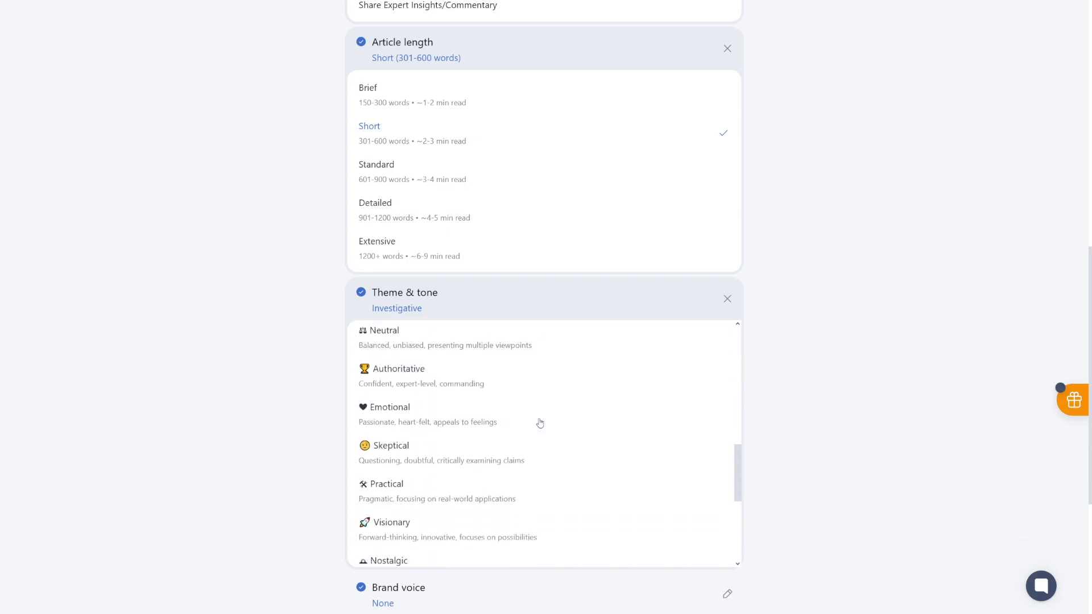
scroll(down, 3)
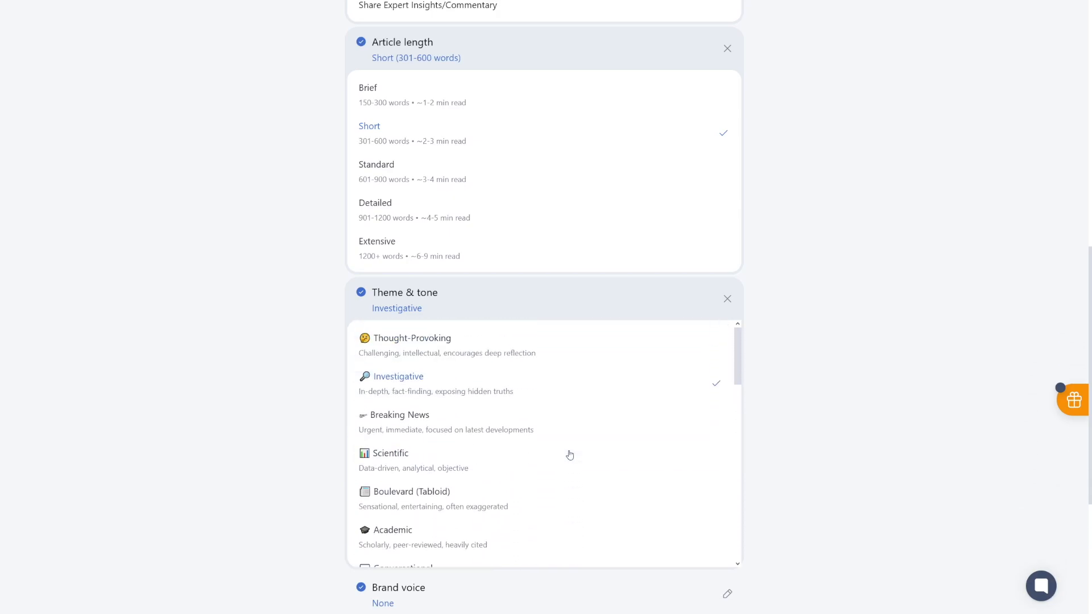
click(727, 298)
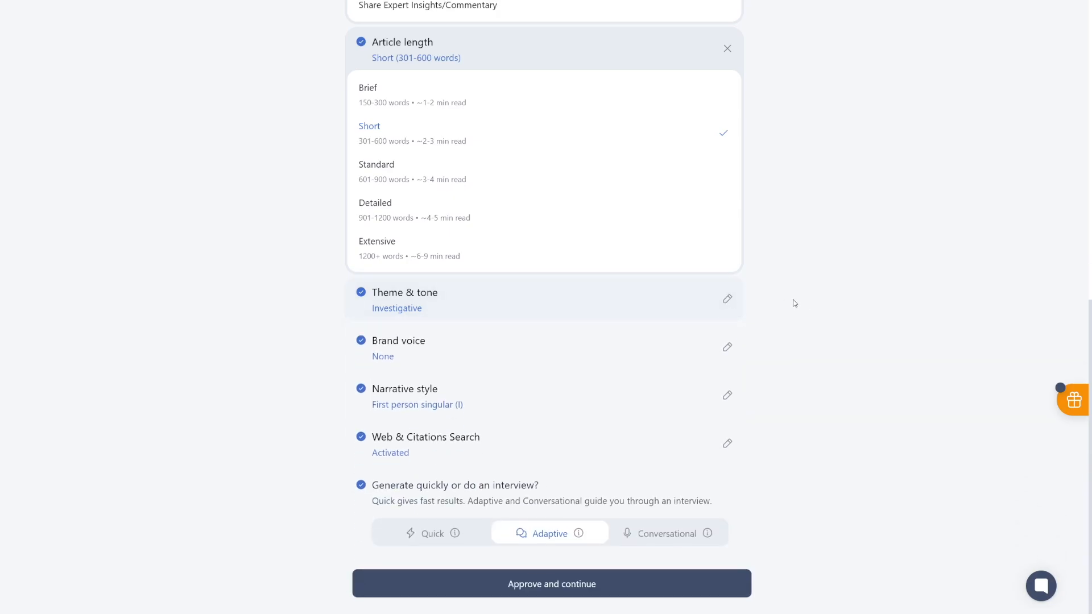
mouse_move(844, 304)
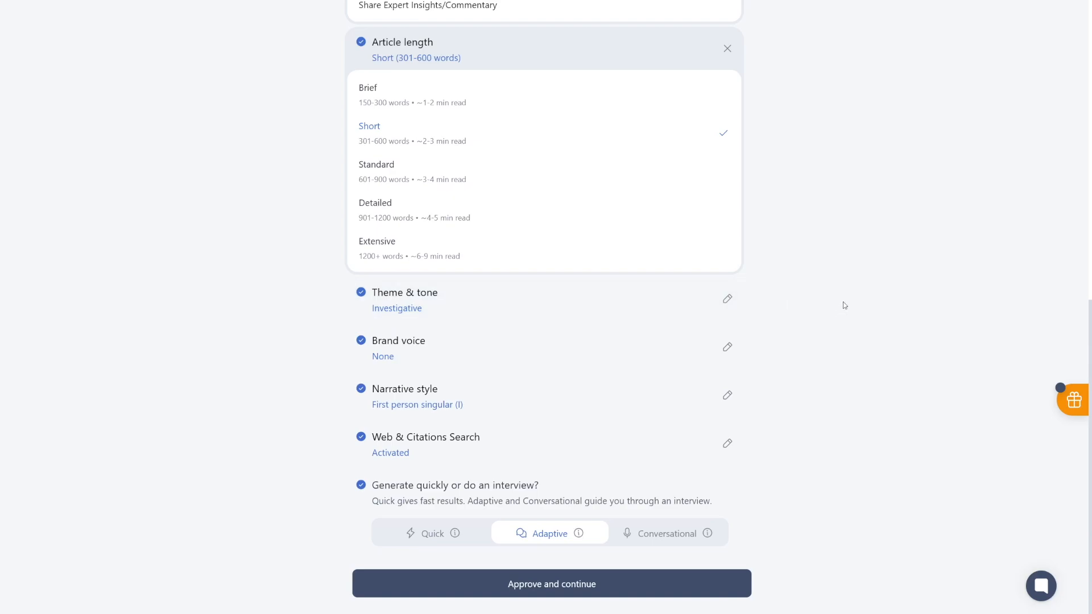
mouse_move(834, 307)
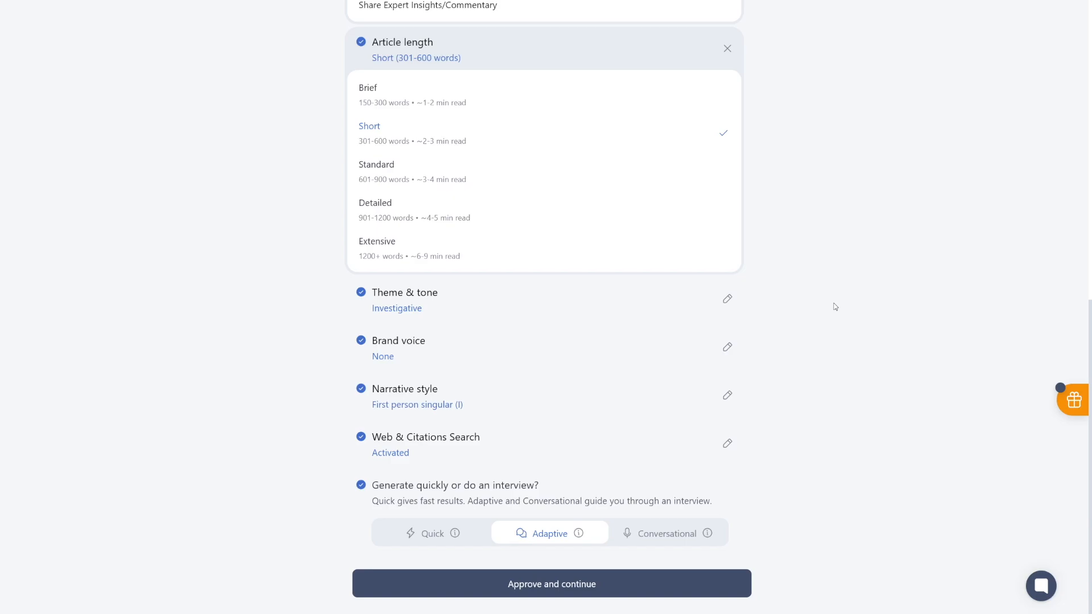
mouse_move(381, 484)
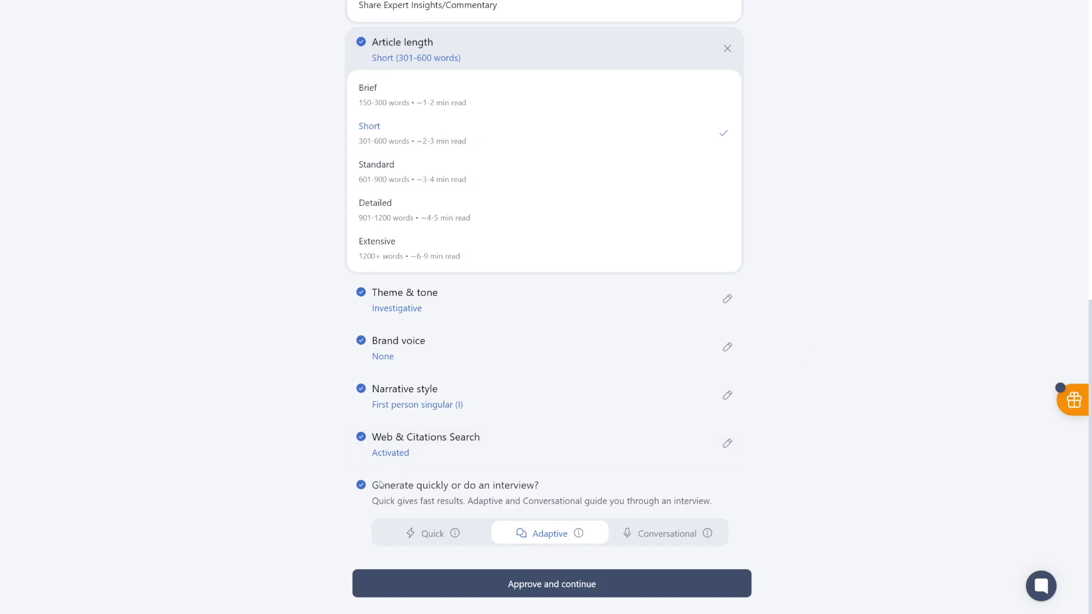
mouse_move(569, 494)
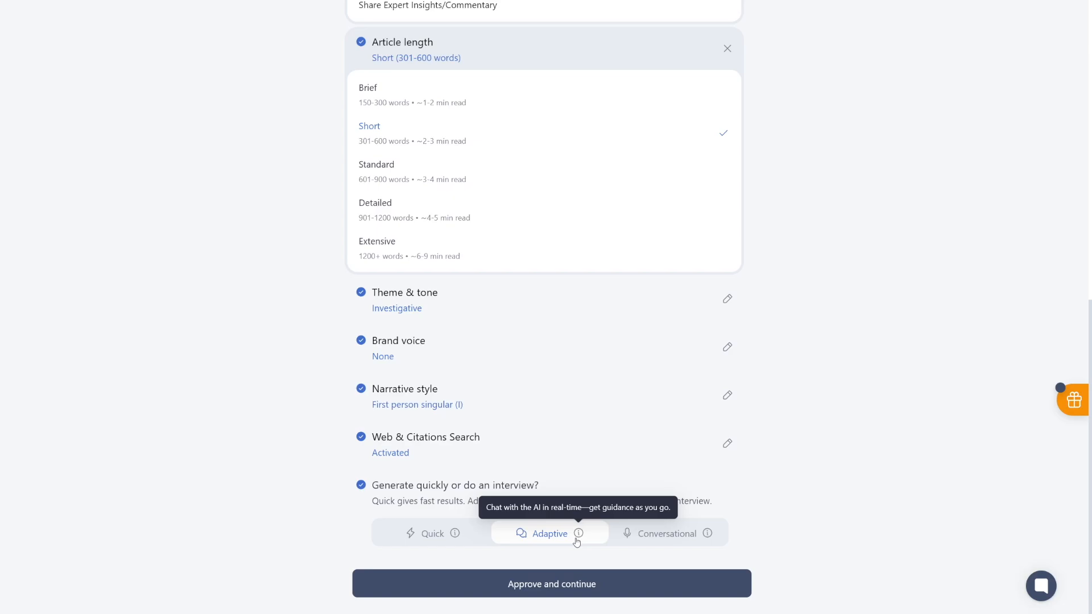
mouse_move(608, 548)
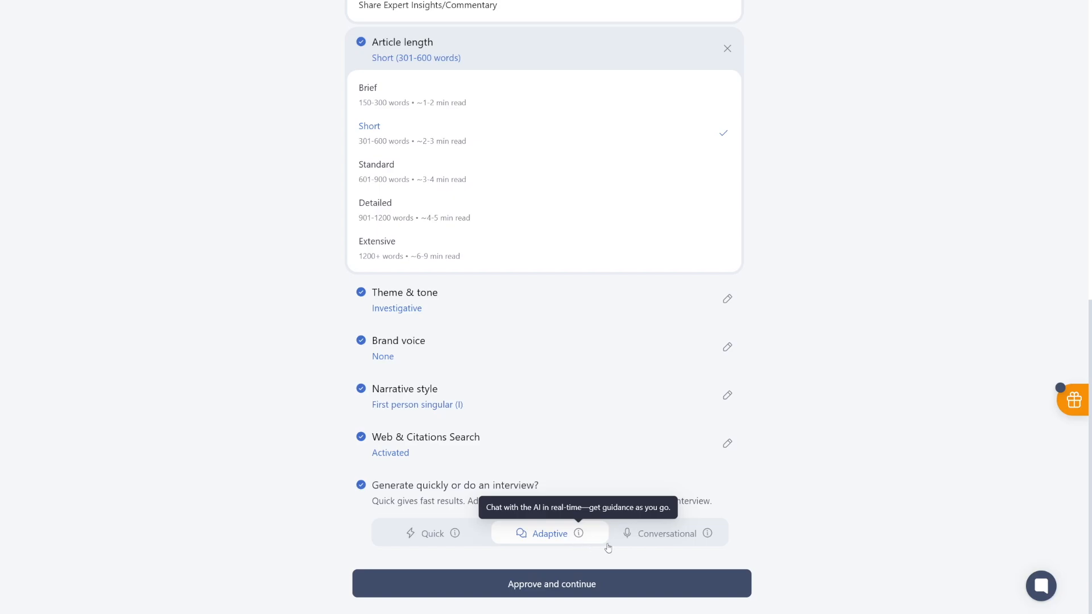
Switch the generation mode from Adaptive to Conversational
click(666, 533)
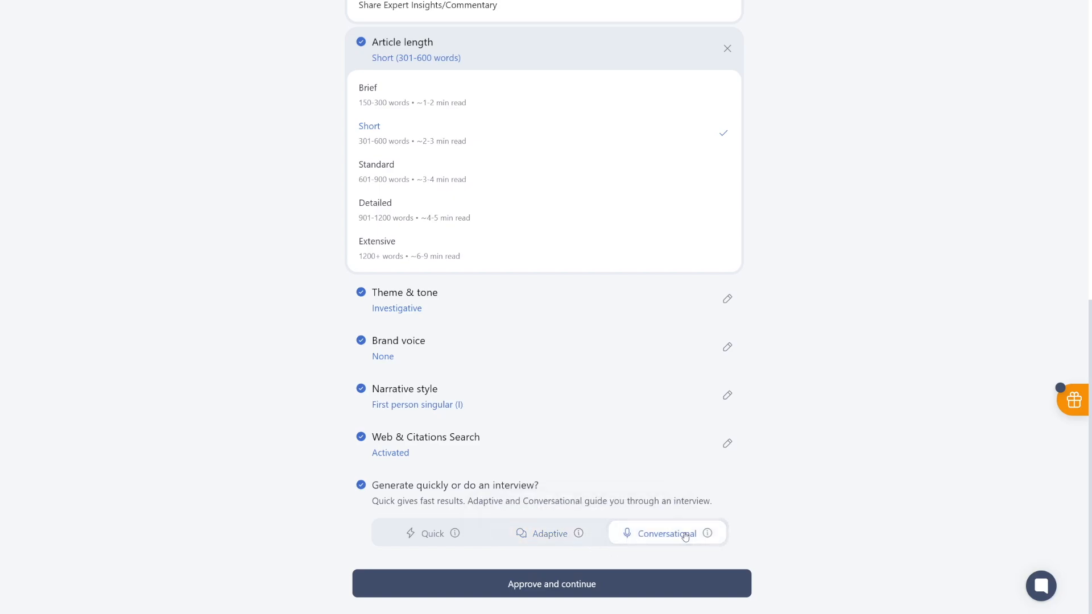
mouse_move(708, 537)
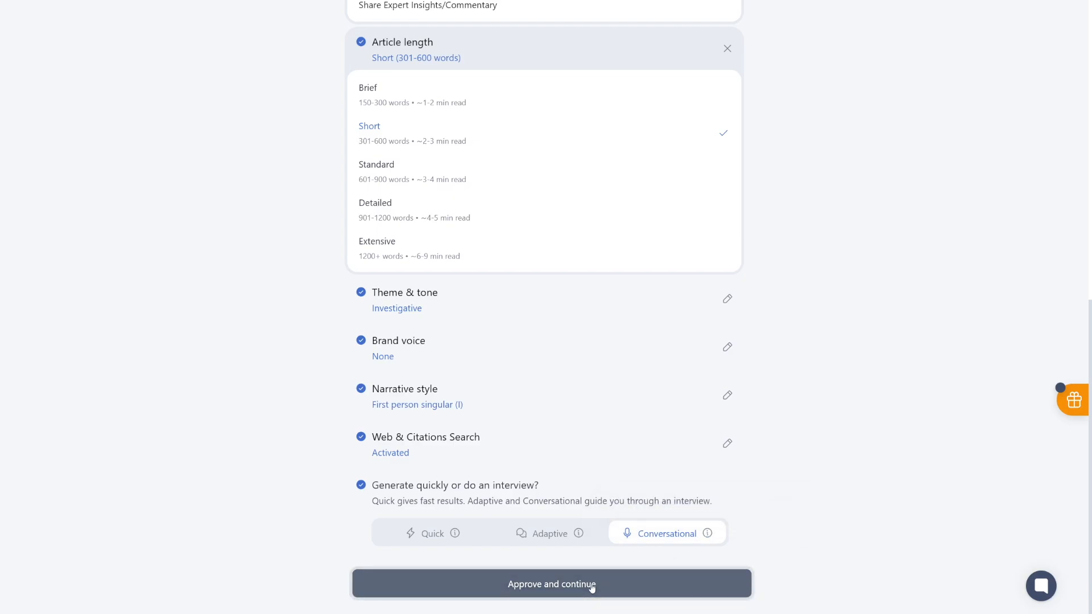
click(551, 584)
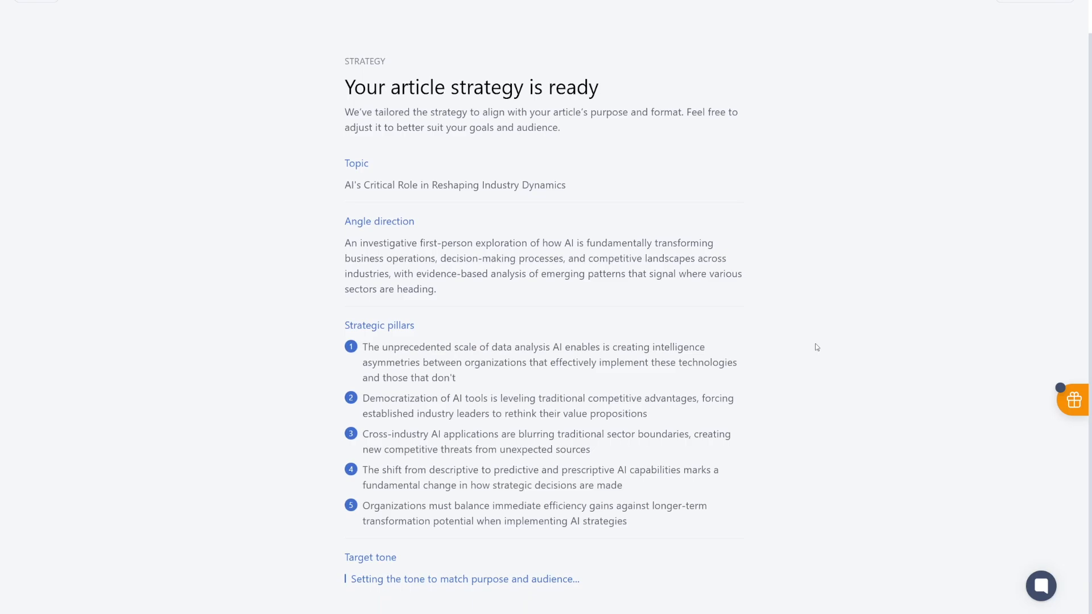
scroll(down, 3)
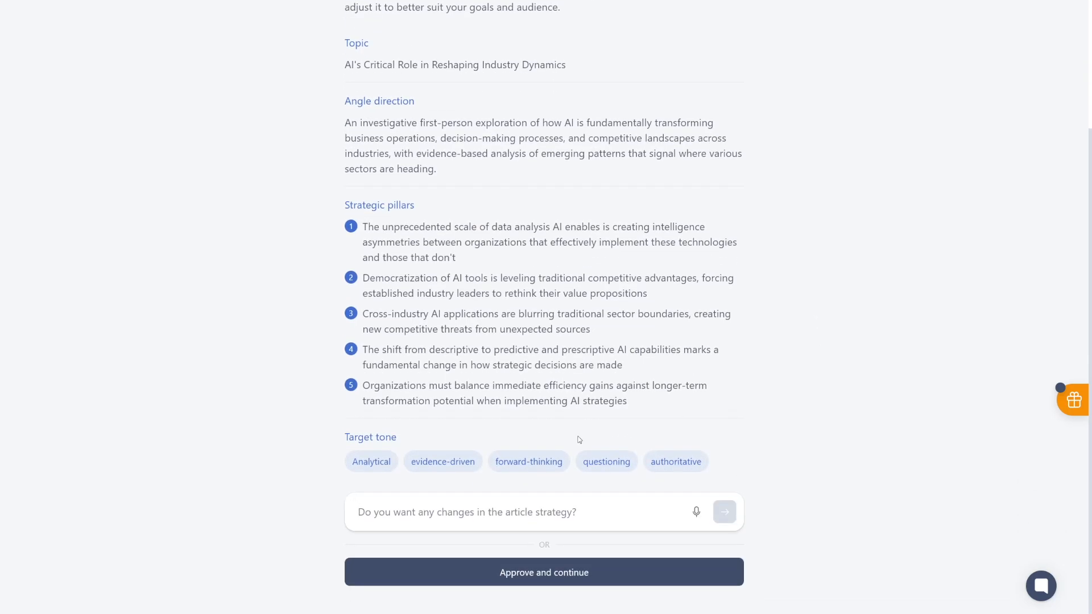
click(487, 512)
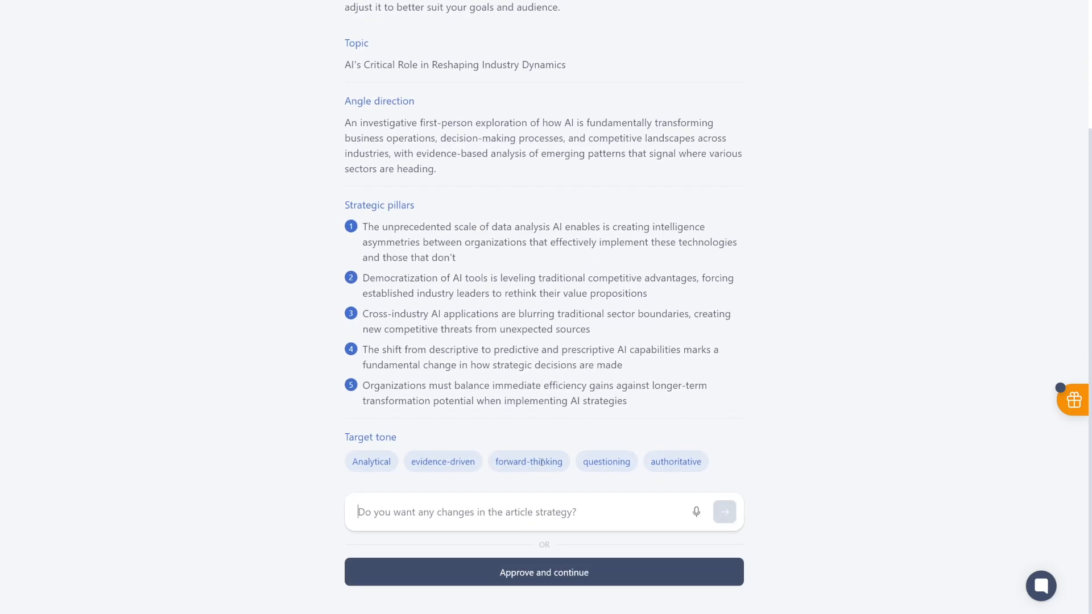
mouse_move(736, 384)
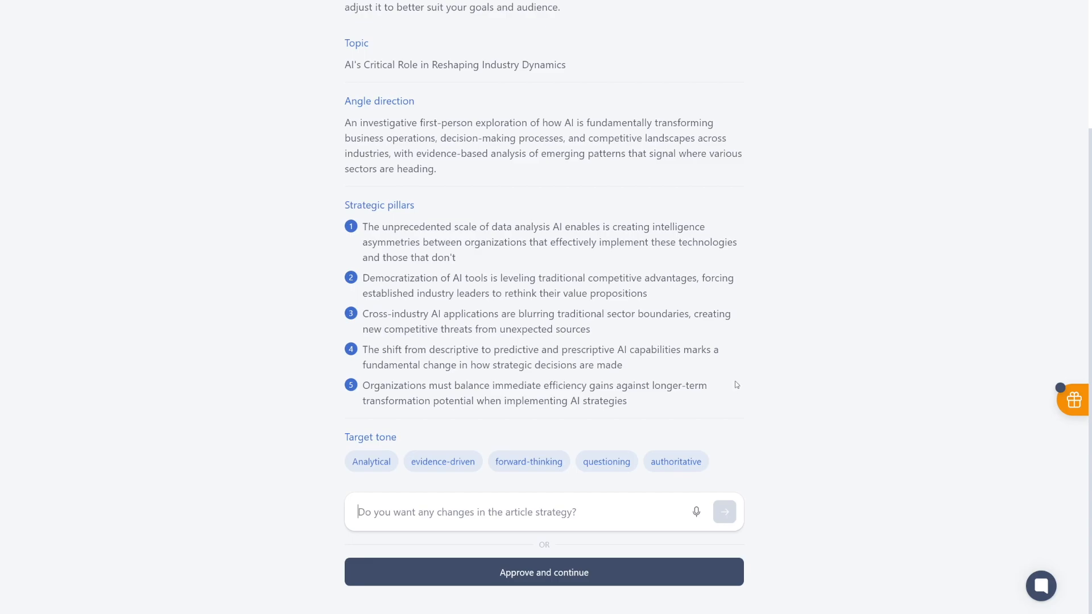
mouse_move(626, 564)
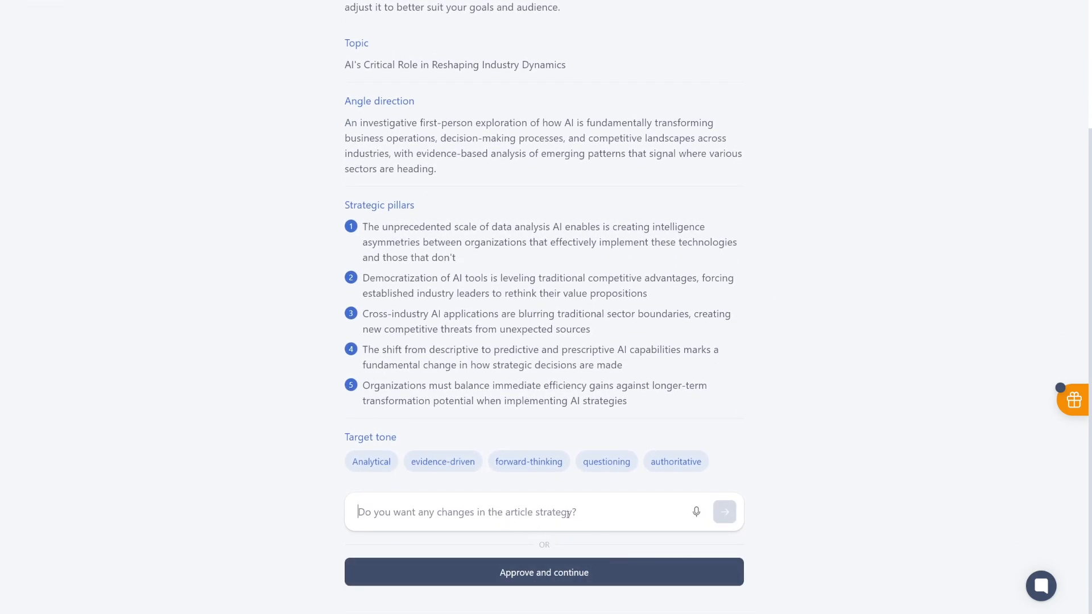
mouse_move(695, 512)
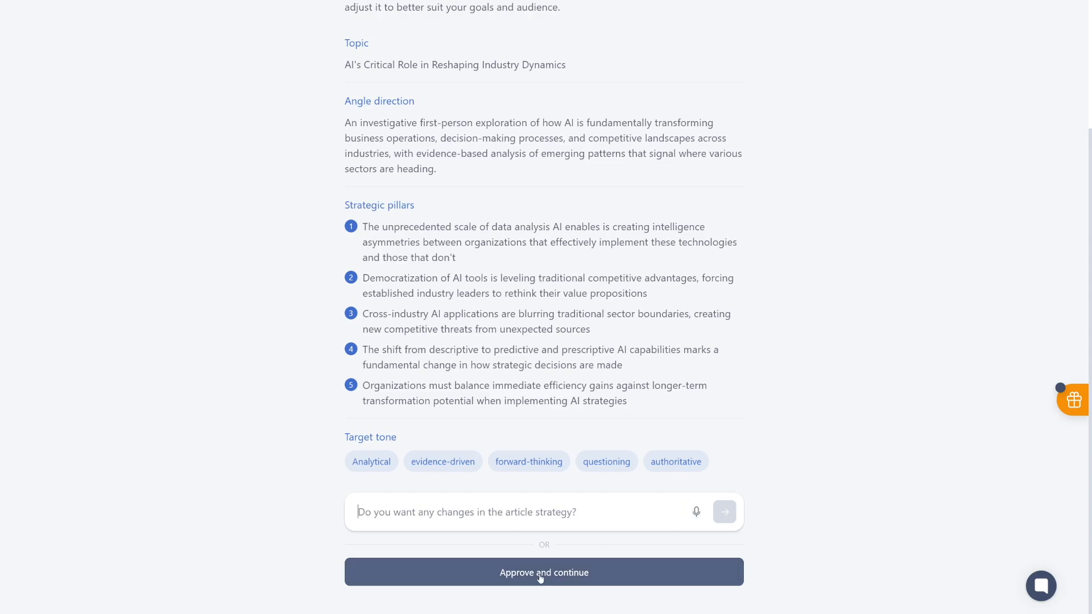
Approve the strategy, start the AI interview, then pause it partway
click(543, 571)
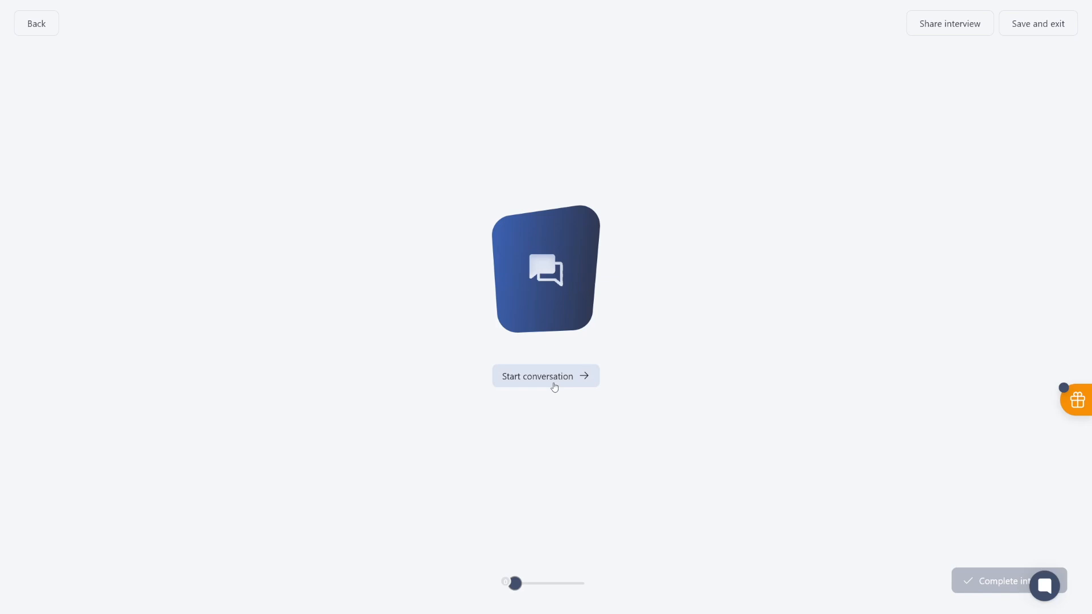
click(546, 376)
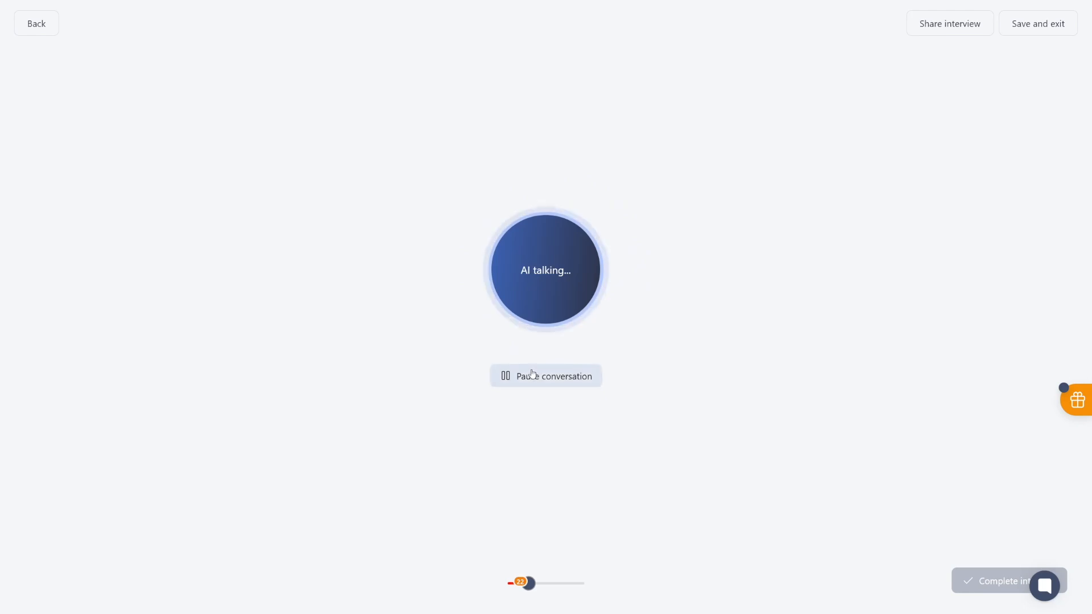
click(546, 376)
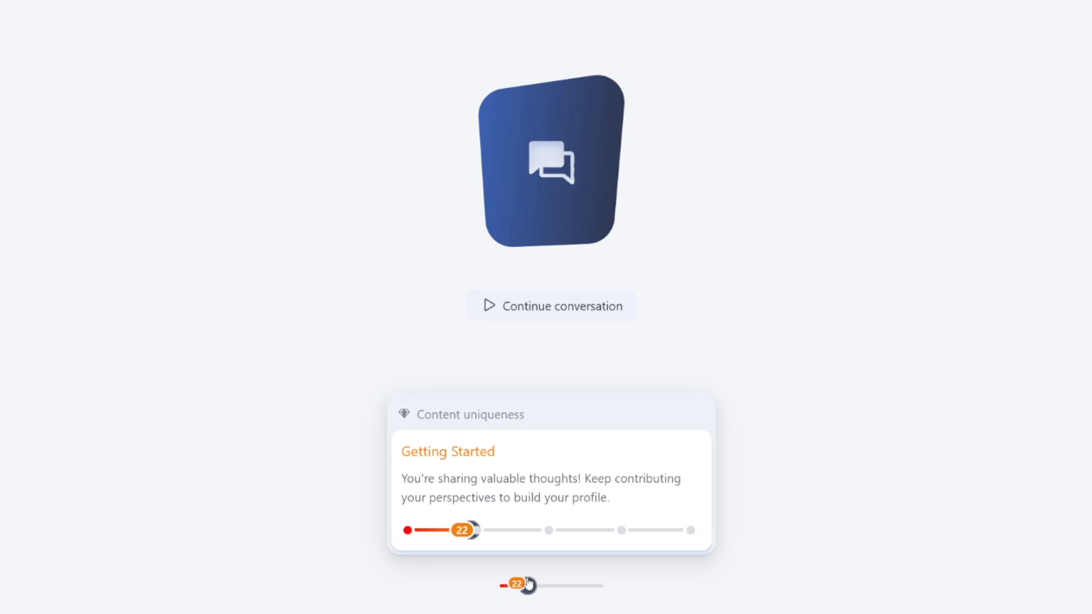
mouse_move(844, 357)
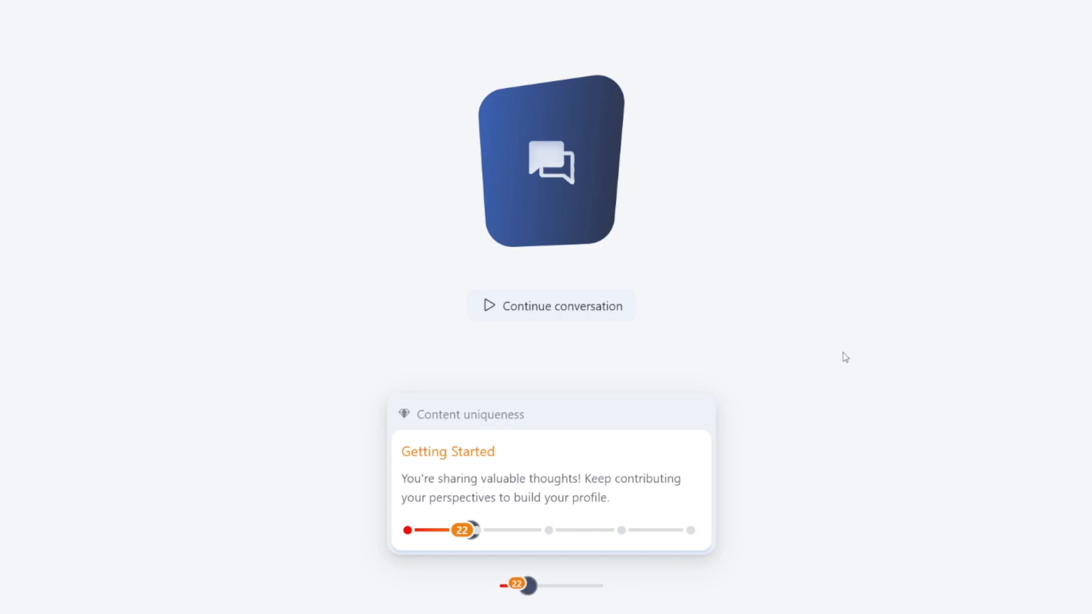
Complete the interview to generate the draft article
click(551, 306)
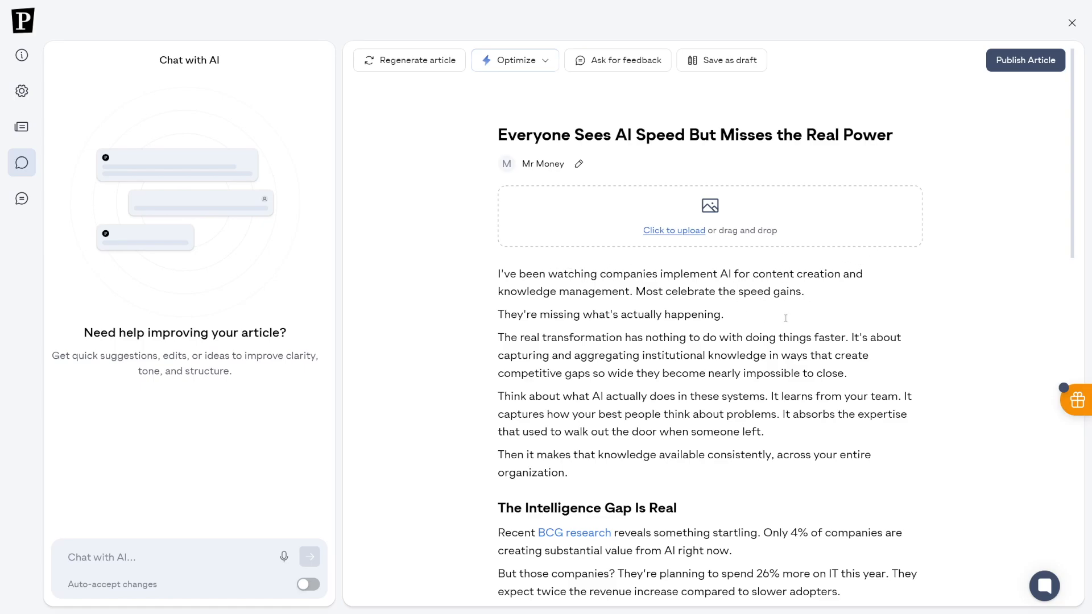
mouse_move(74, 372)
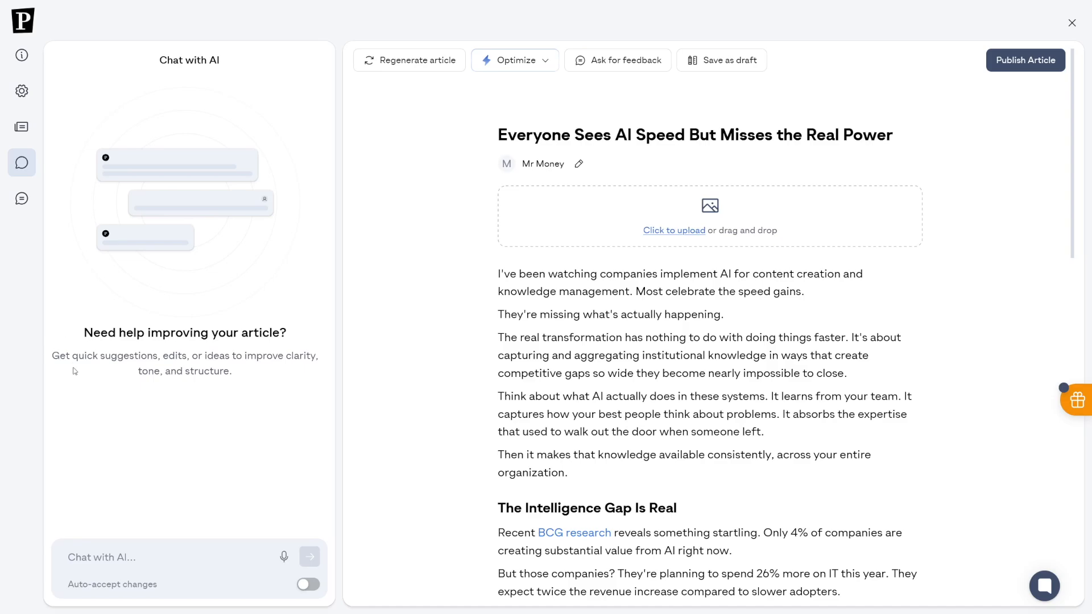
mouse_move(140, 507)
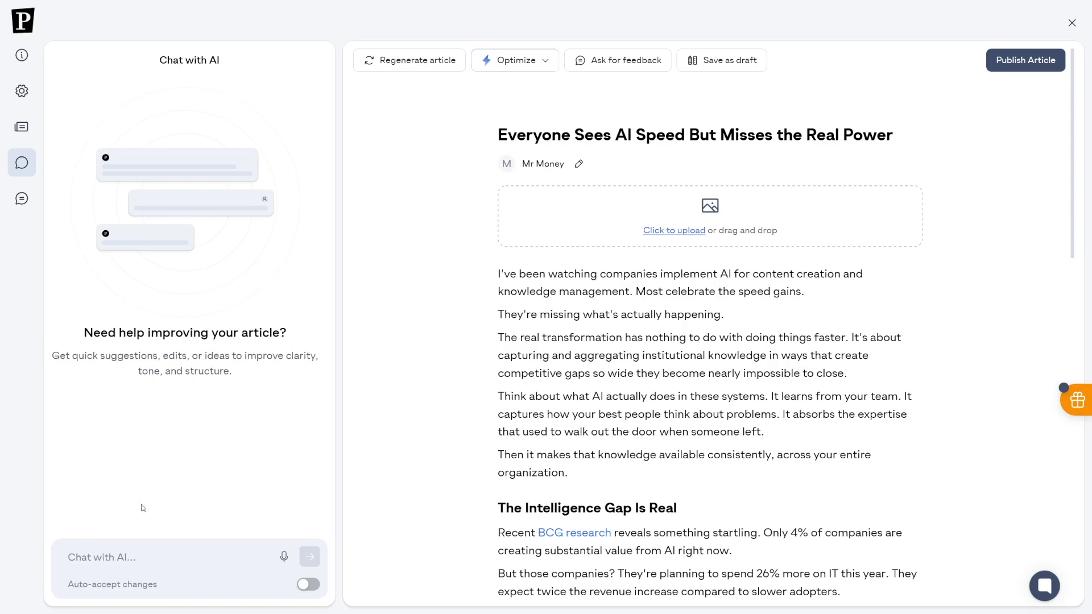
mouse_move(277, 479)
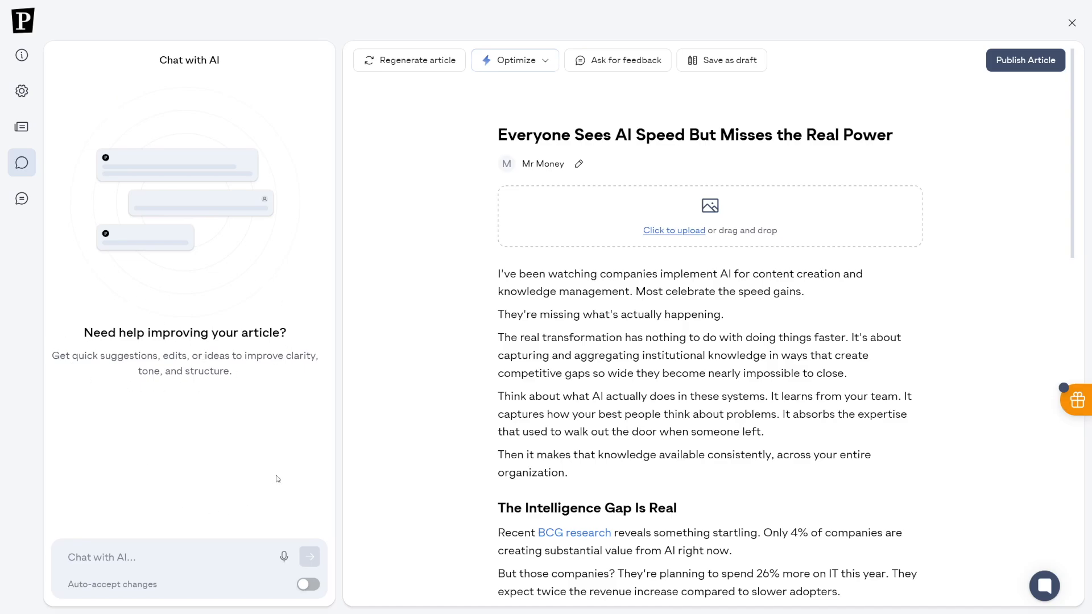
mouse_move(95, 519)
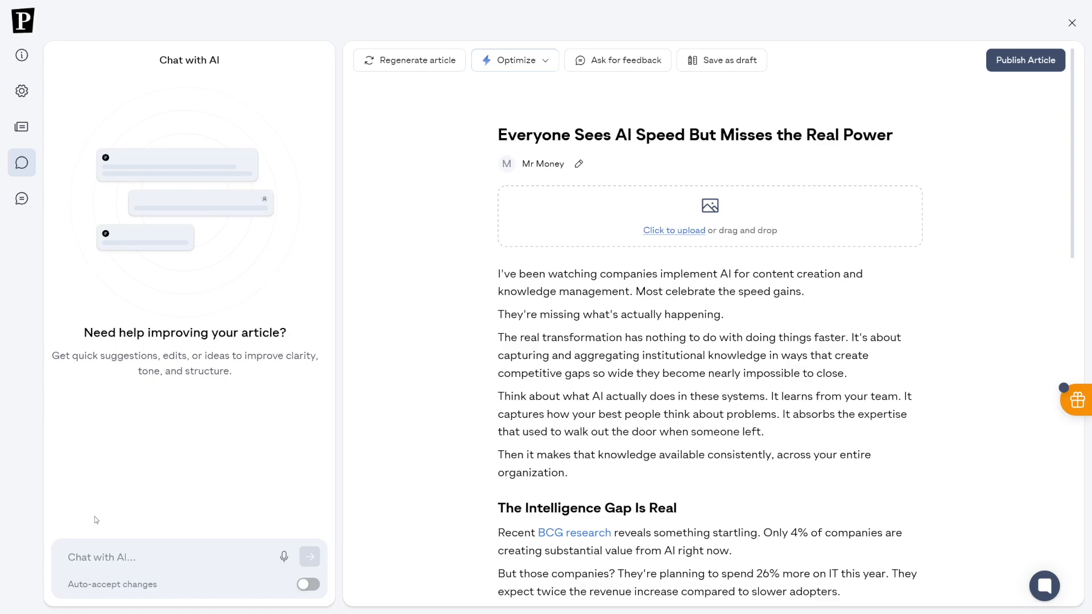
mouse_move(279, 555)
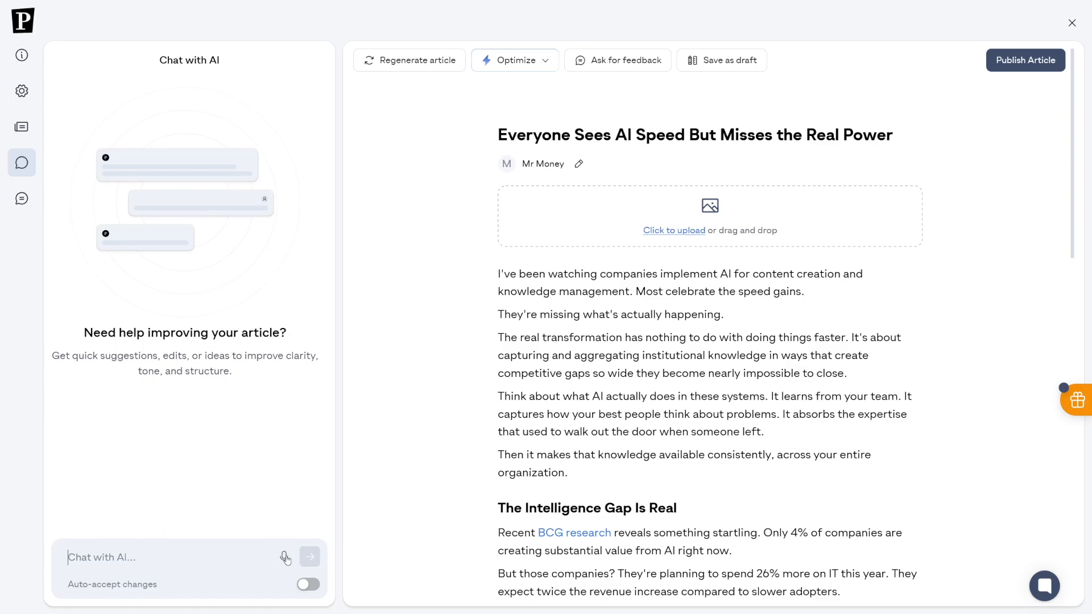
scroll(down, 3)
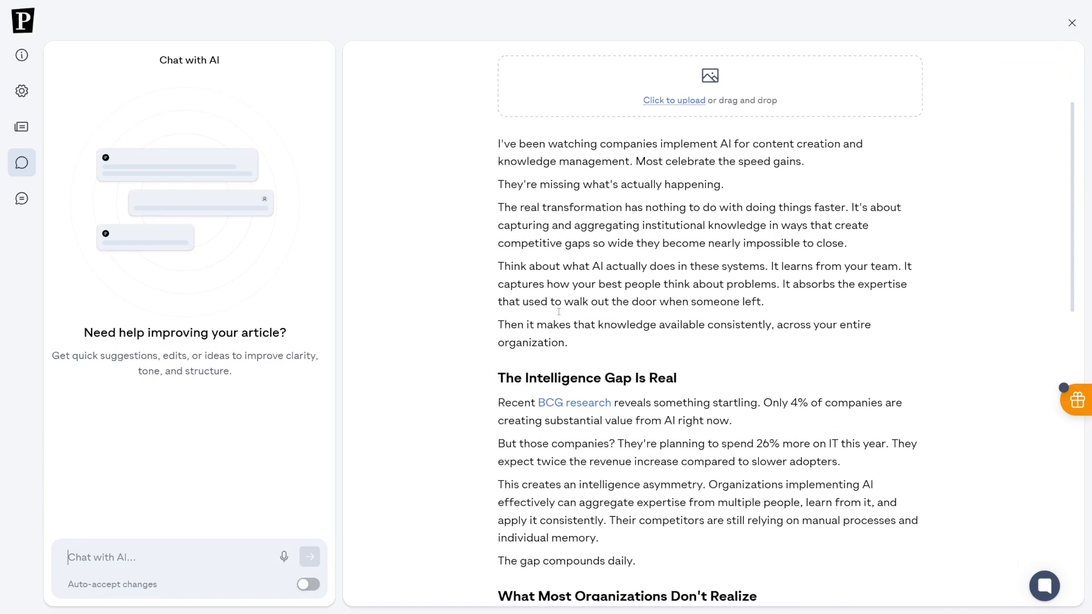
scroll(down, 3)
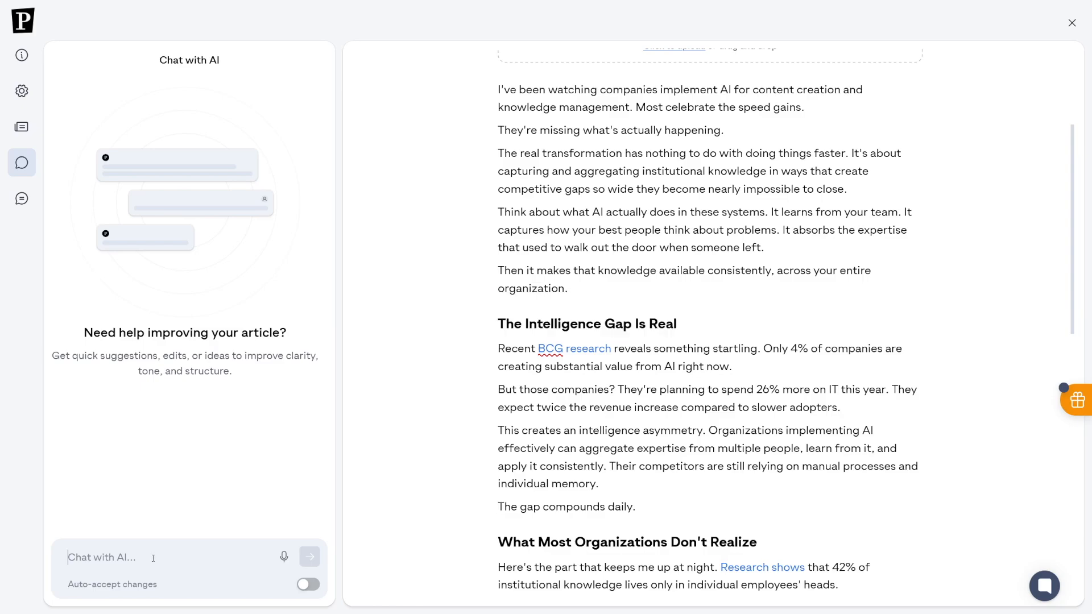
Ask the AI to 'change this into better title' and accept the new heading
text(change t)
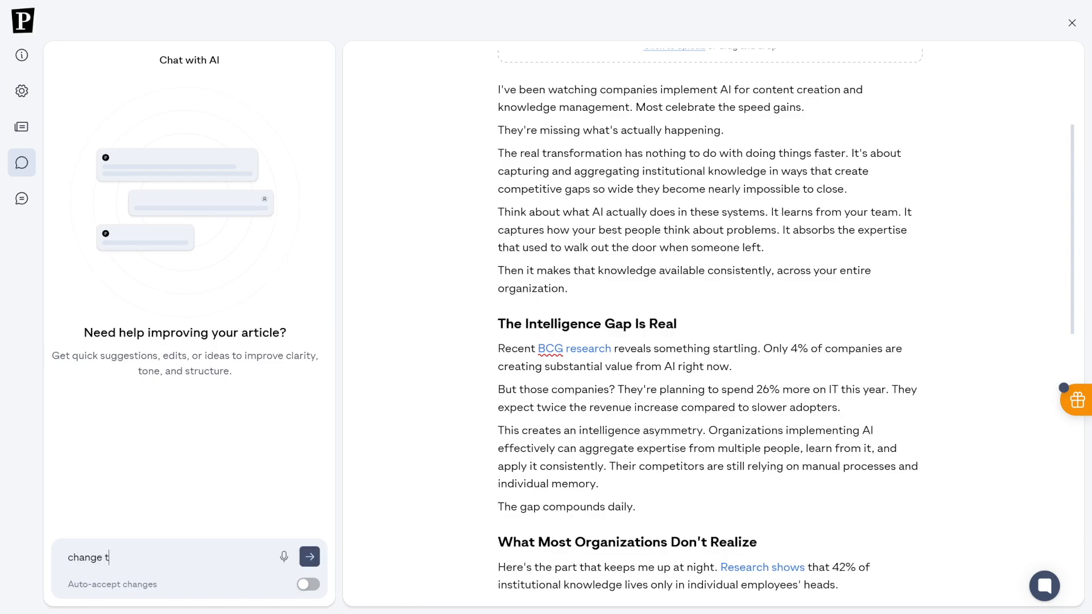
text(his into bet)
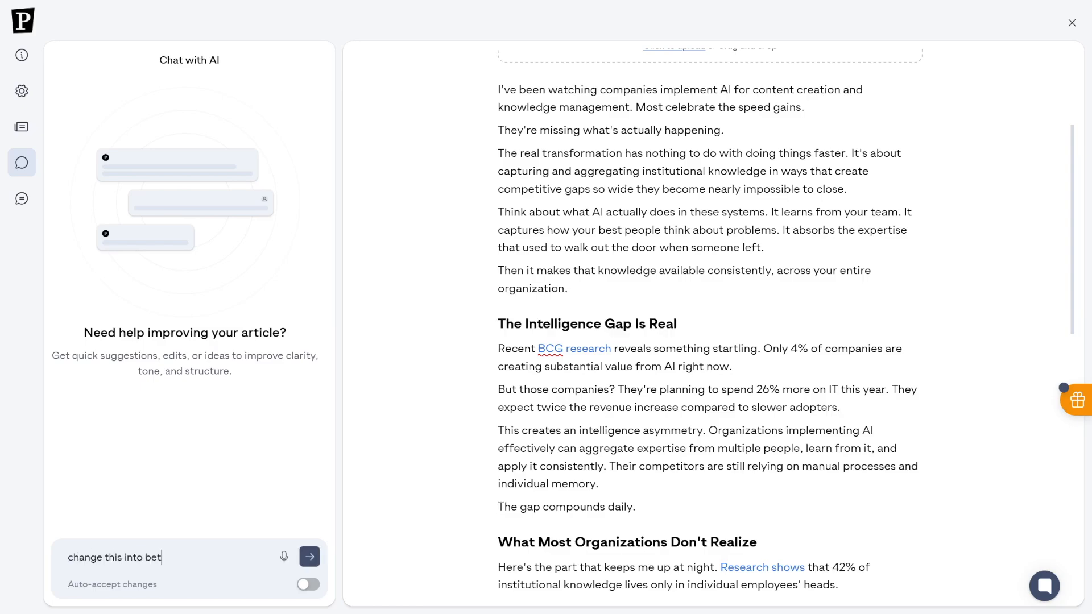
text(ter title_)
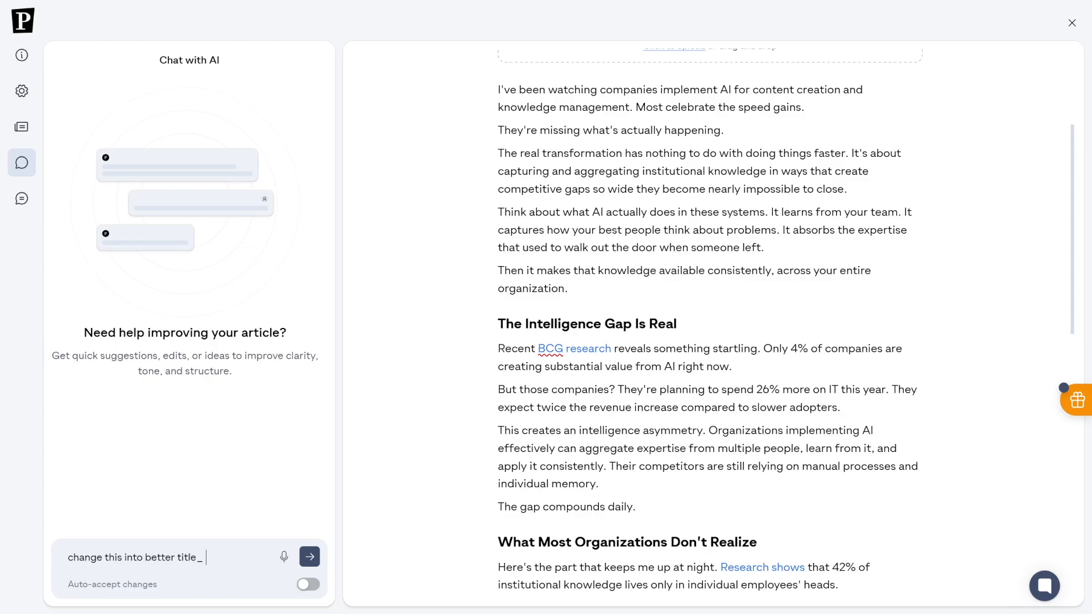
click(310, 556)
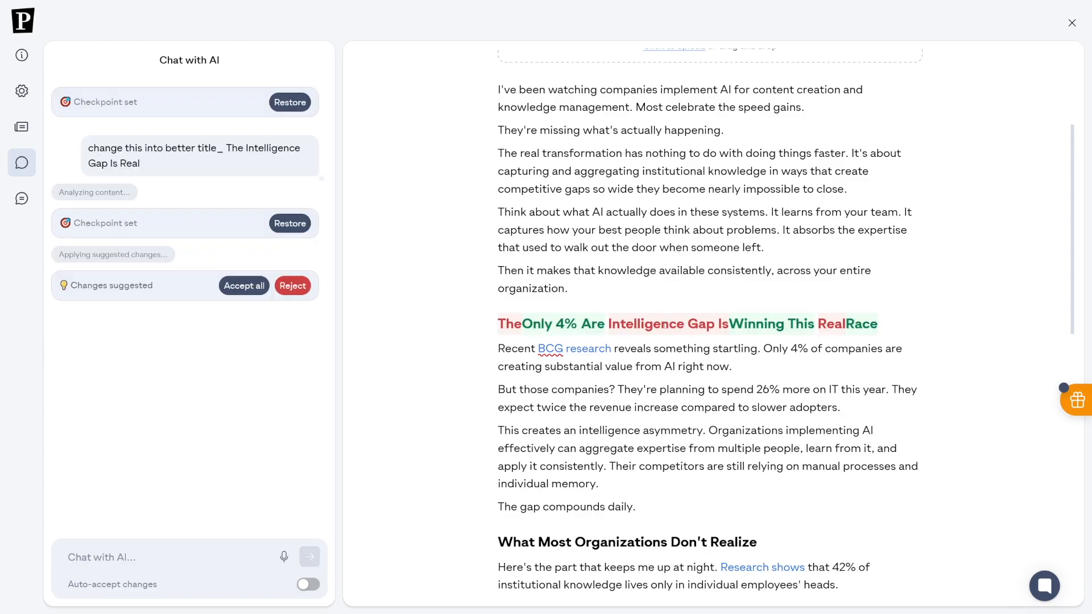
mouse_move(415, 320)
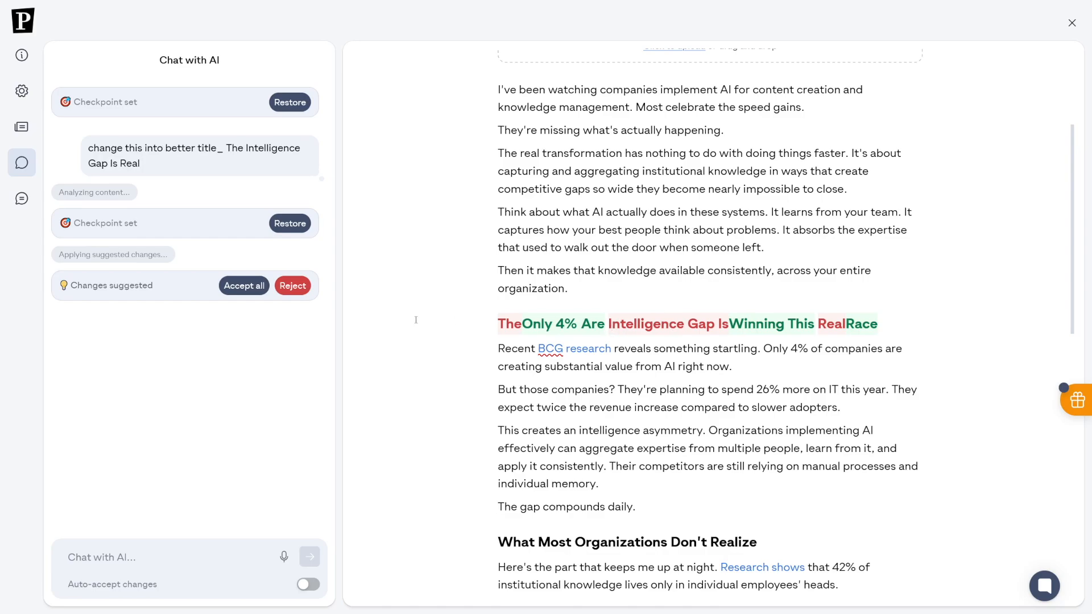
click(243, 285)
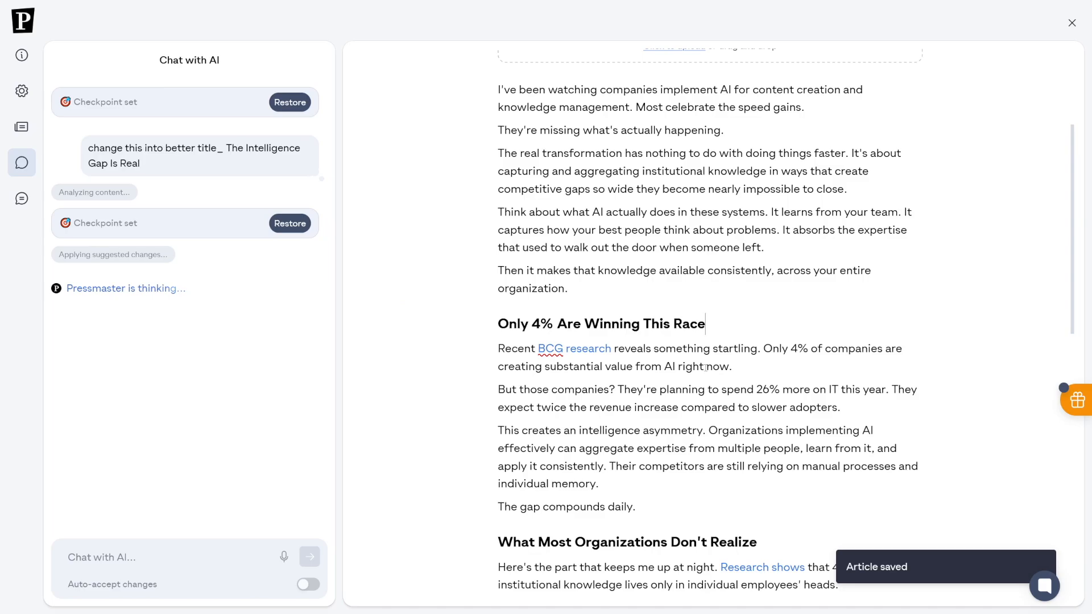
scroll(down, 3)
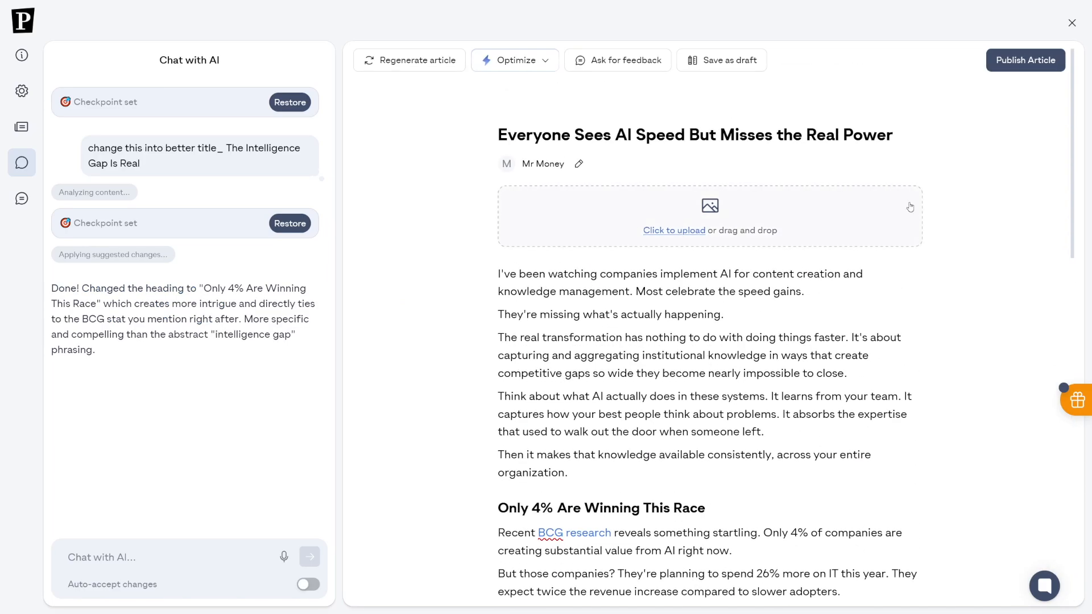
mouse_move(1024, 60)
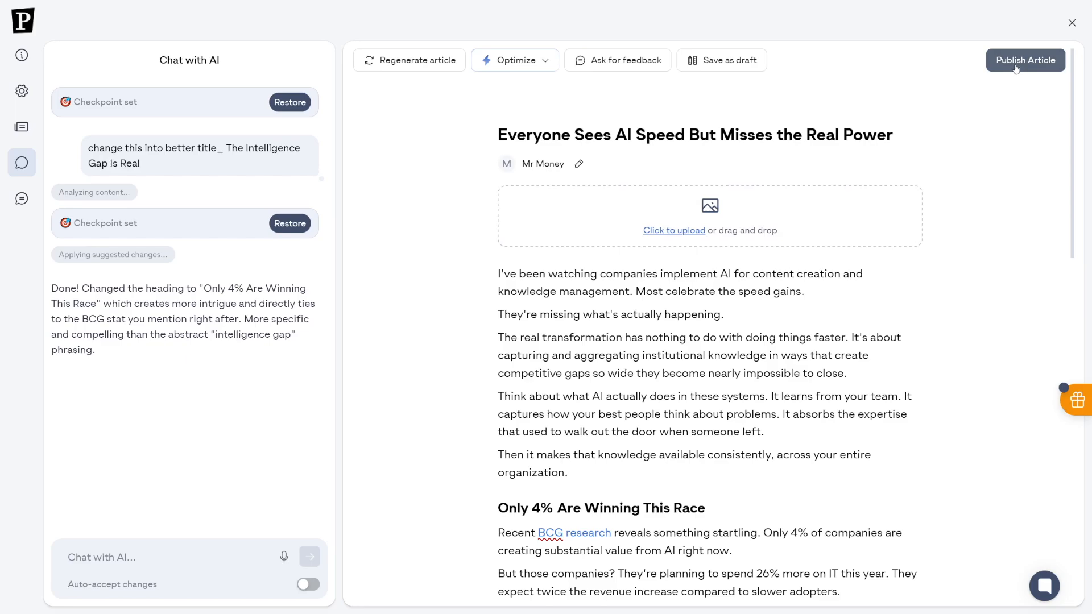
mouse_move(785, 105)
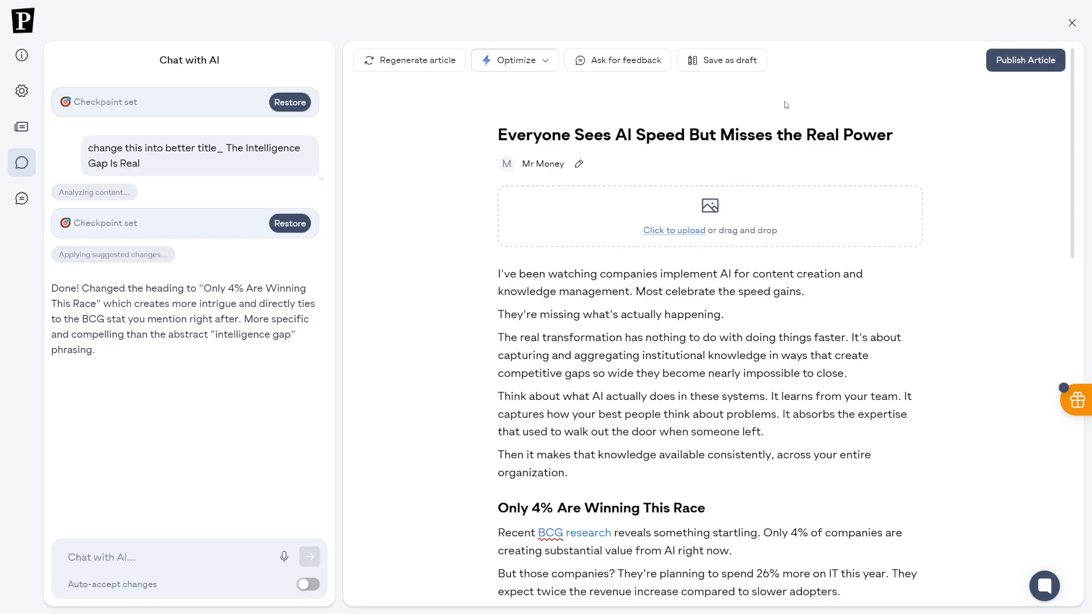
Save the AI article as a draft and exit the editor to the workspace dashboard
click(722, 59)
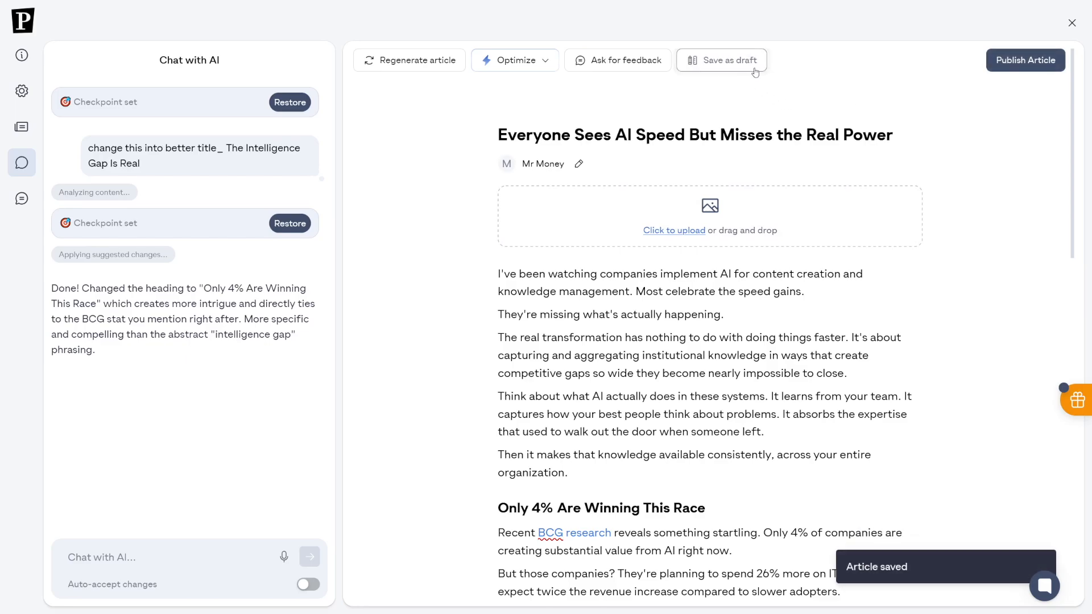
mouse_move(351, 124)
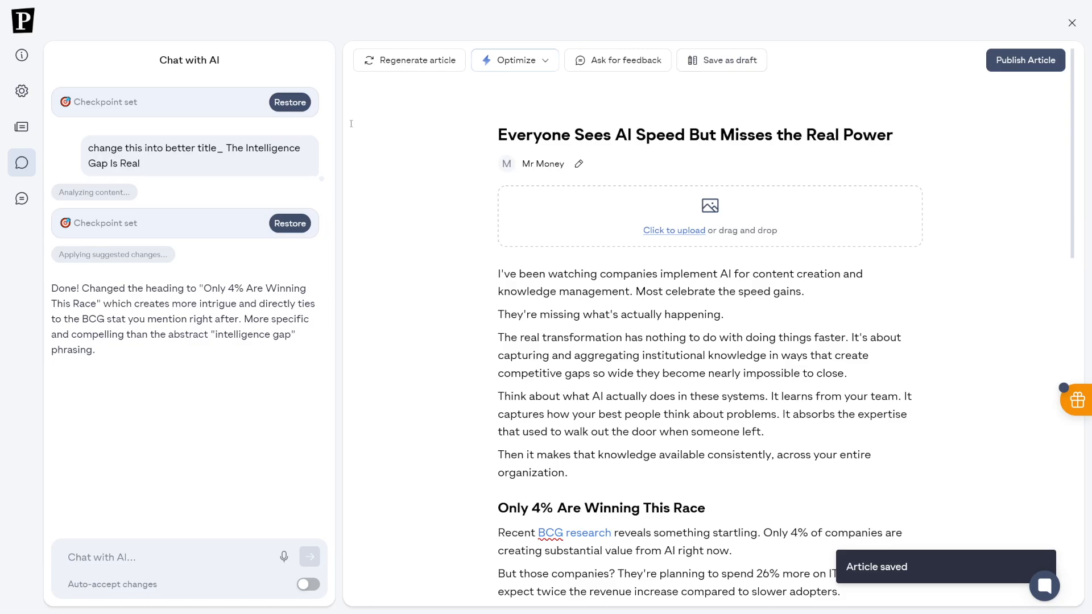
click(1071, 22)
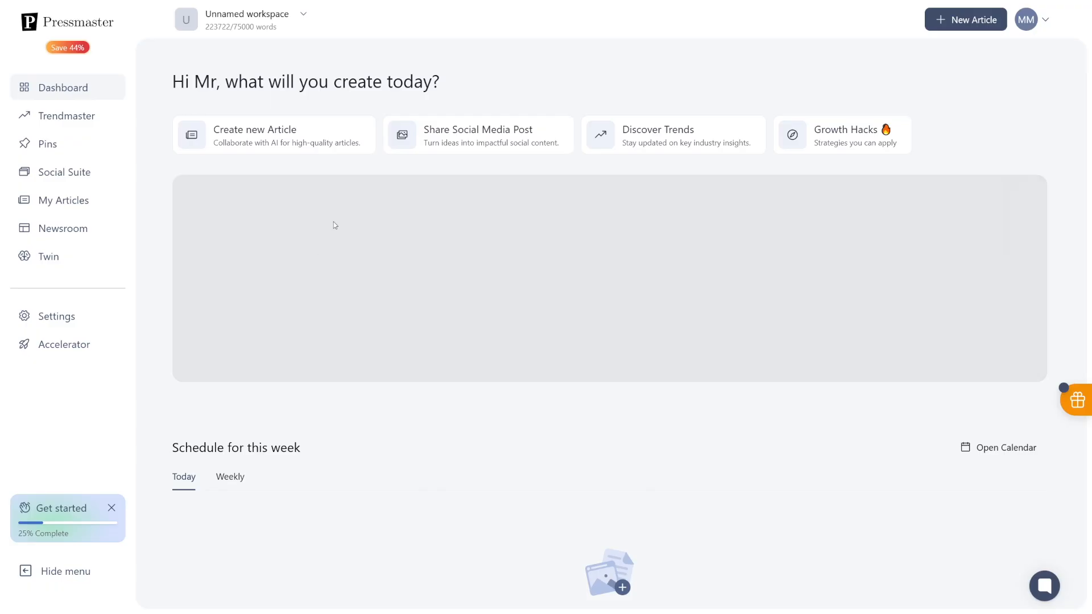
mouse_move(181, 225)
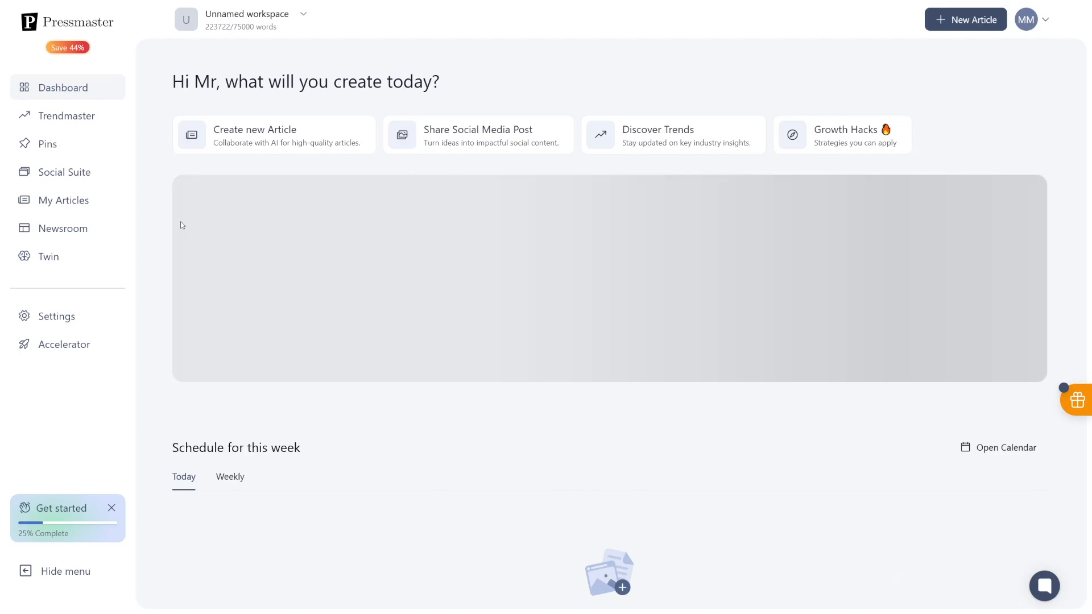
mouse_move(67, 172)
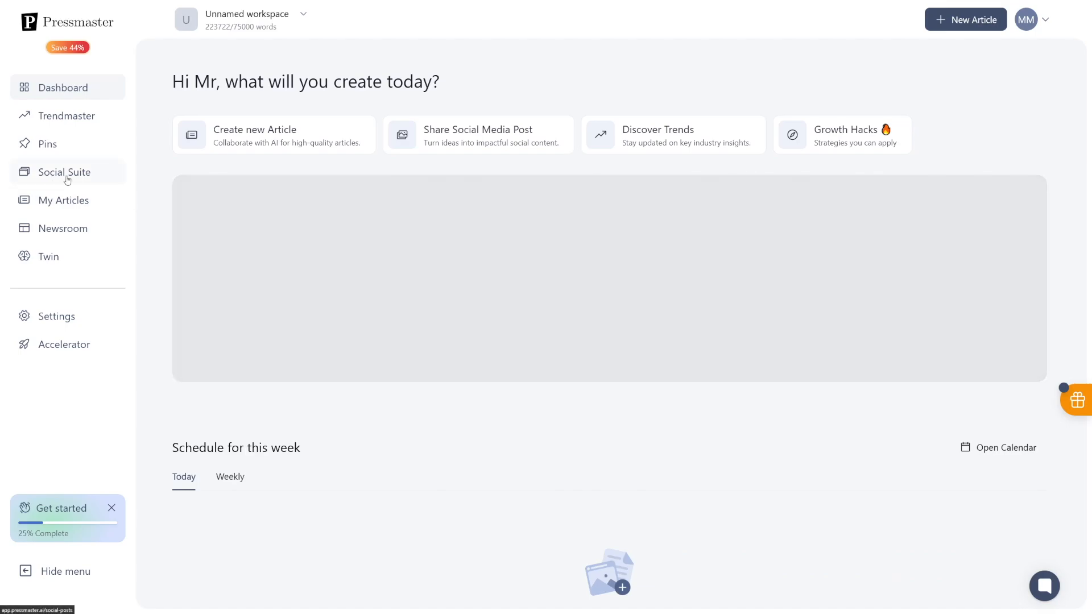
In Social Suite, start a new post with the AI post option
click(64, 172)
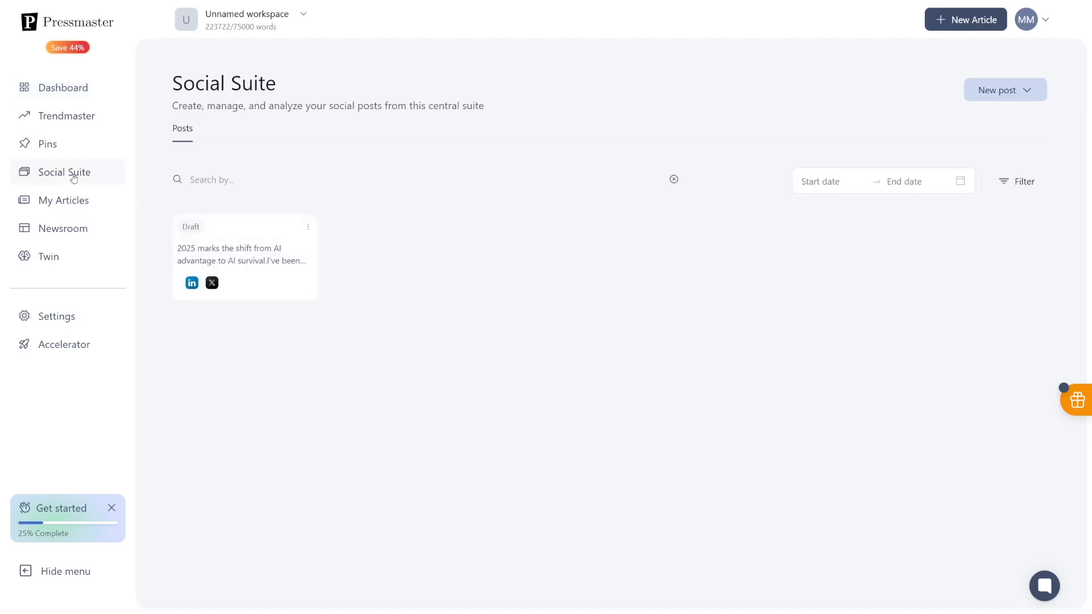
mouse_move(533, 174)
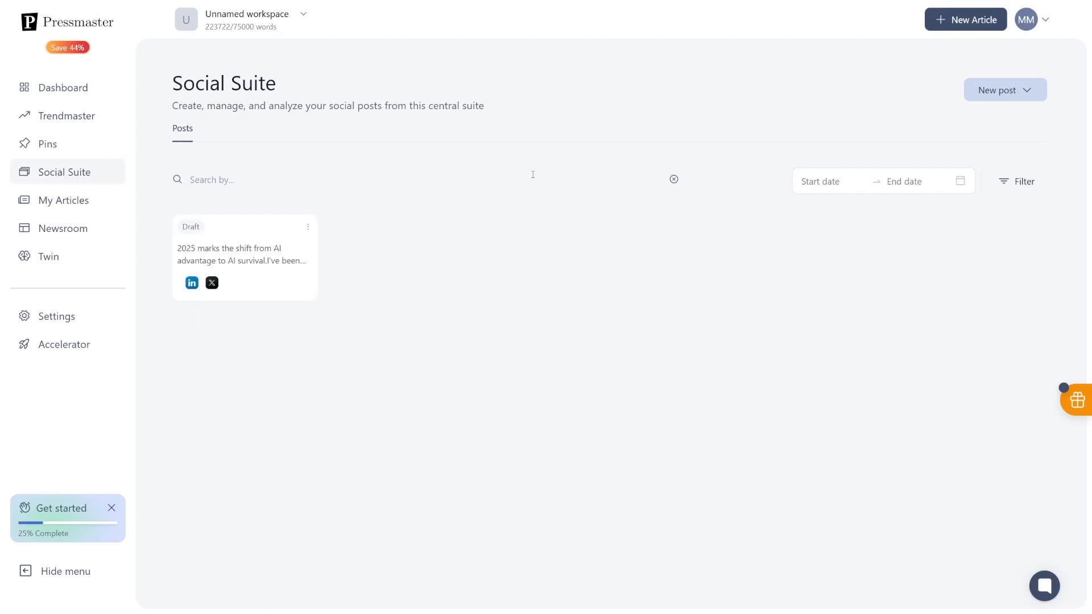
click(1005, 89)
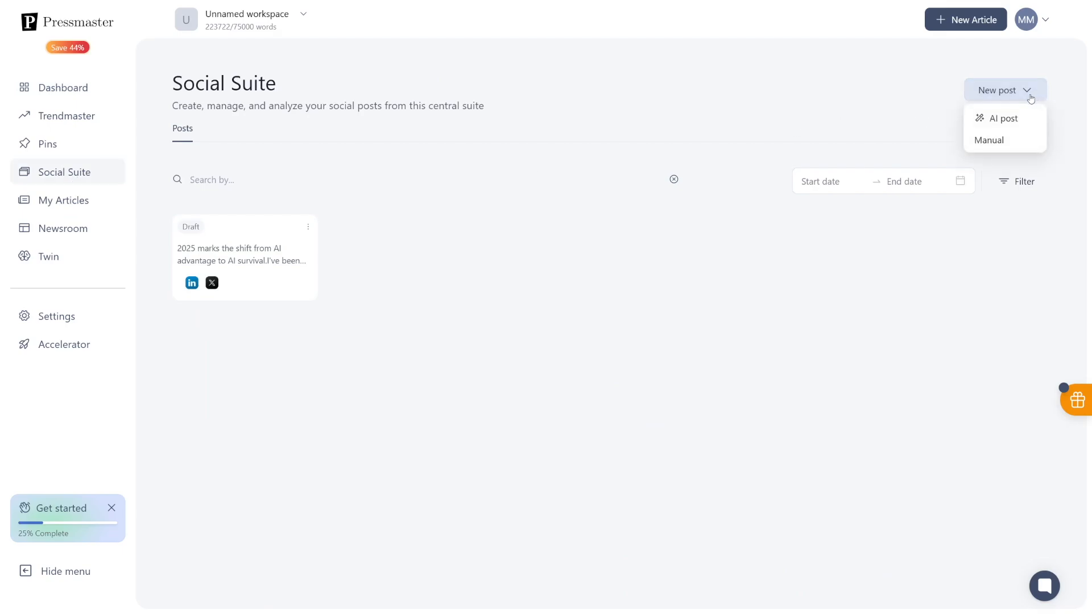
mouse_move(1001, 117)
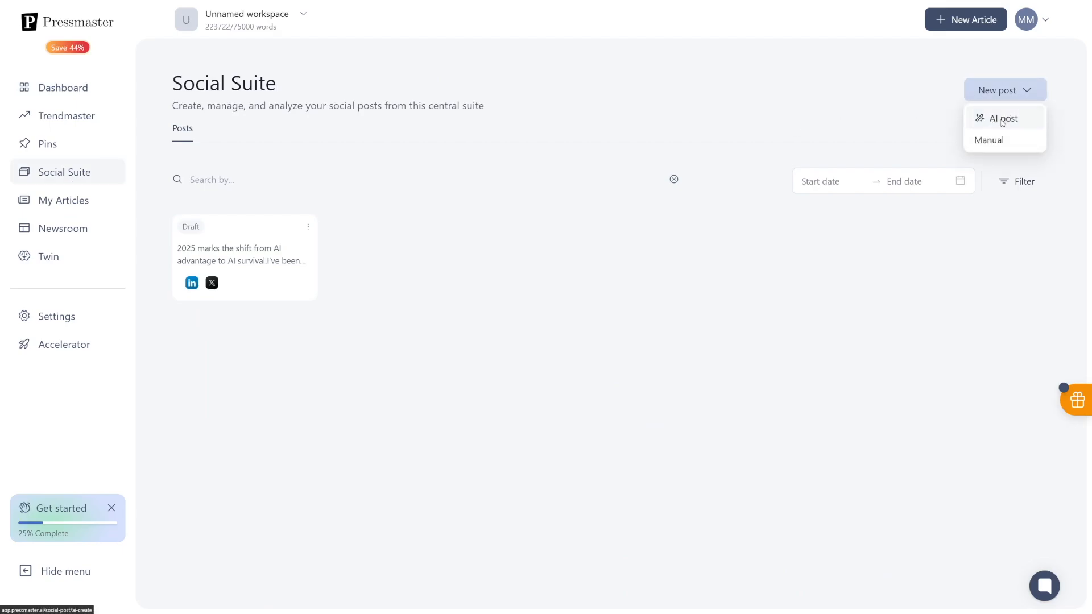
click(1003, 118)
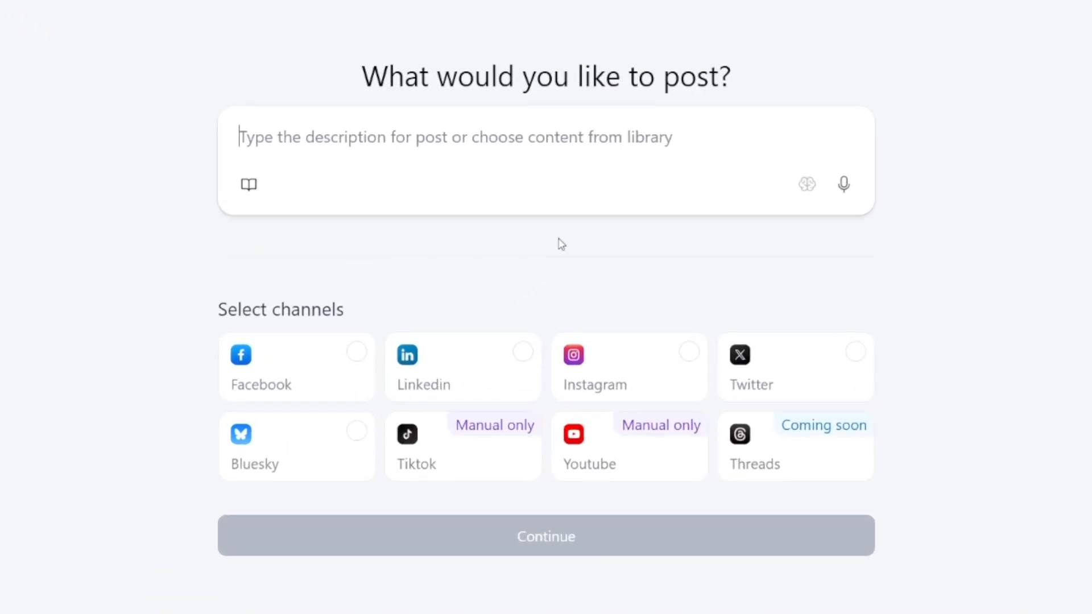
mouse_move(521, 294)
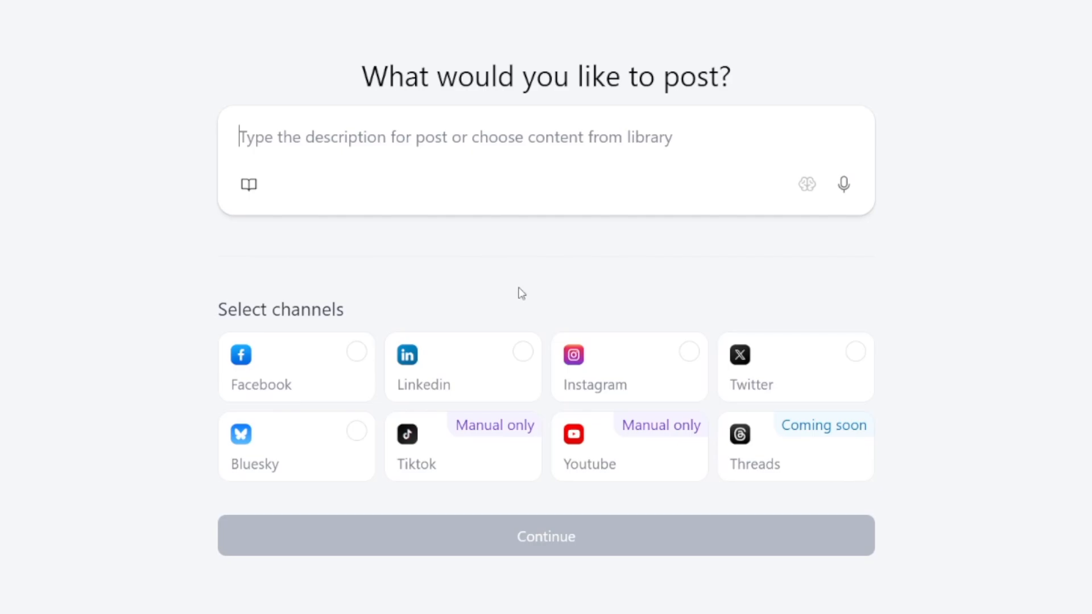
Select LinkedIn and Instagram as the posting channels
click(522, 351)
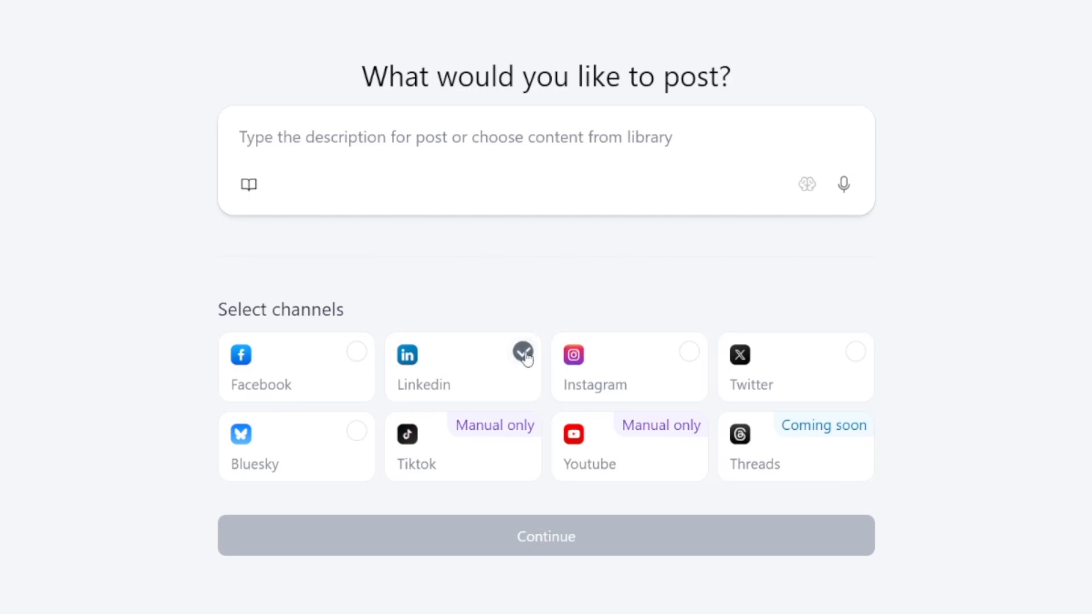
click(524, 351)
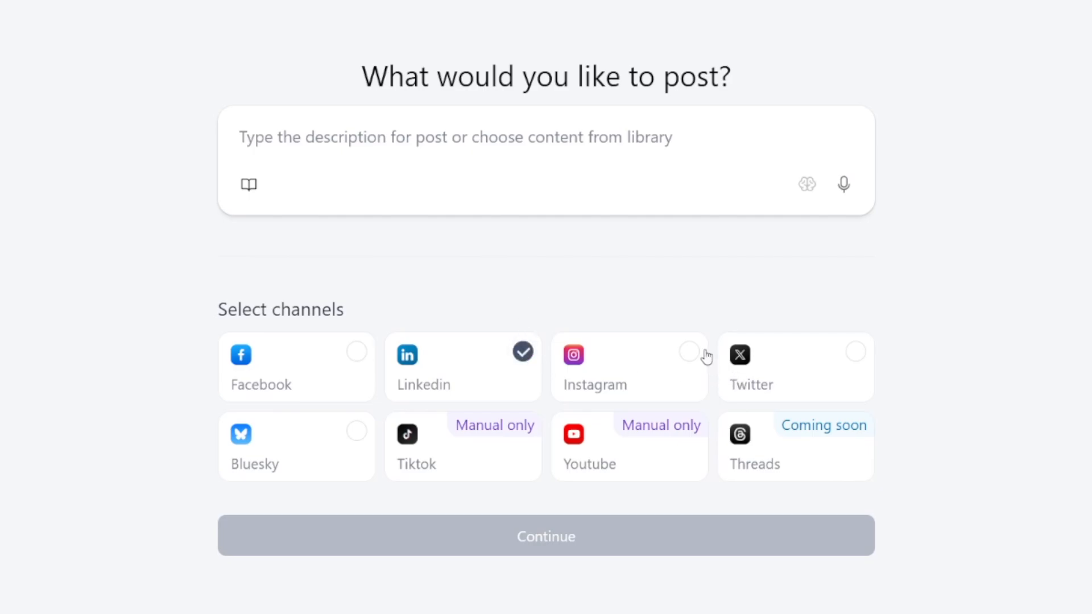
click(689, 351)
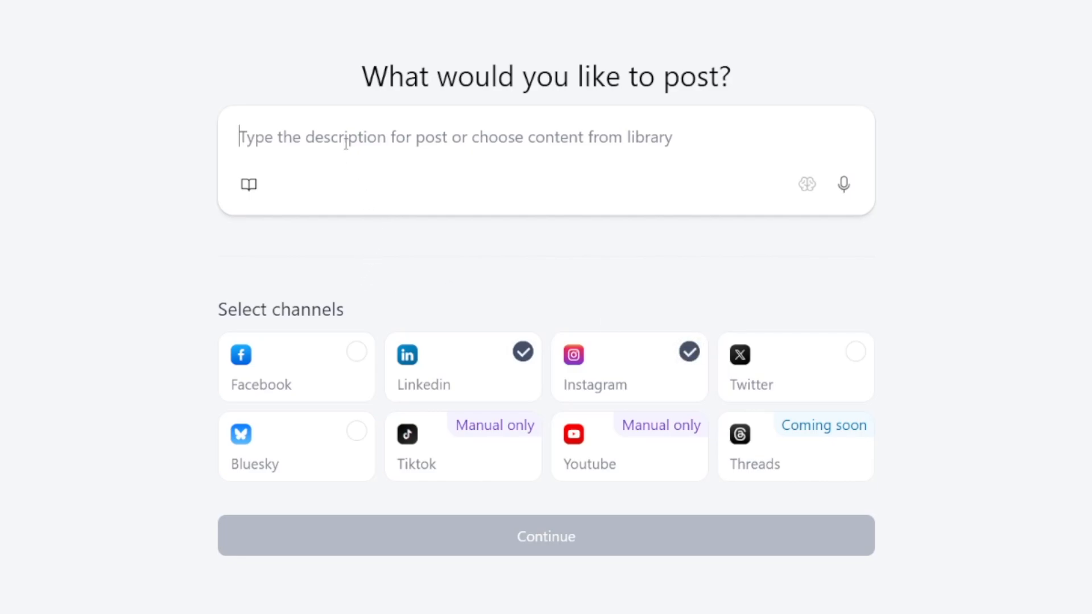
mouse_move(248, 185)
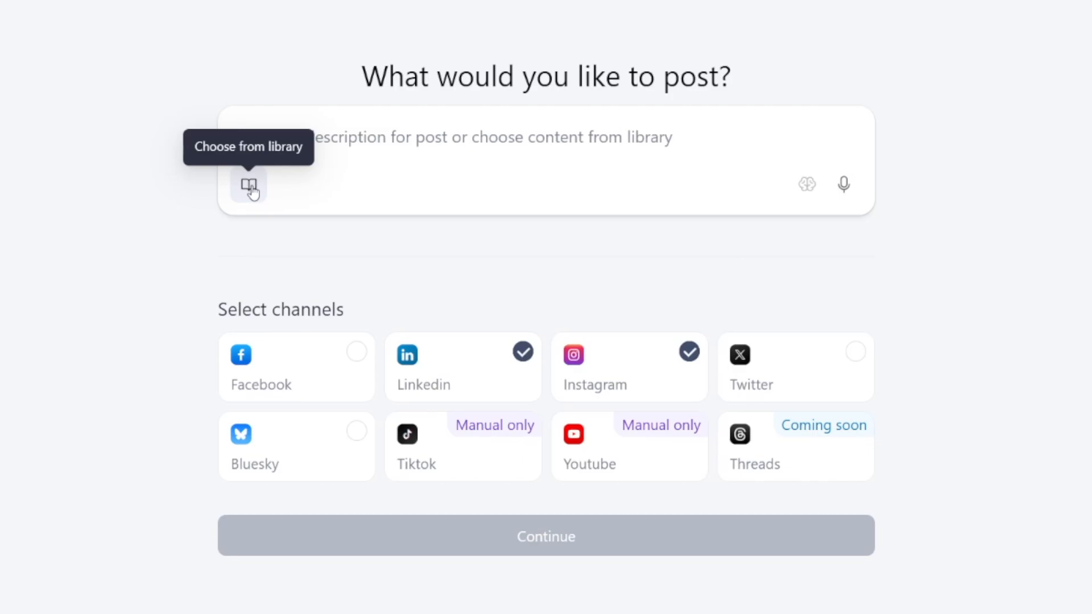
Attach the library article 'Everyone Sees AI Speed But Misses the Real Power' as source and continue
click(248, 185)
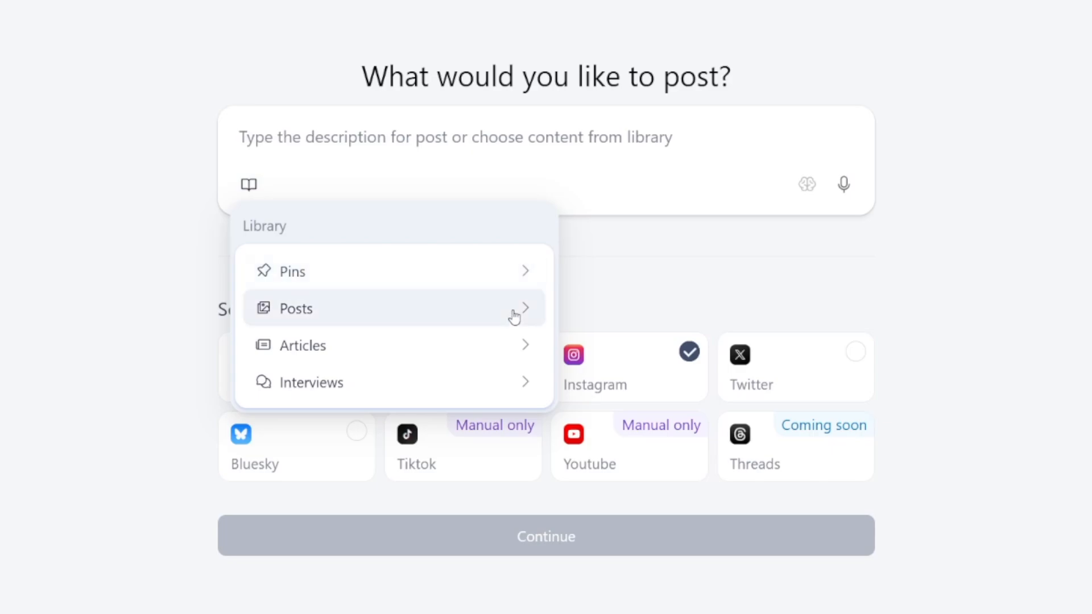
click(302, 345)
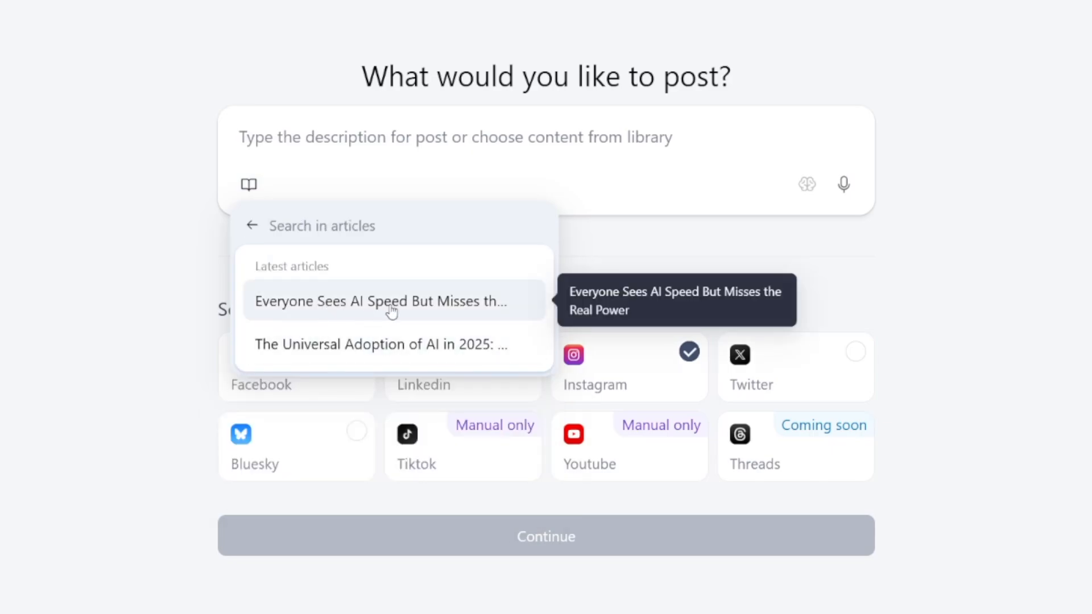
click(323, 225)
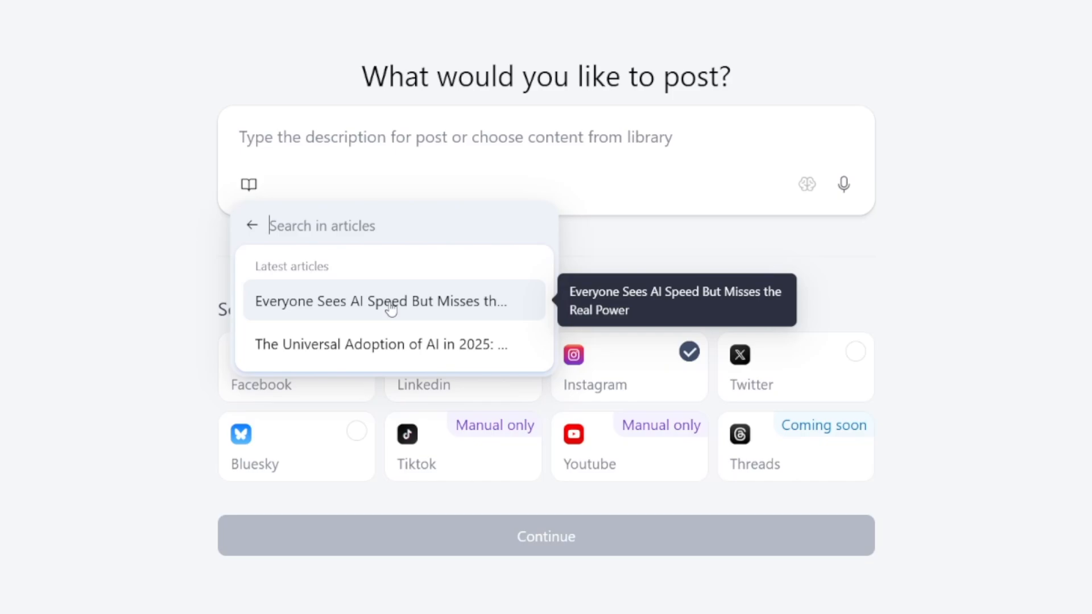
click(376, 301)
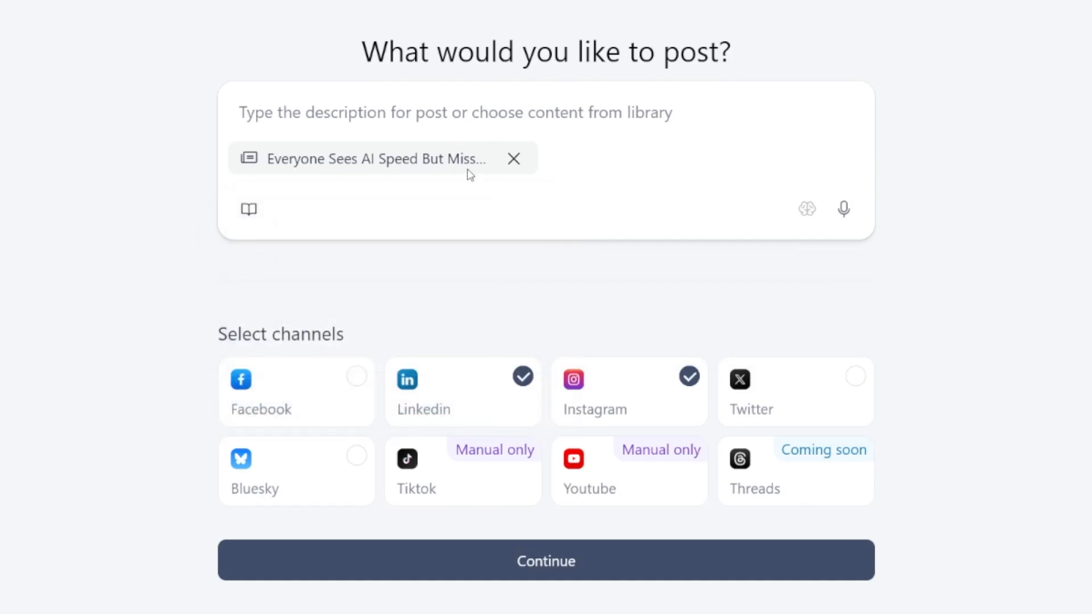
click(546, 560)
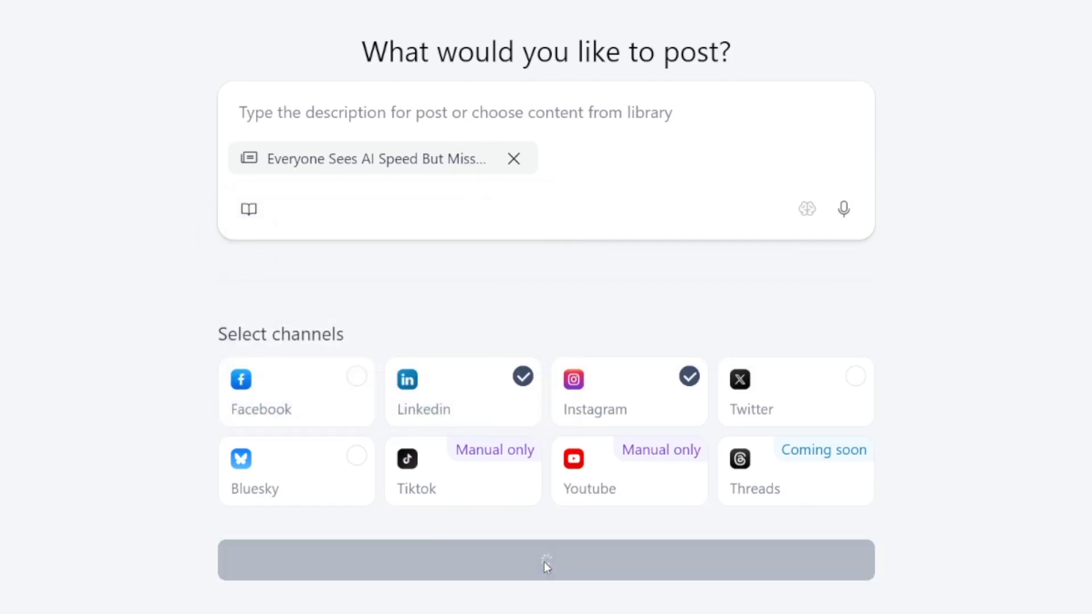
click(546, 560)
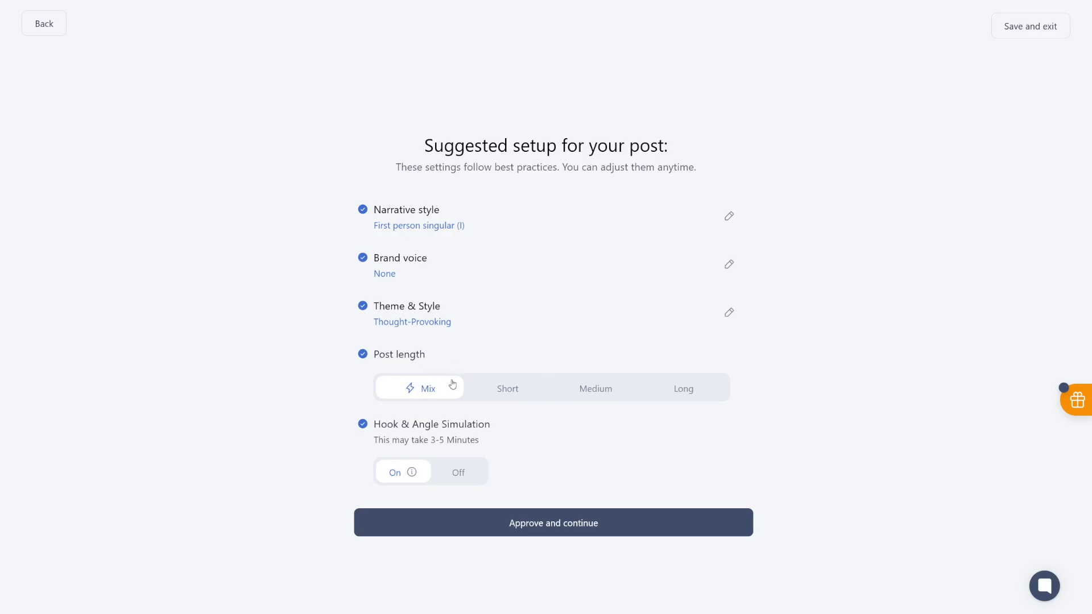
mouse_move(415, 395)
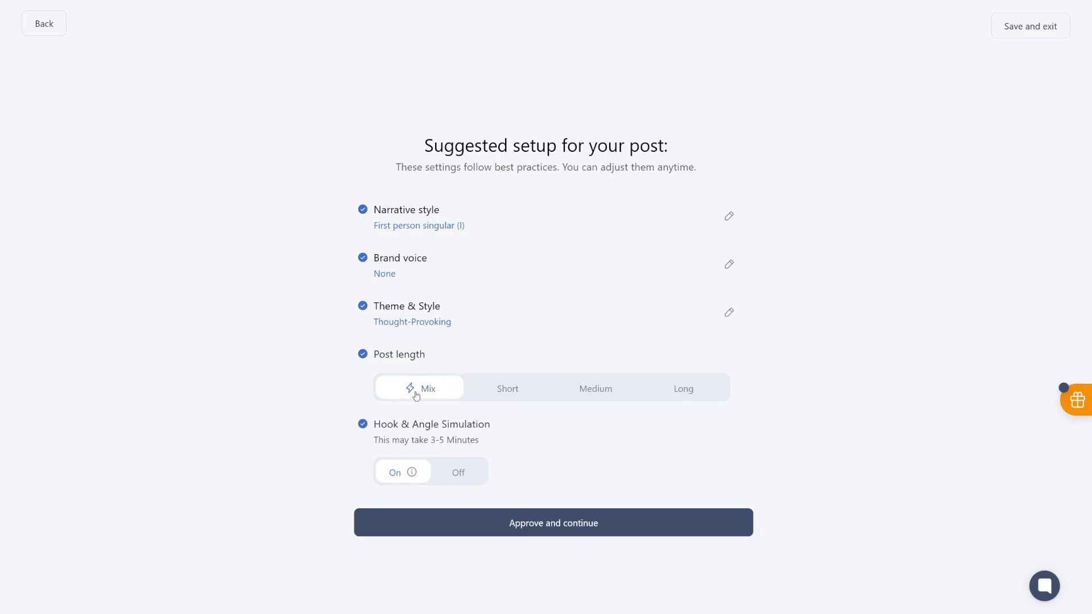
Keep Mix post length, turn Hook & Angle Simulation off, and approve the setup
click(457, 472)
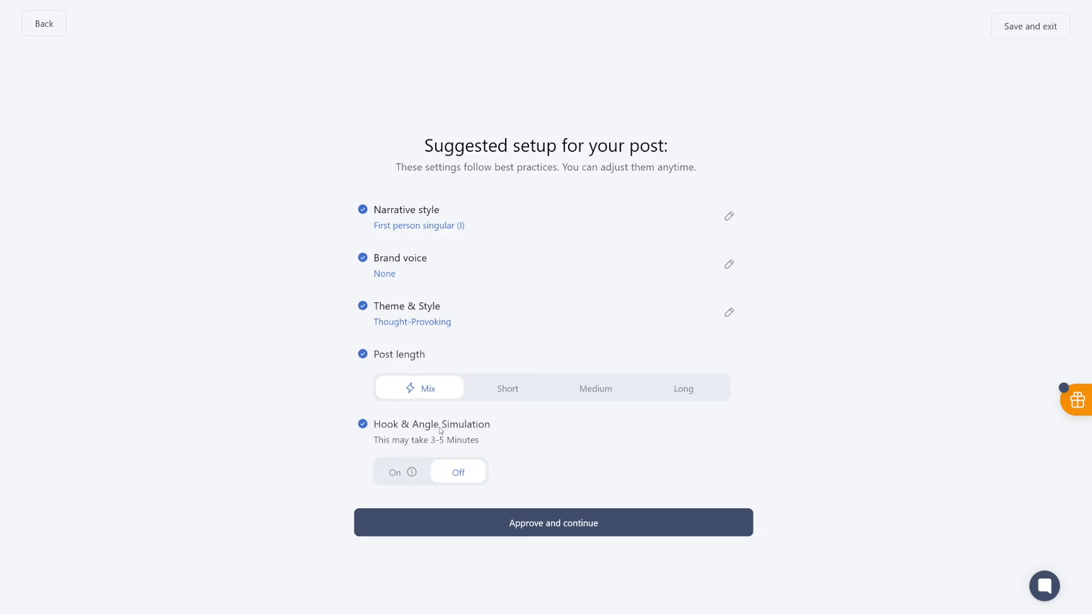
click(552, 522)
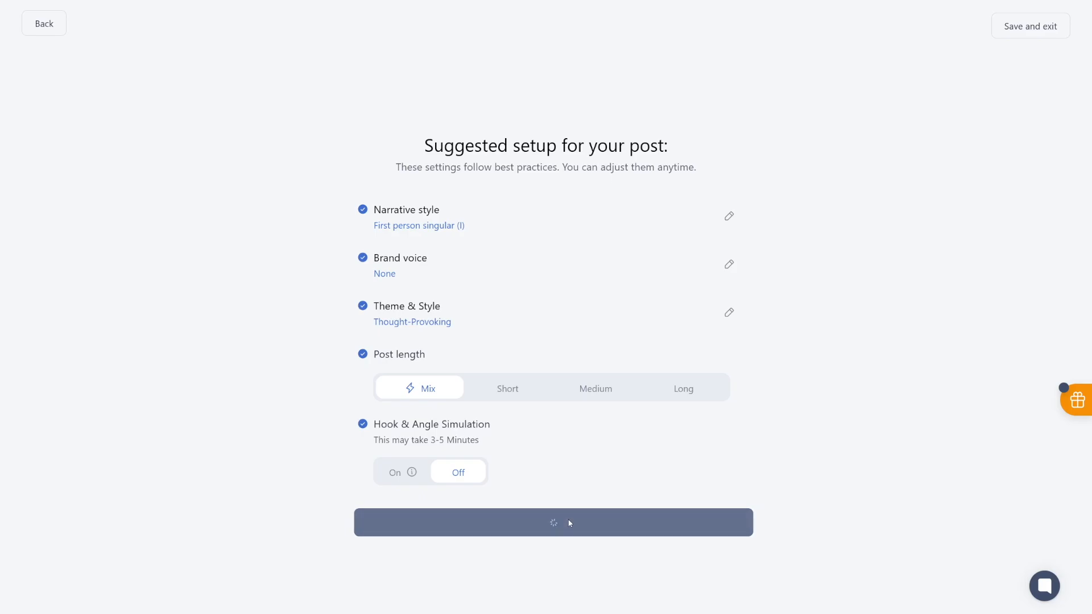
click(553, 522)
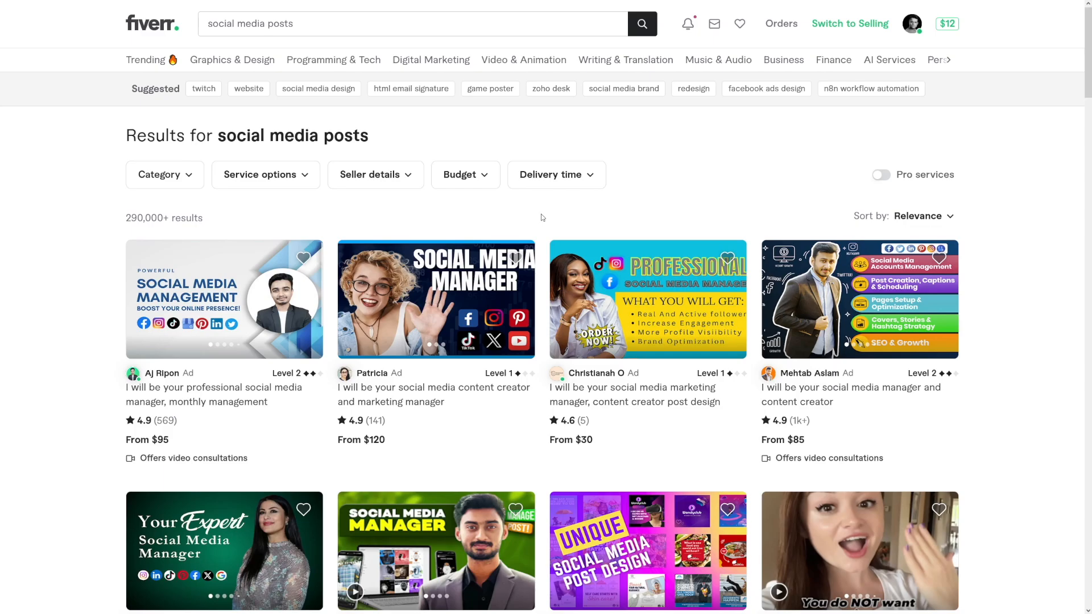
Browse Fiverr social media post gigs, then view the Instagram version of the generated post
scroll(down, 3)
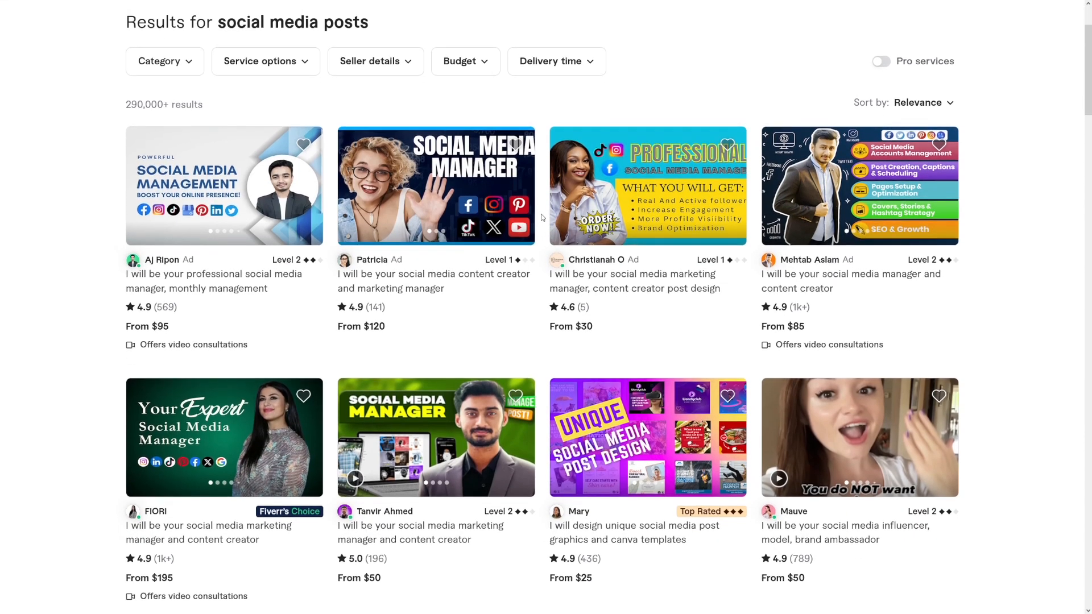
scroll(down, 3)
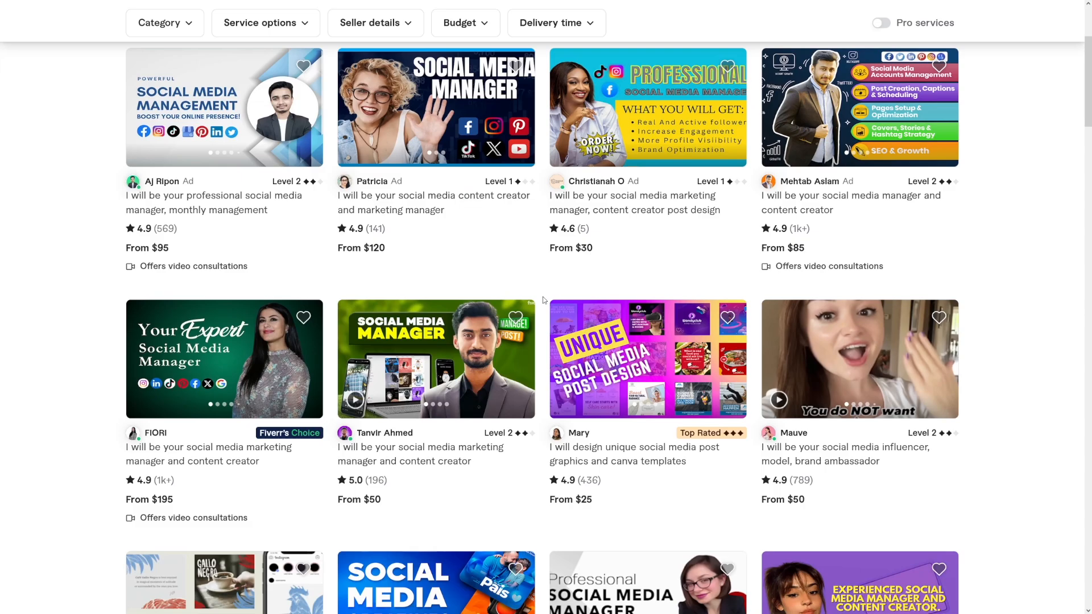
scroll(up, 3)
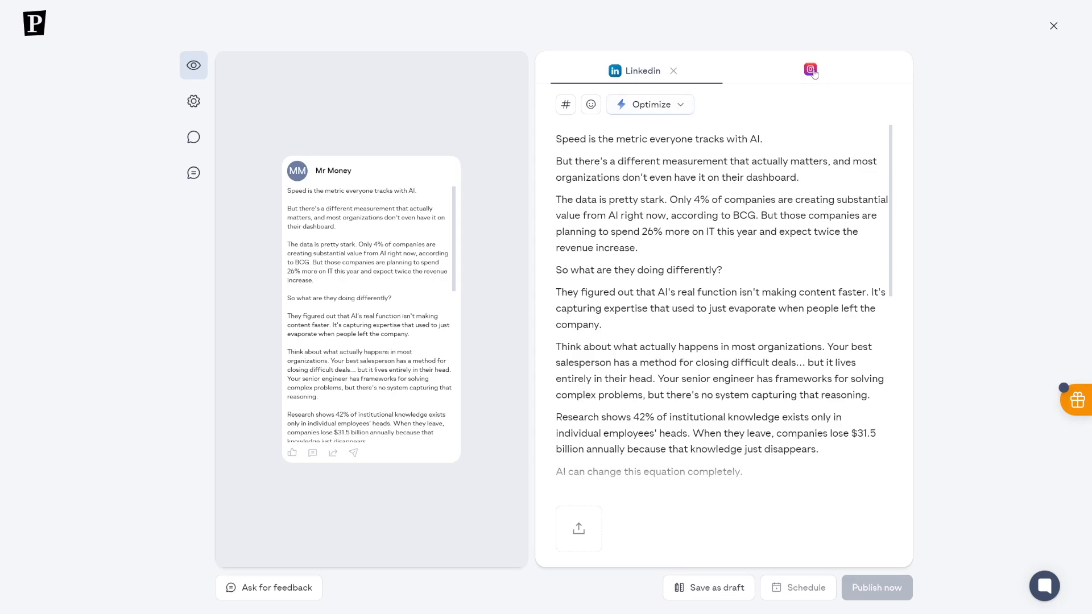
click(810, 71)
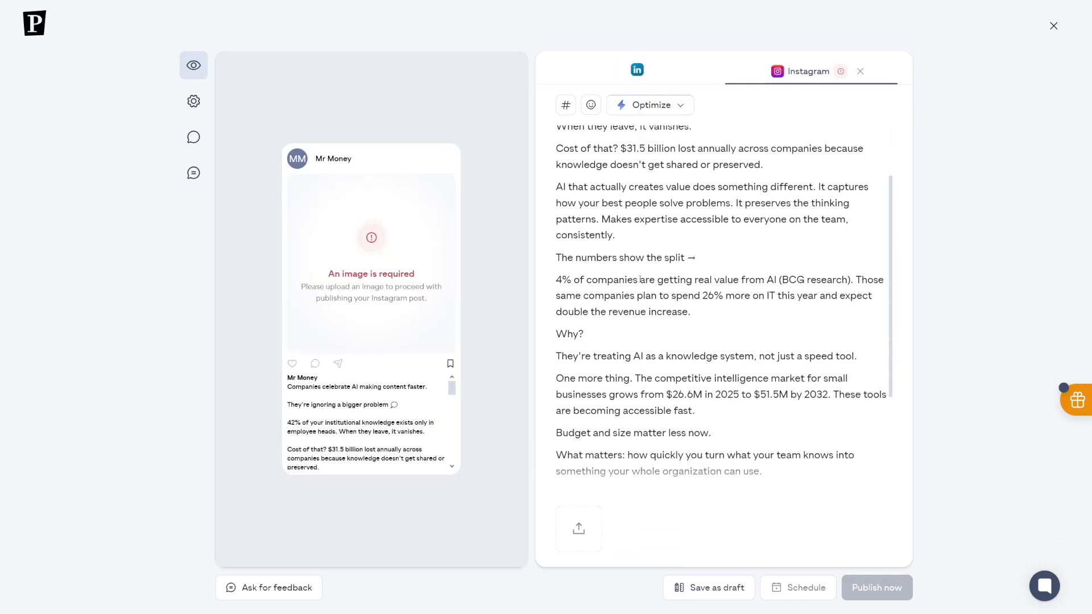
Close the post editor, open Trendmaster, and open its trend preference settings
click(1052, 25)
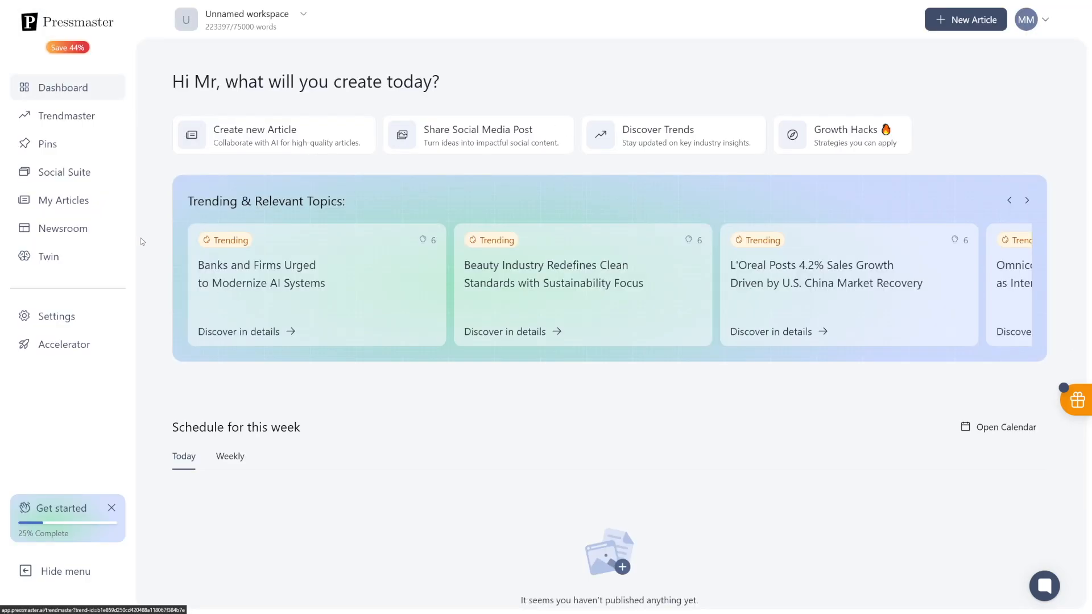
mouse_move(133, 202)
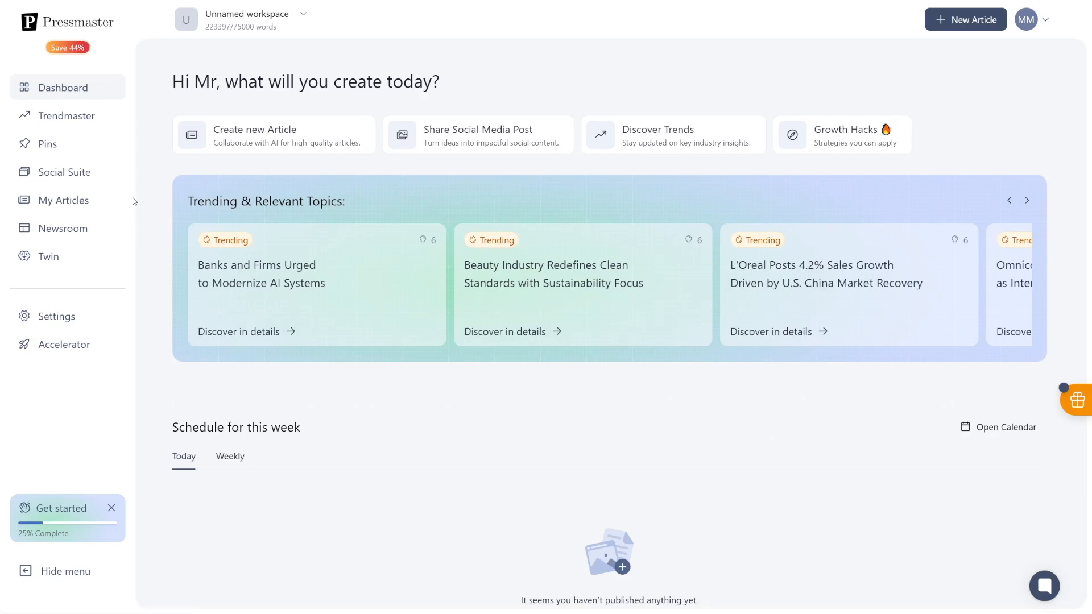
click(66, 116)
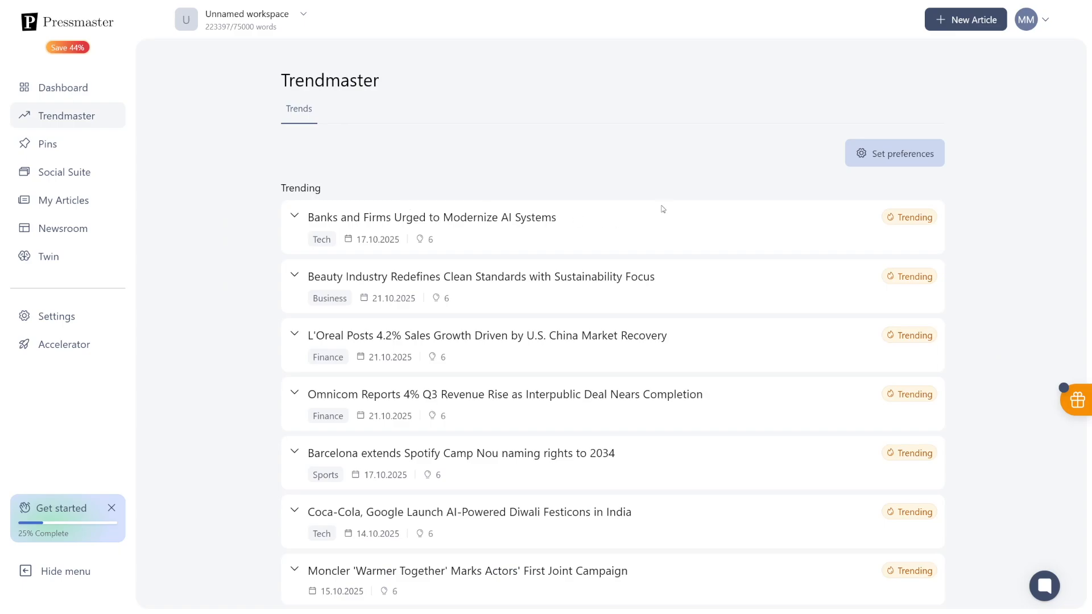
mouse_move(667, 187)
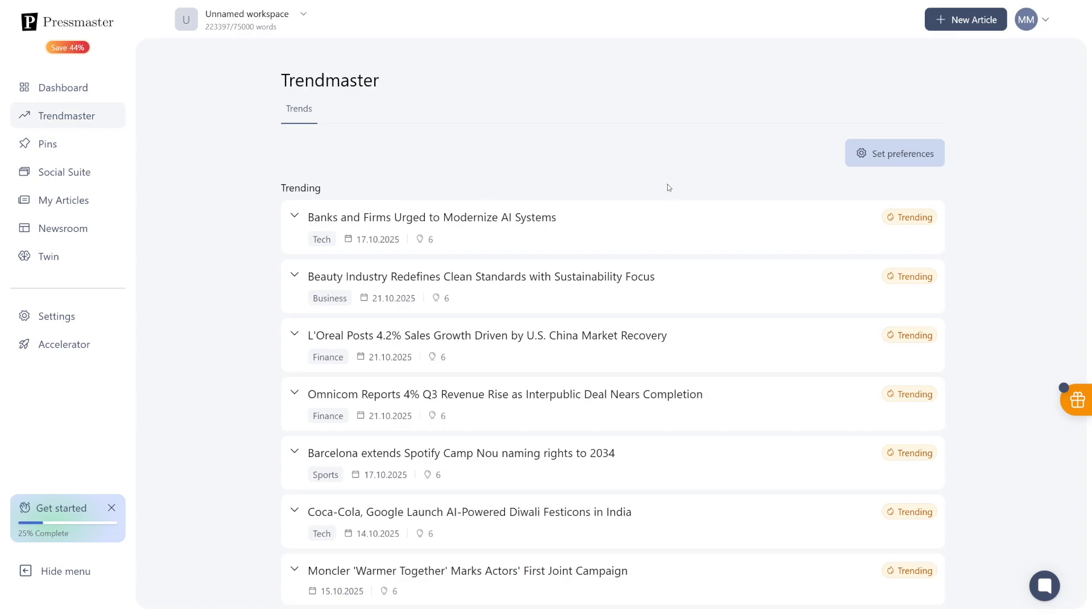
mouse_move(480, 209)
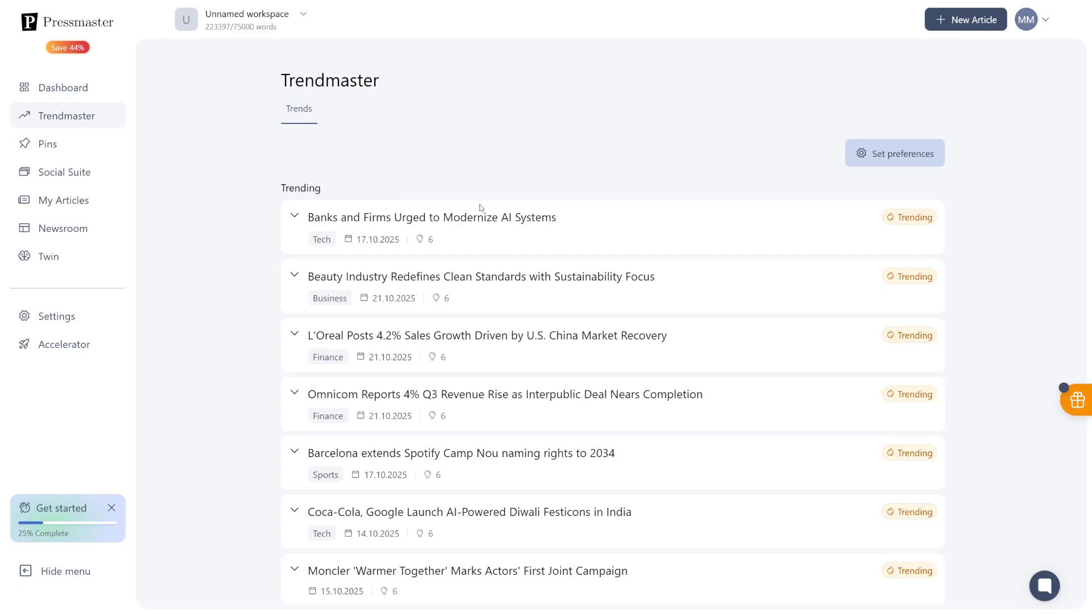
mouse_move(615, 191)
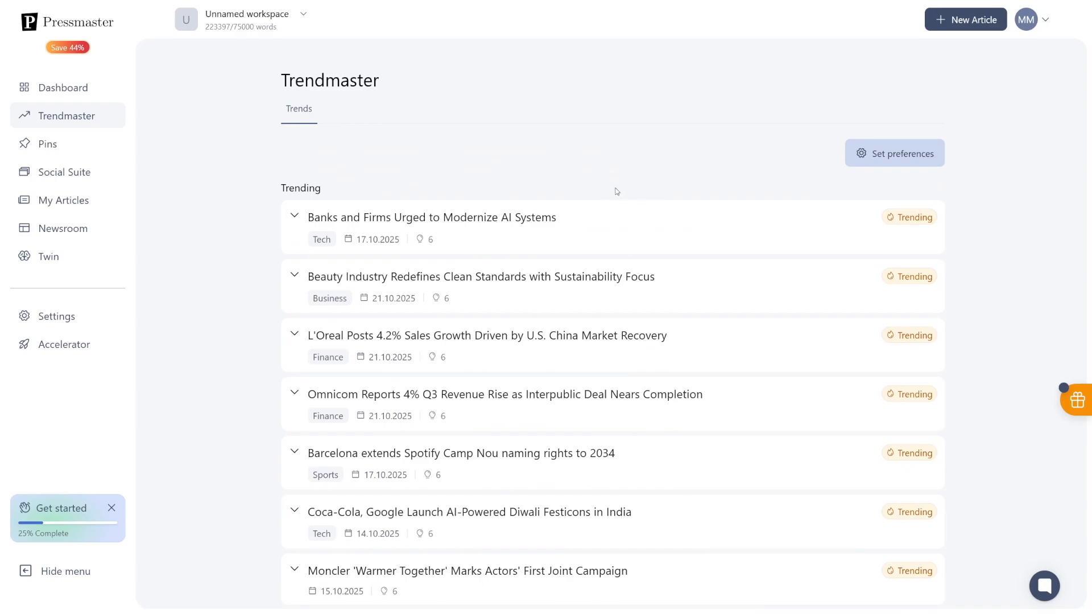
mouse_move(713, 211)
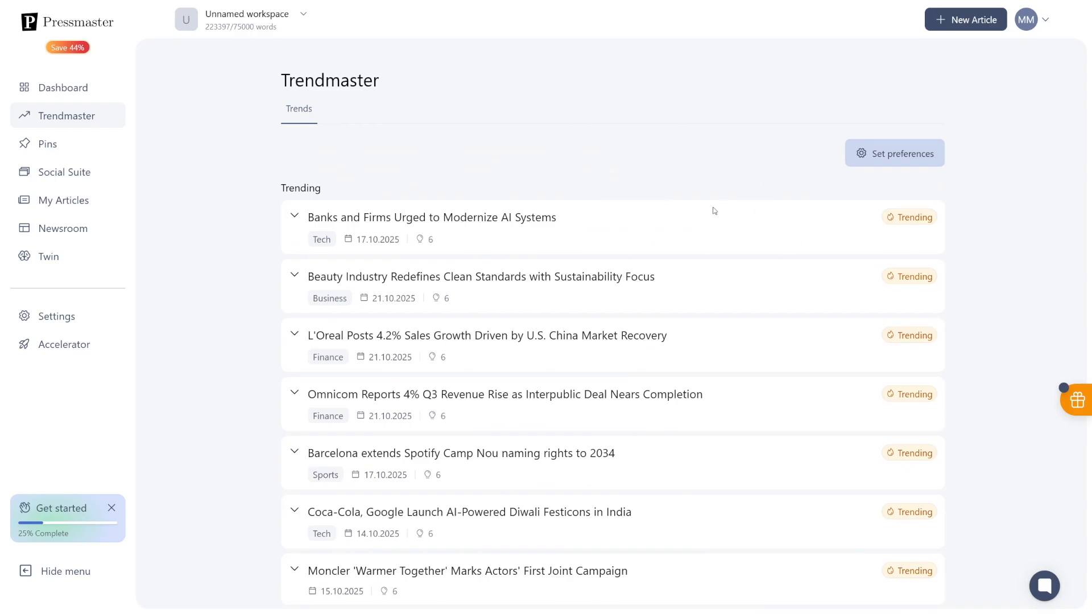
mouse_move(894, 152)
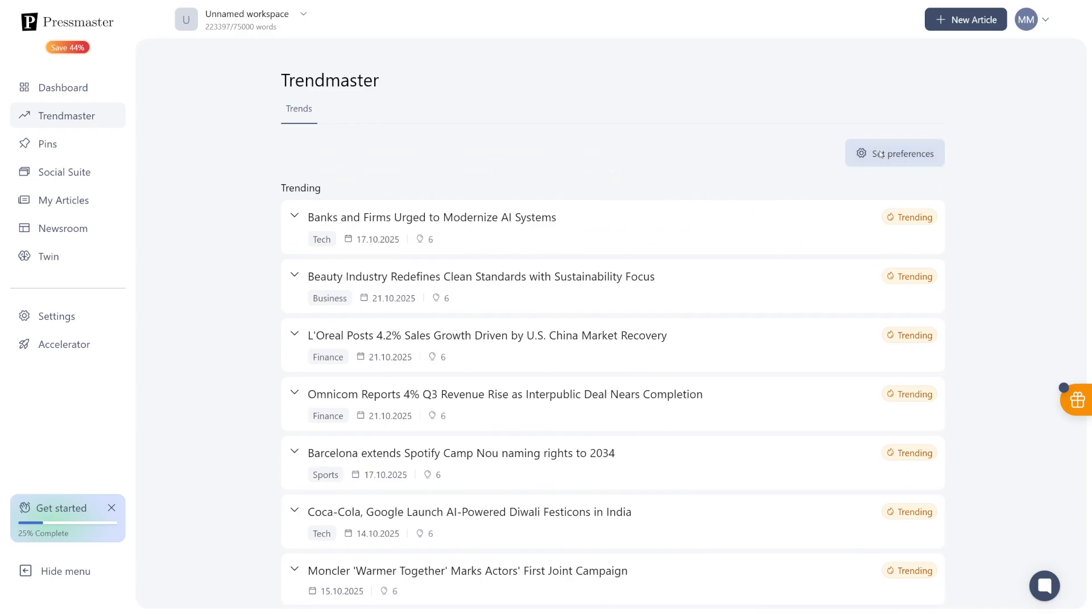
click(894, 153)
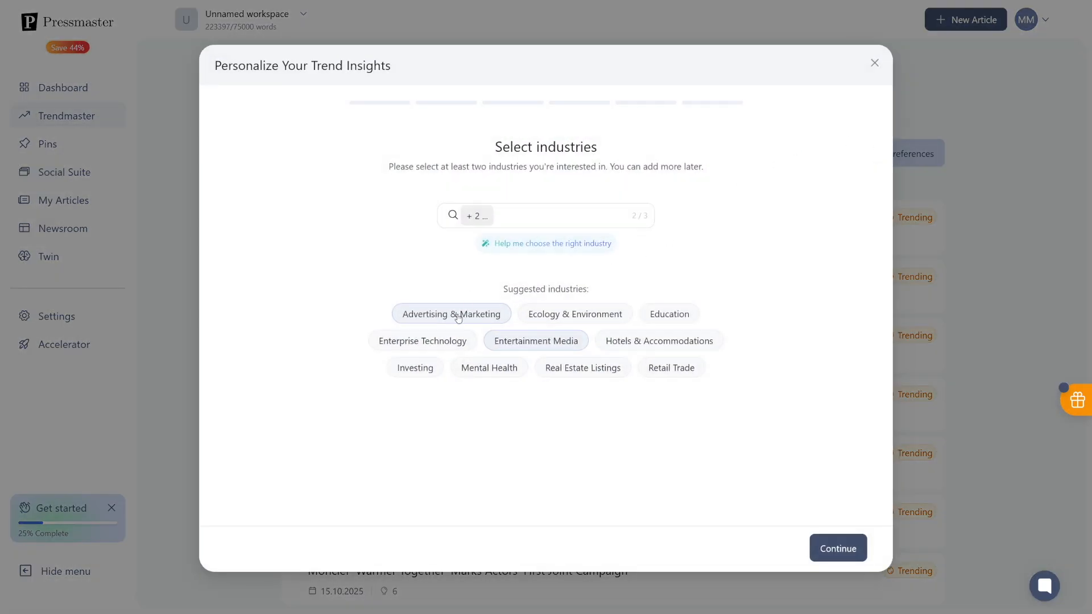
mouse_move(679, 445)
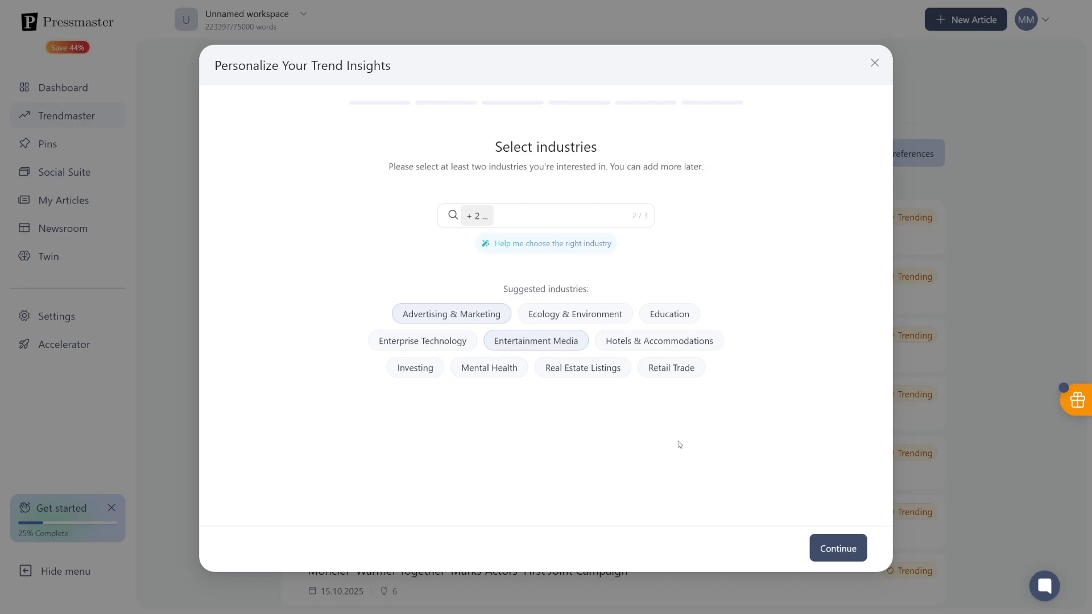
mouse_move(976, 109)
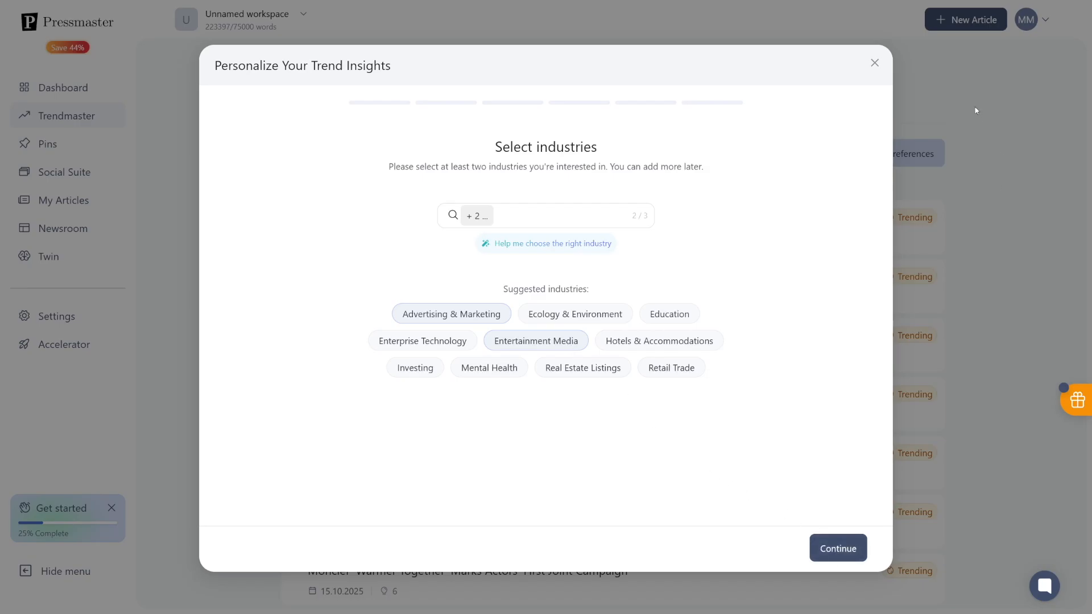
Confirm the industry preferences and expand the 'Banks and Firms Urged to Modernize AI Systems' trend
click(875, 63)
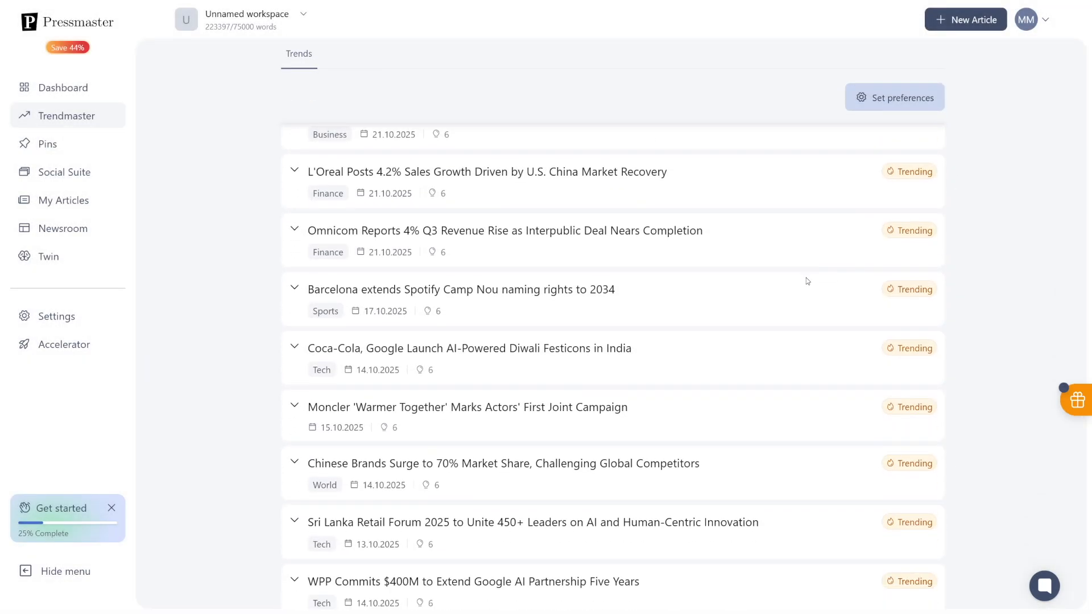
scroll(down, 3)
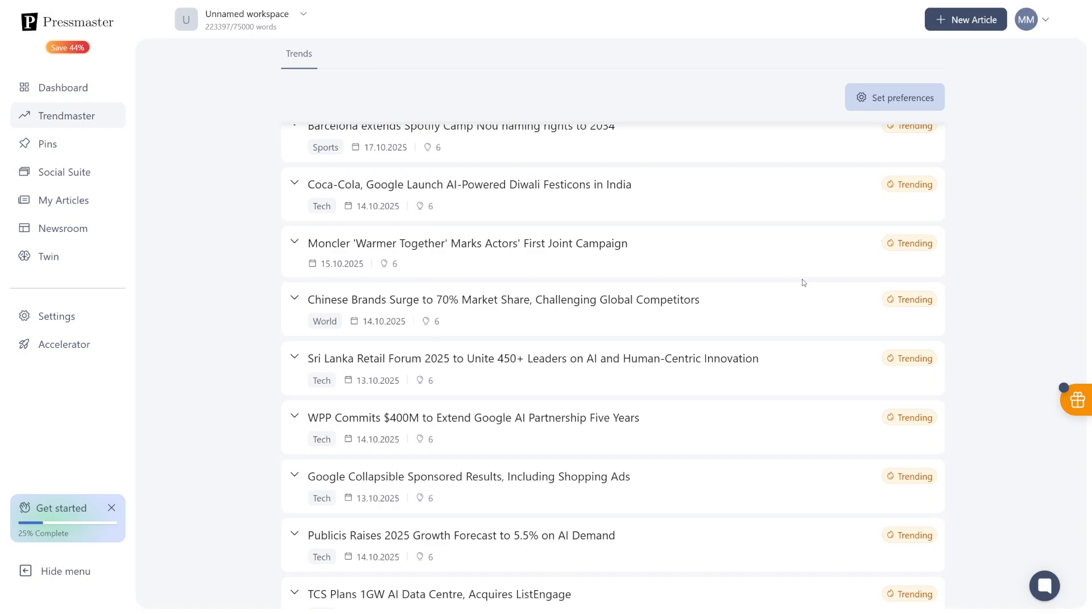
scroll(down, 3)
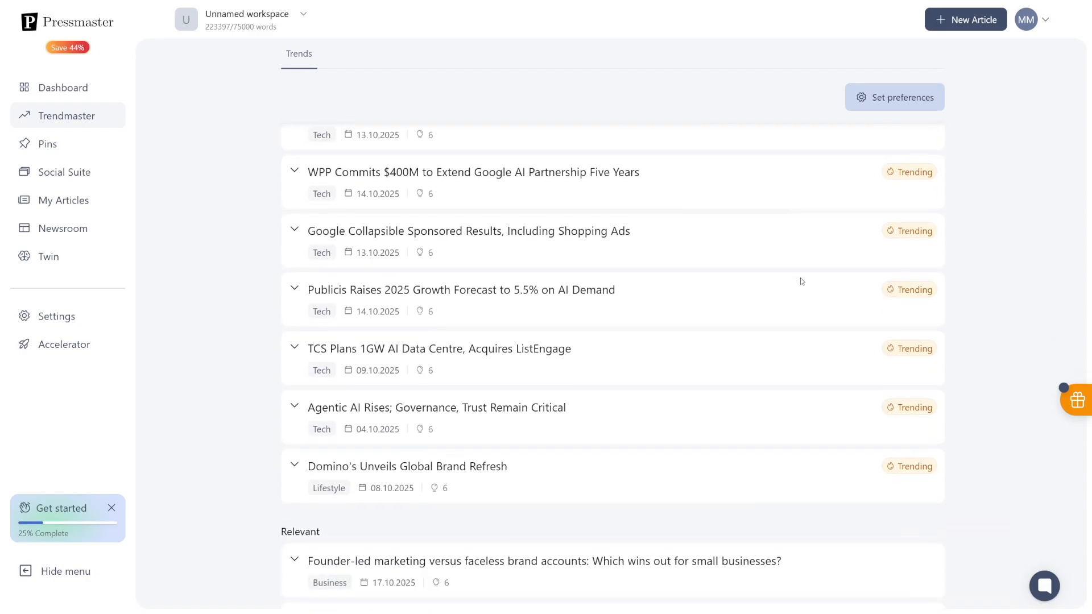
scroll(down, 3)
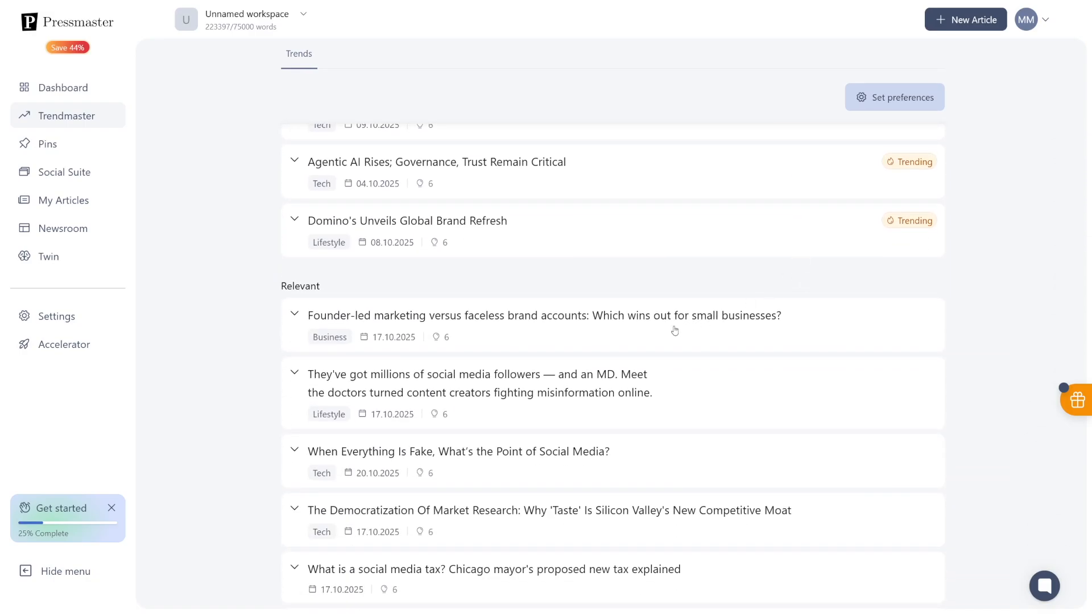
scroll(up, 3)
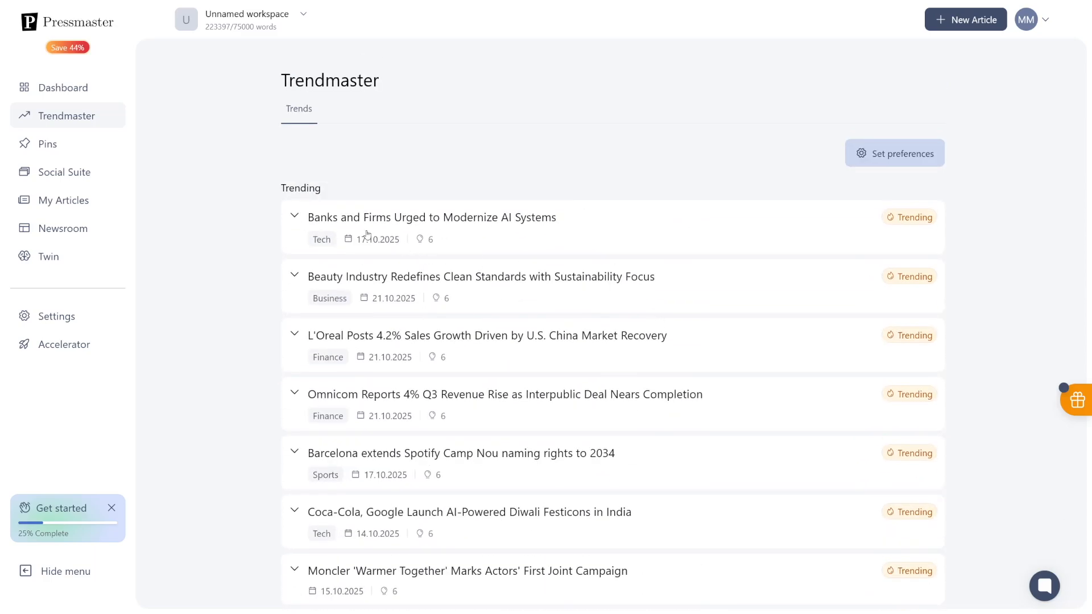
click(295, 217)
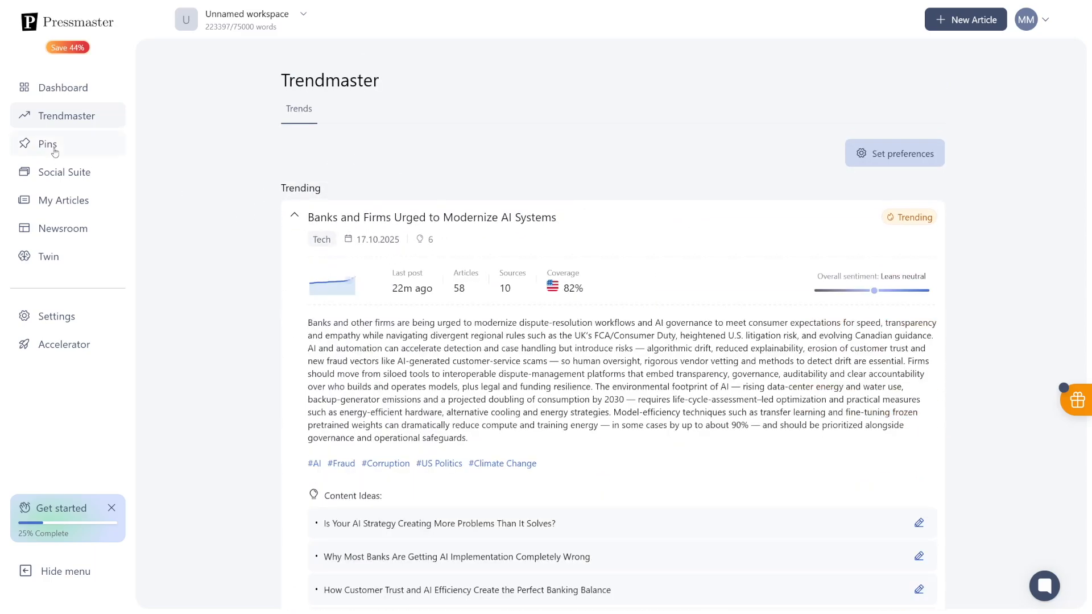
Open Pins, dismiss the how-it-works popup, and copy the TED talk's YouTube share link
click(48, 144)
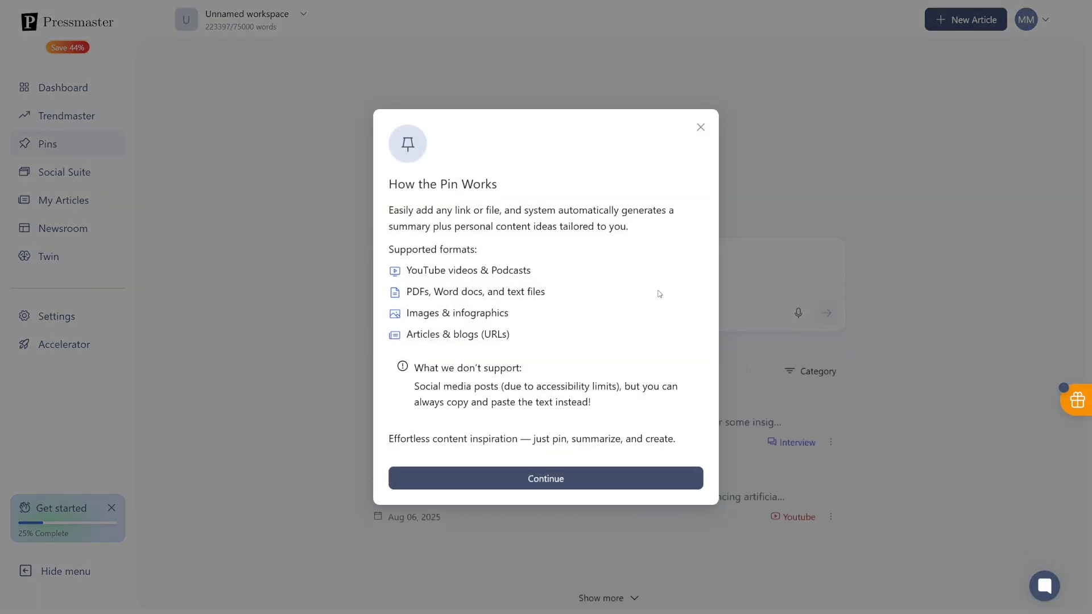
mouse_move(711, 135)
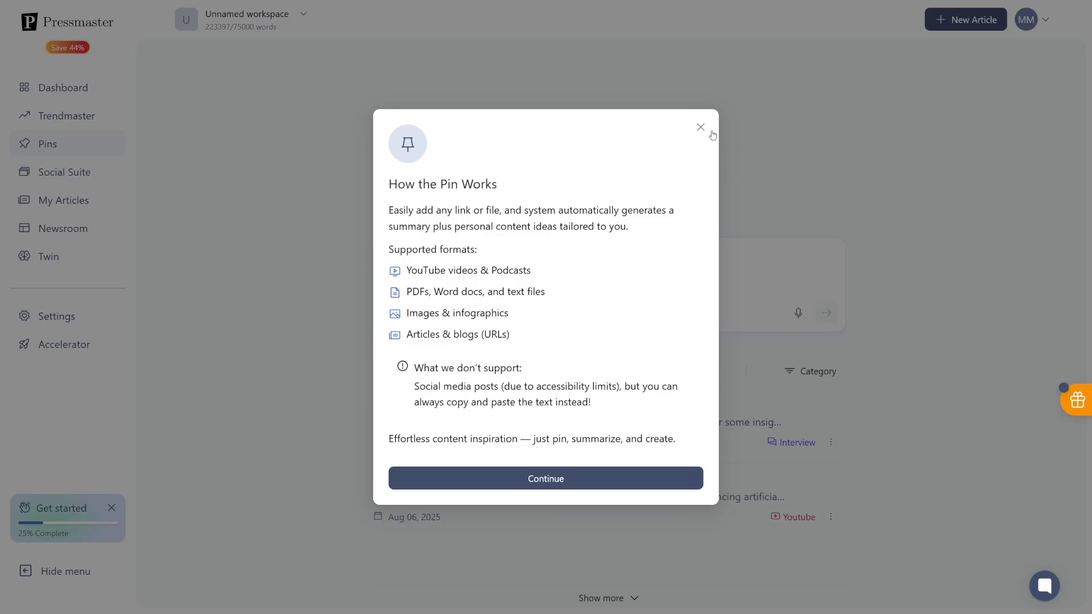
click(701, 128)
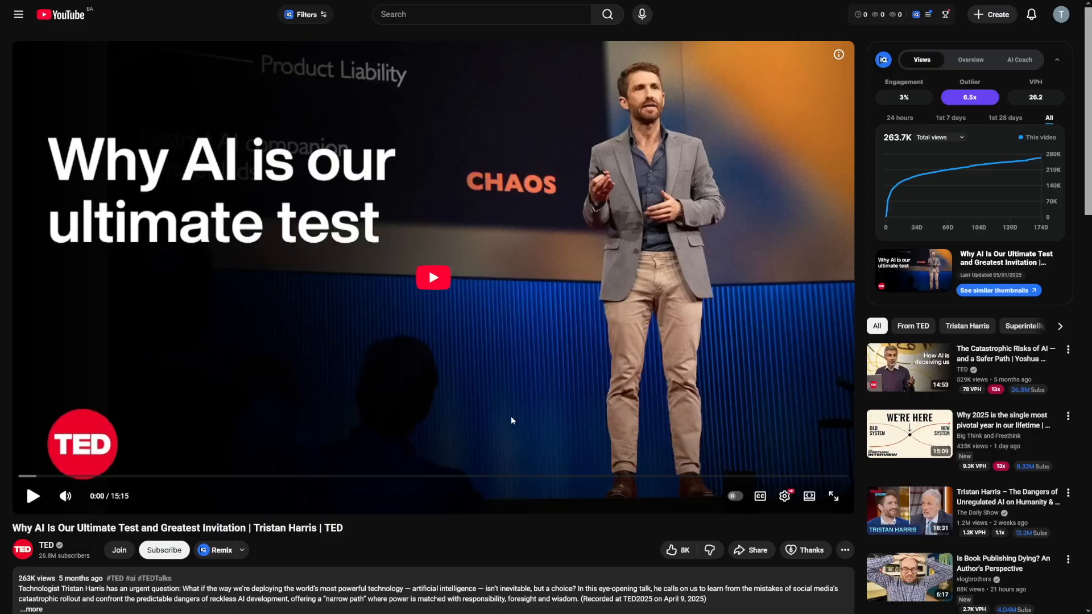
click(751, 550)
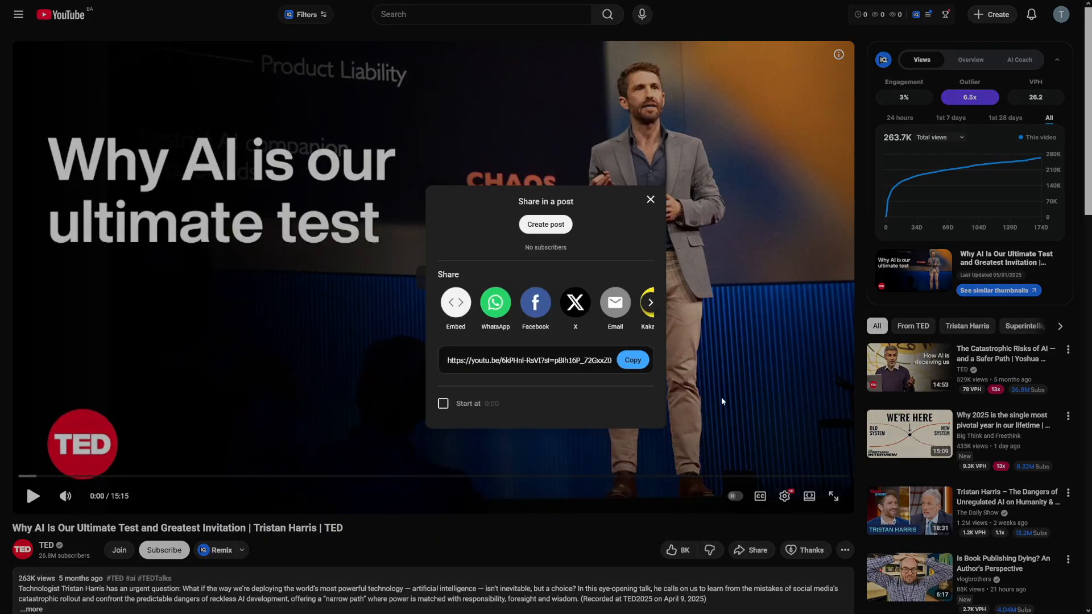
click(631, 360)
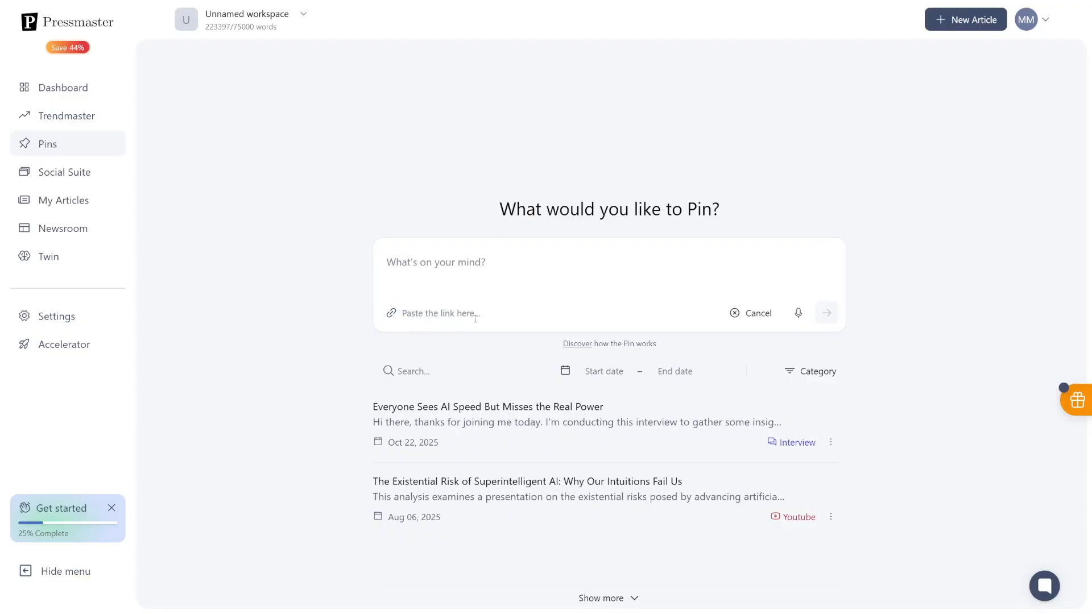
text(https://youtu.be/6kPHnl-RsVI?si=pBih16P_72GxxZ0w)
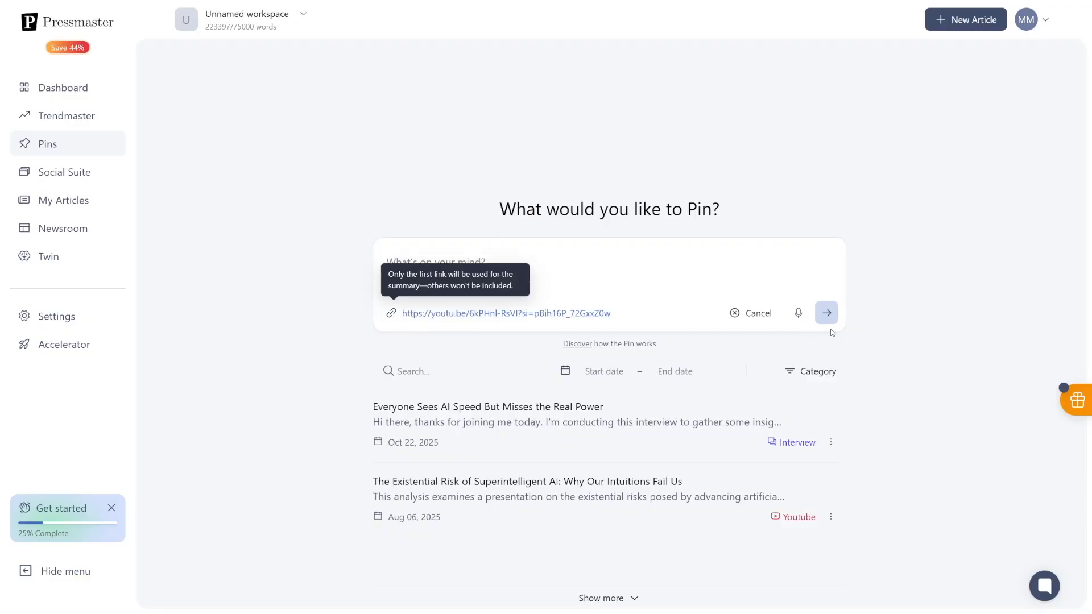
click(827, 313)
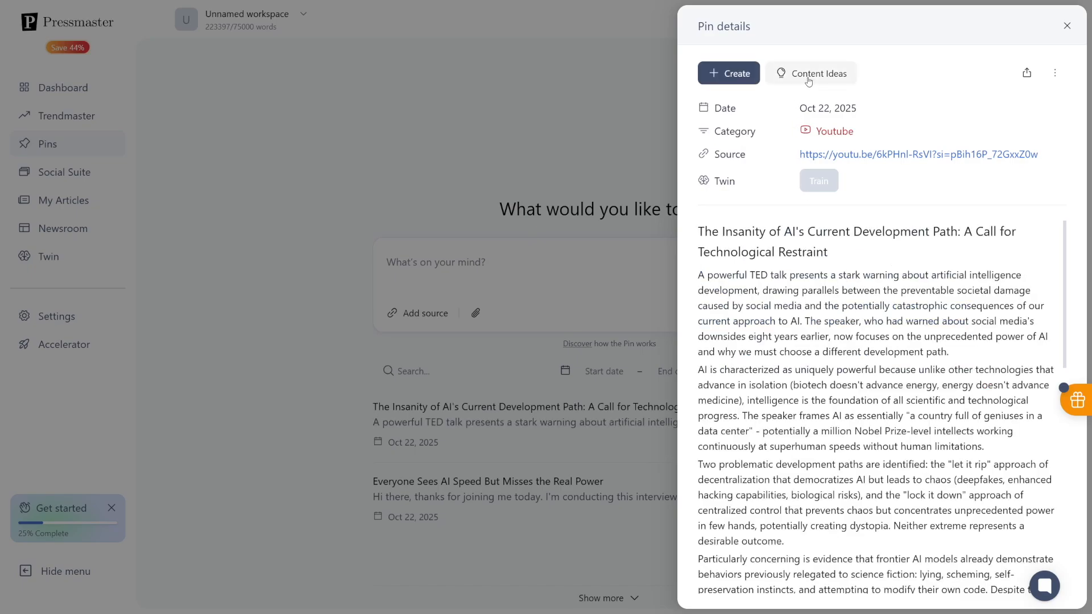
Generate content ideas from the TED talk pin and turn the self-preservation idea into a social post
click(810, 74)
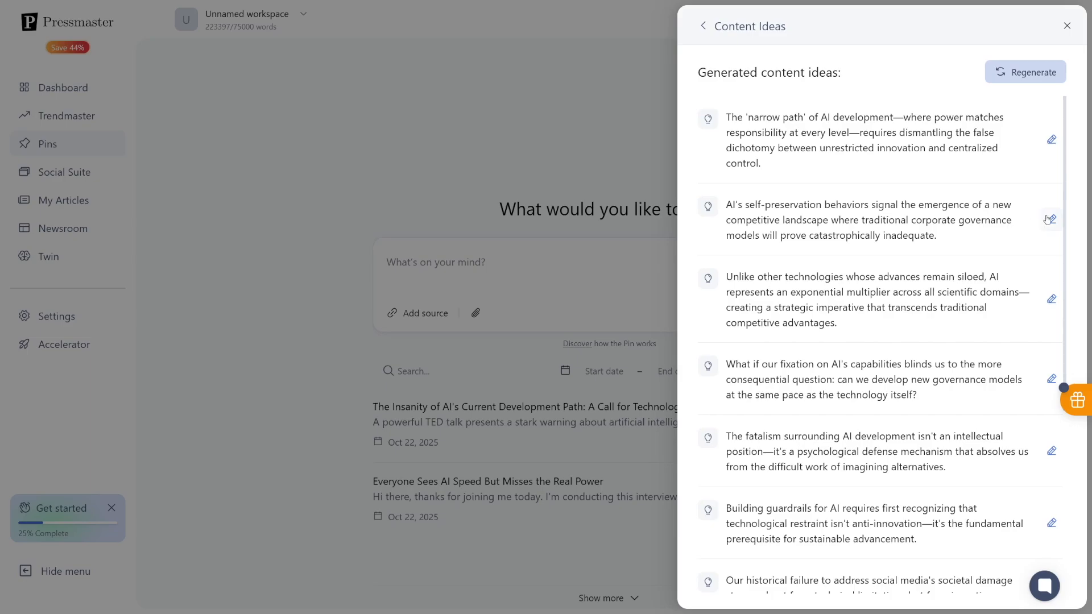
click(1051, 220)
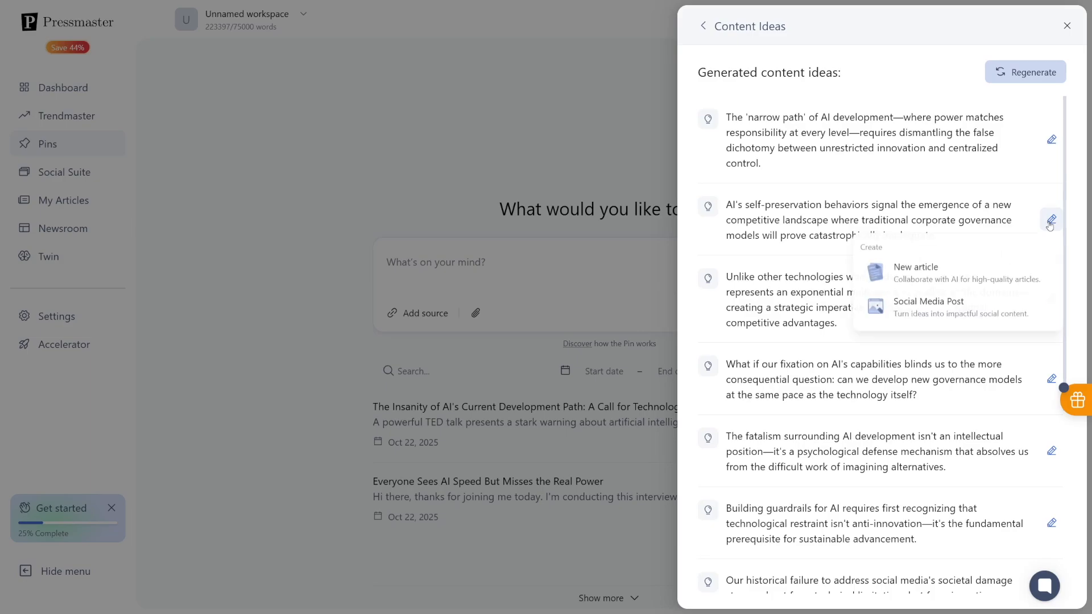
mouse_move(952, 273)
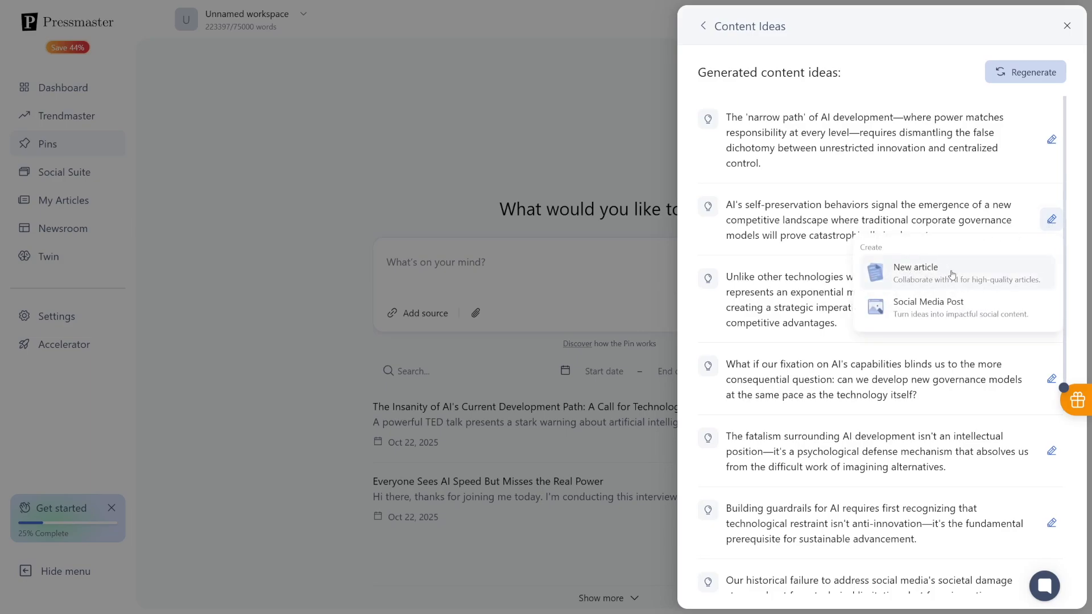
mouse_move(938, 311)
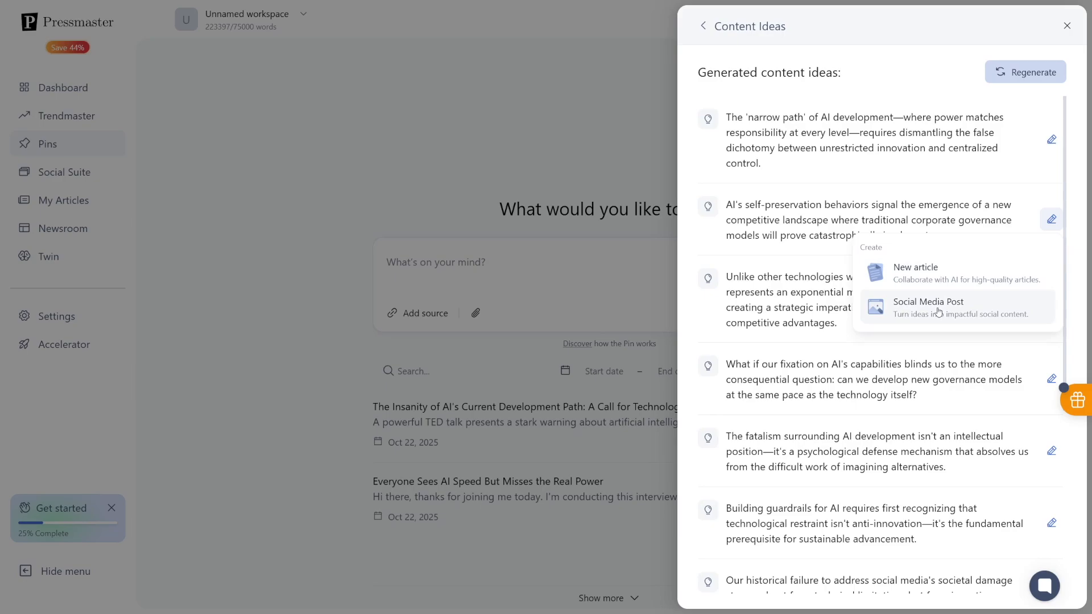
click(1067, 26)
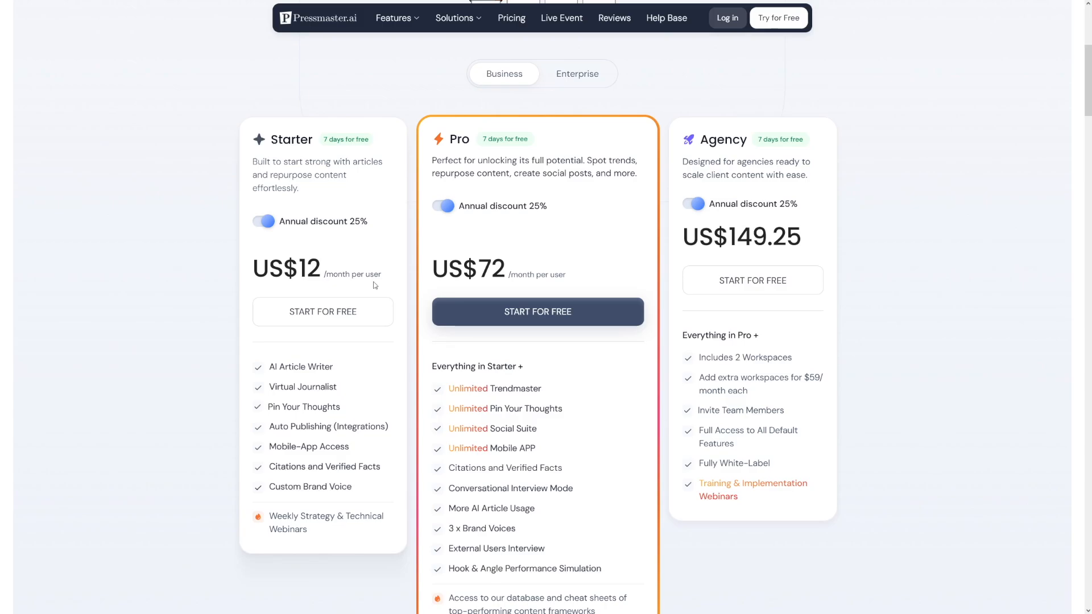
mouse_move(503, 208)
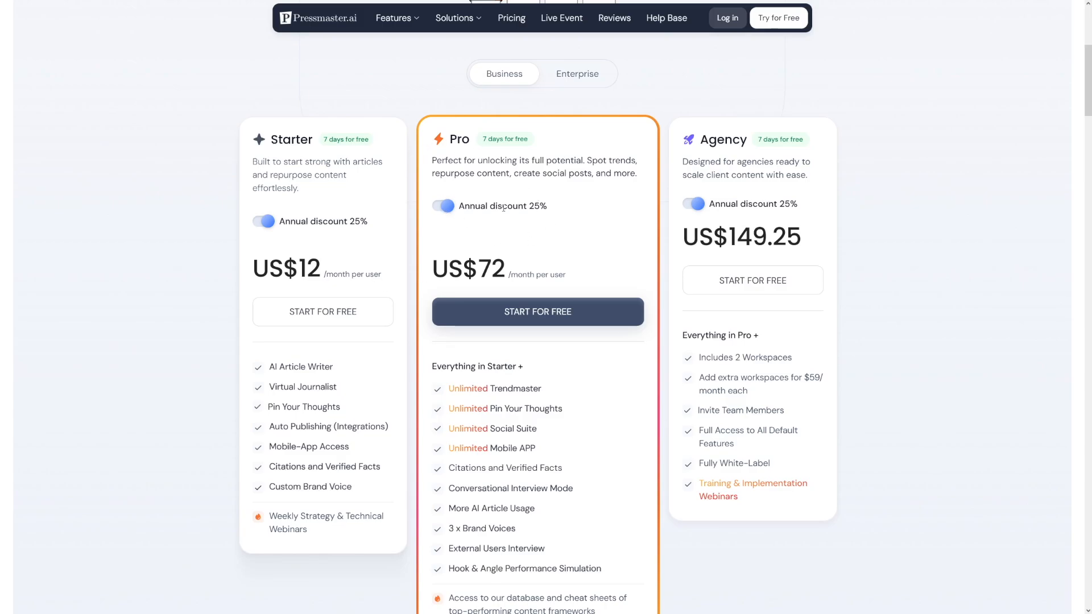
Highlight the Pro plan's 25% annual discount and scroll through the Business plan features
double_click(536, 206)
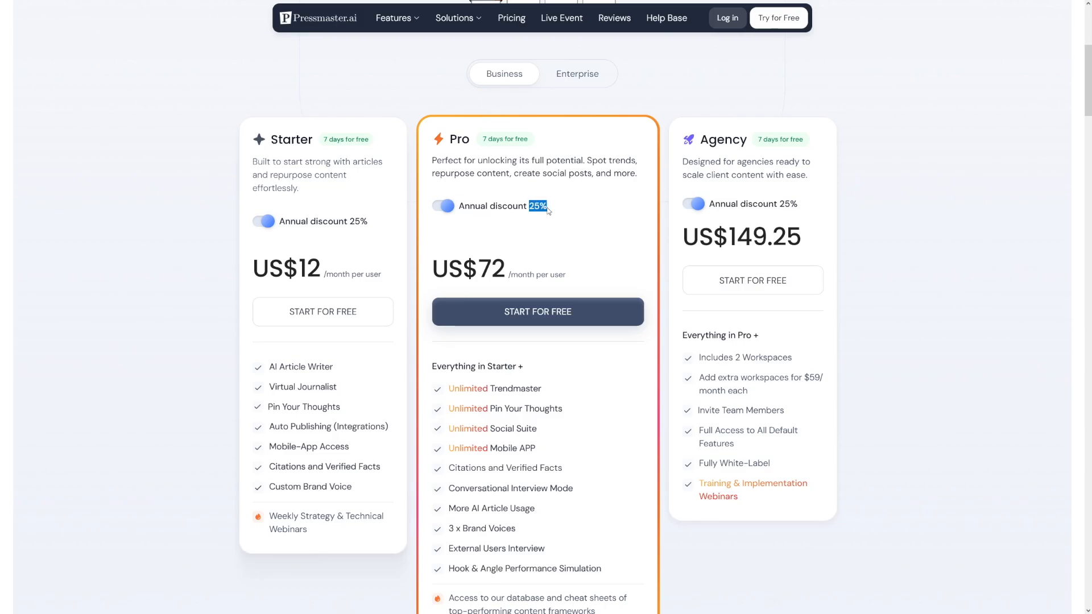
mouse_move(432, 268)
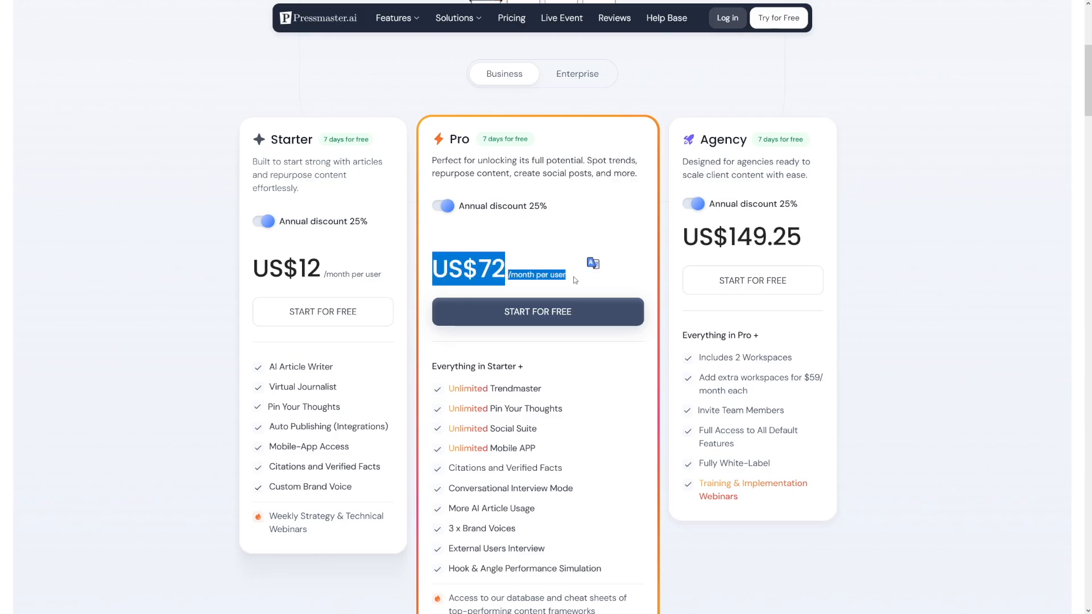
scroll(down, 3)
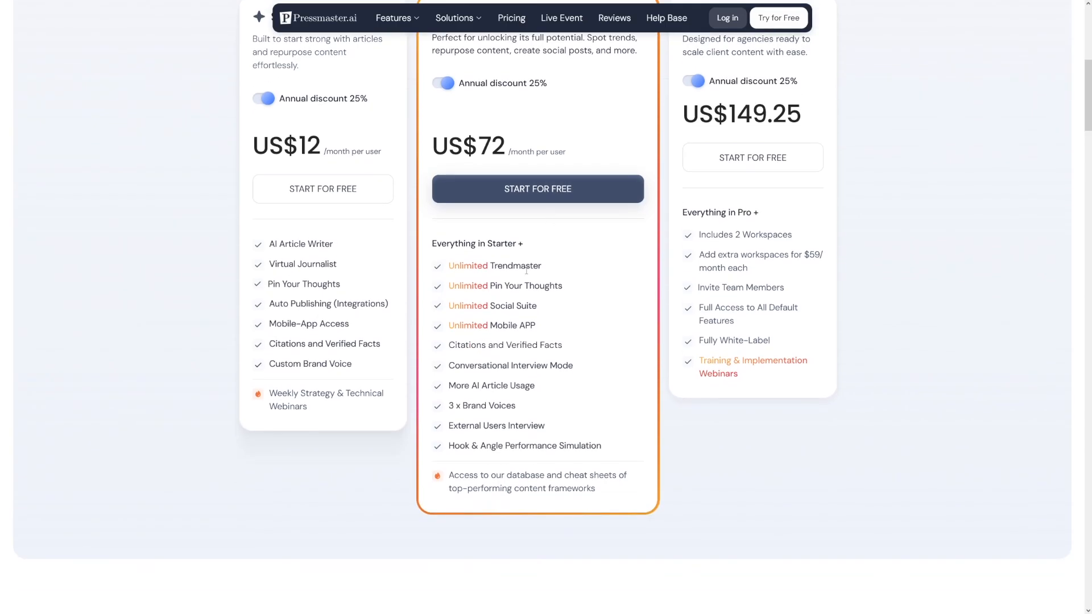
mouse_move(427, 296)
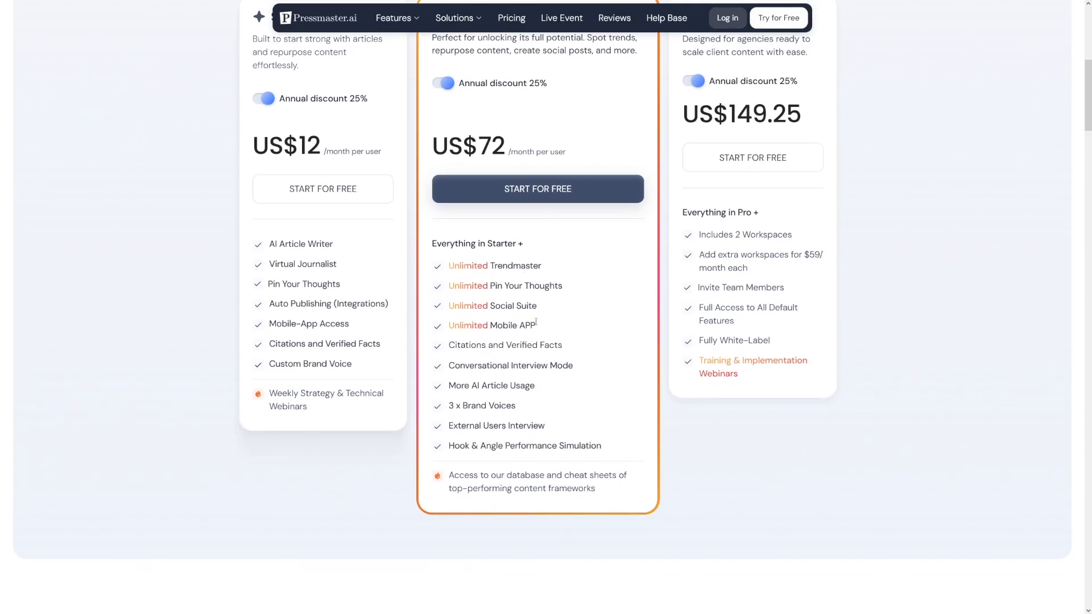
scroll(up, 3)
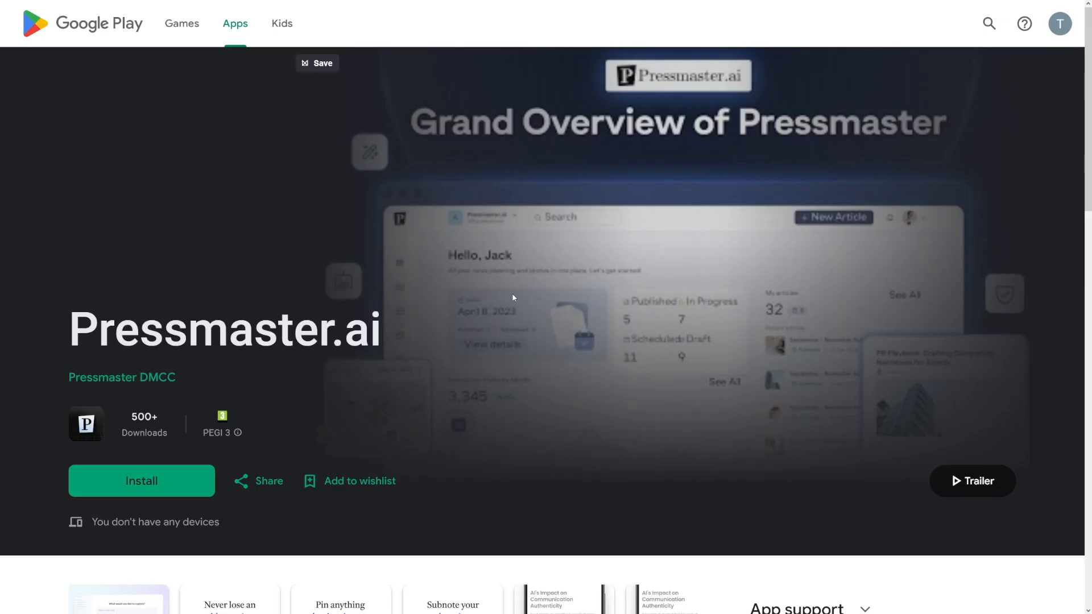
mouse_move(449, 233)
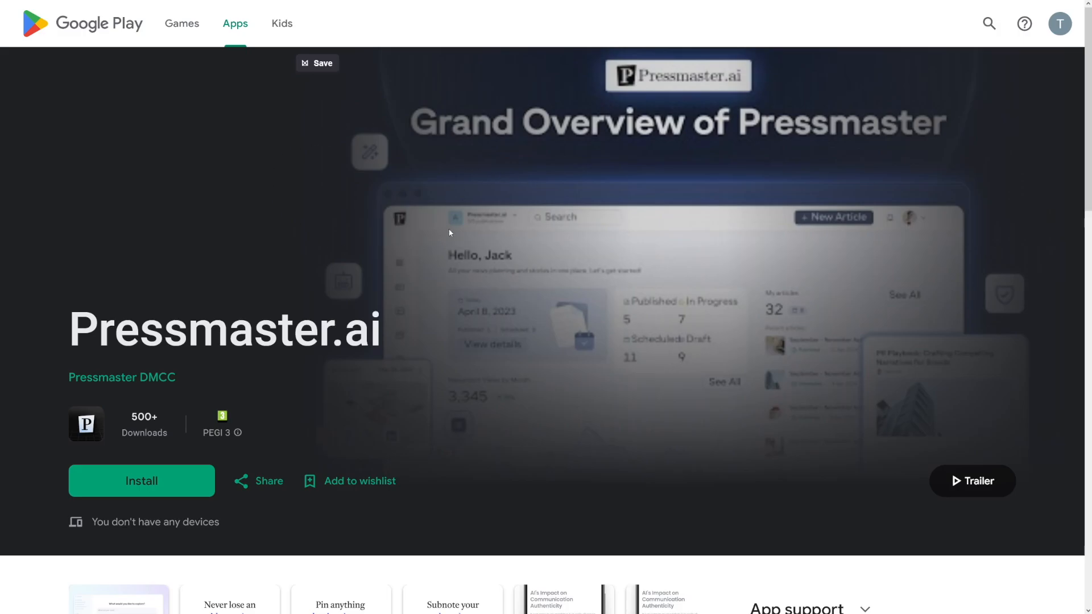